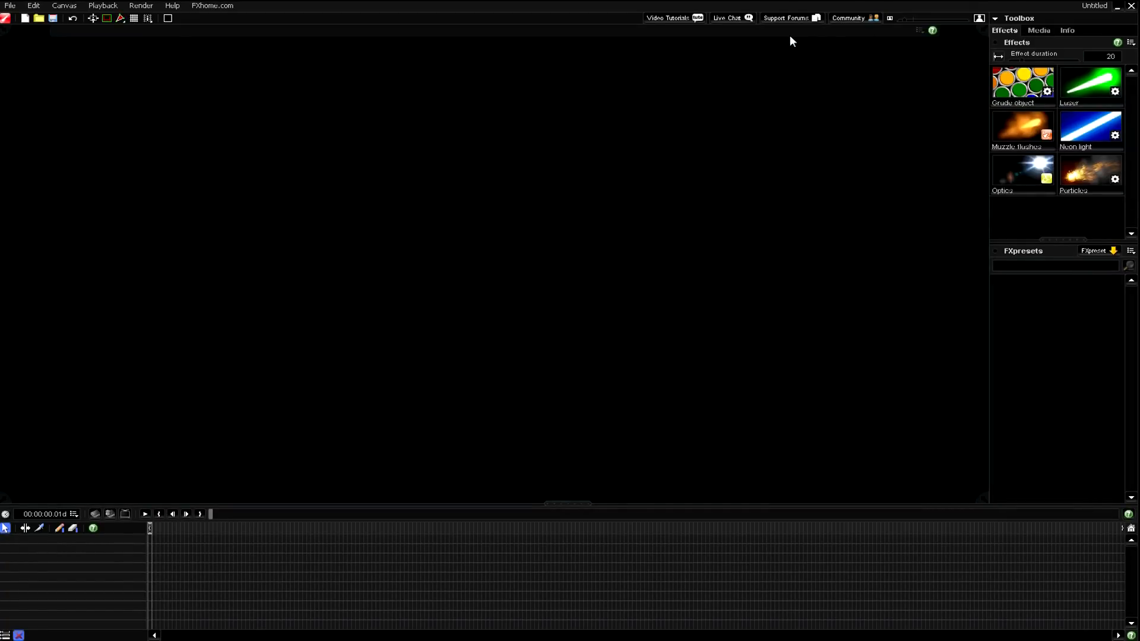
{"action": "mouse_move", "coordinate": [903, 70]}
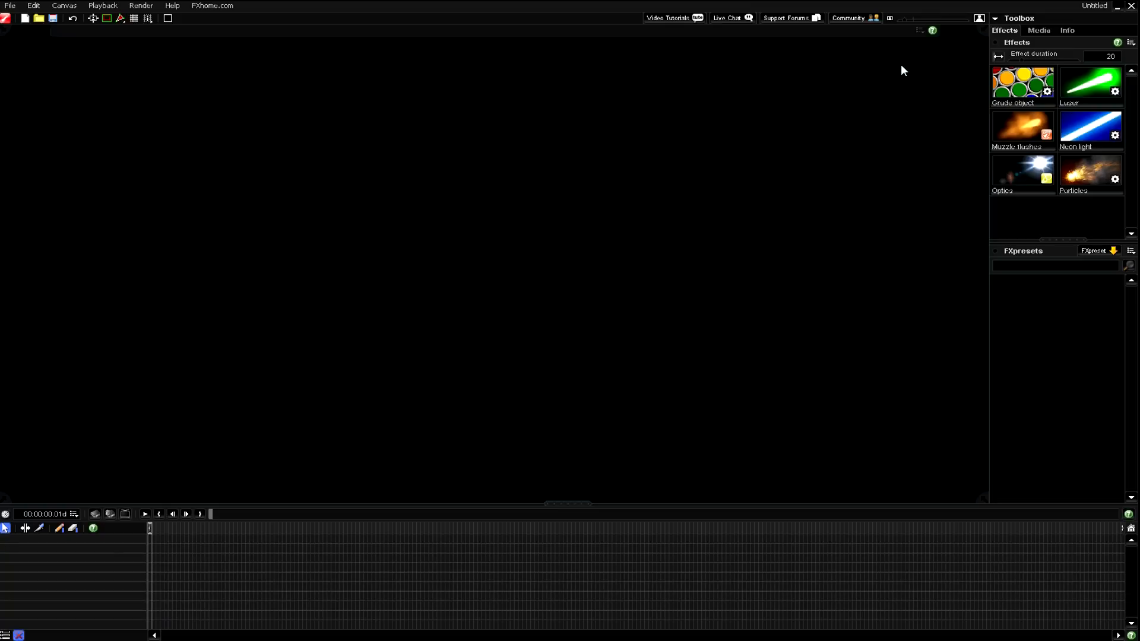
{"action": "mouse_move", "coordinate": [875, 135]}
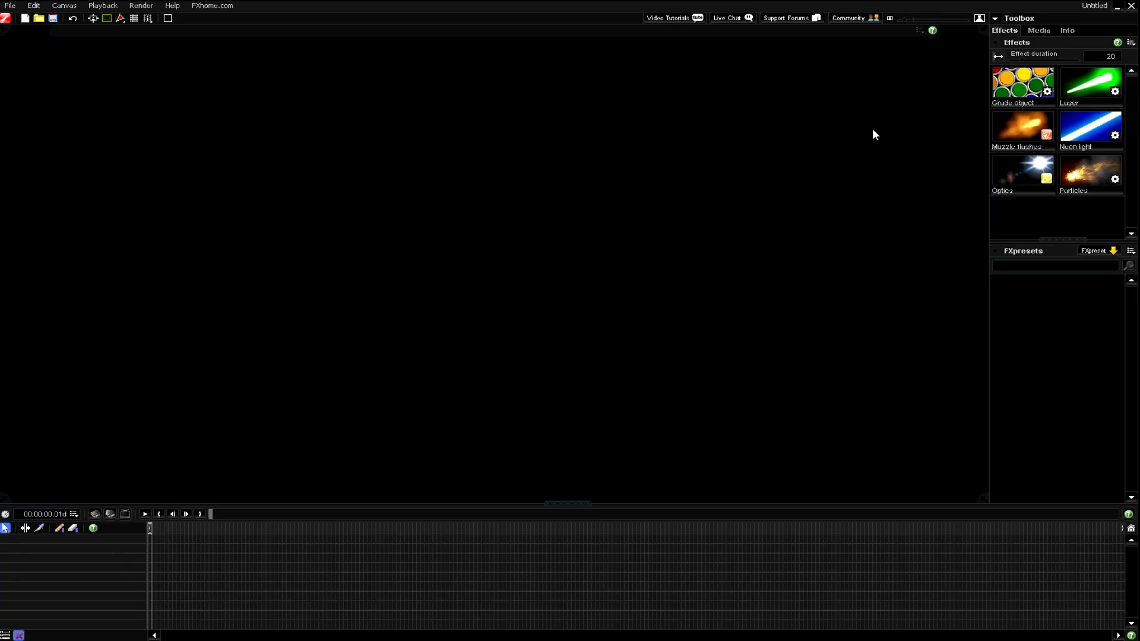
{"action": "mouse_move", "coordinate": [1103, 175]}
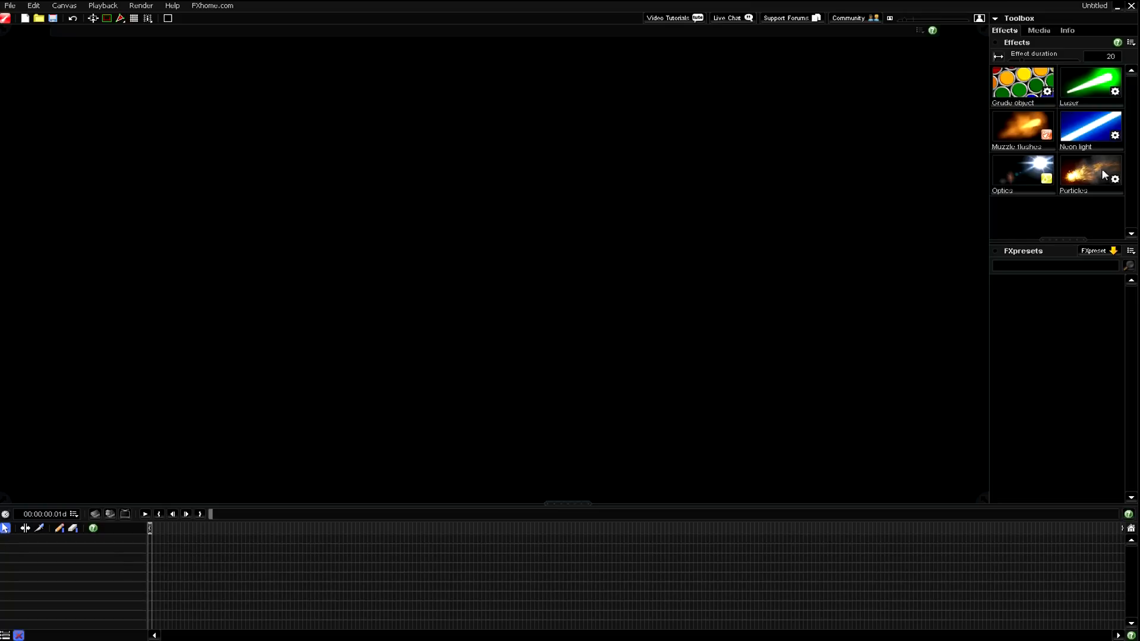
{"action": "mouse_move", "coordinate": [877, 174]}
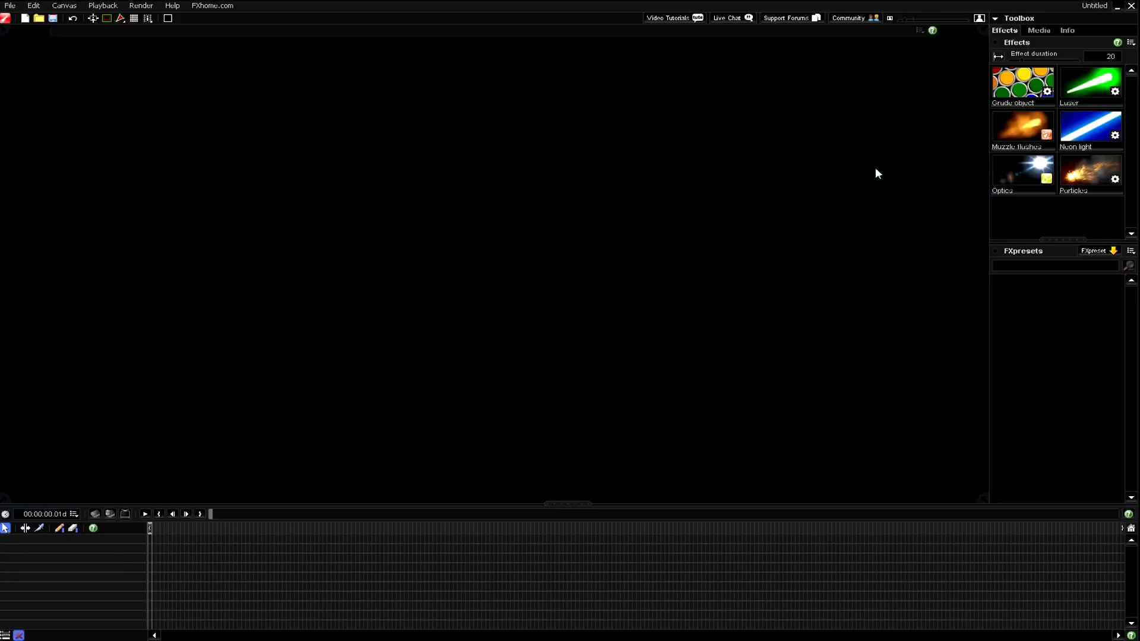
{"action": "mouse_move", "coordinate": [1109, 180]}
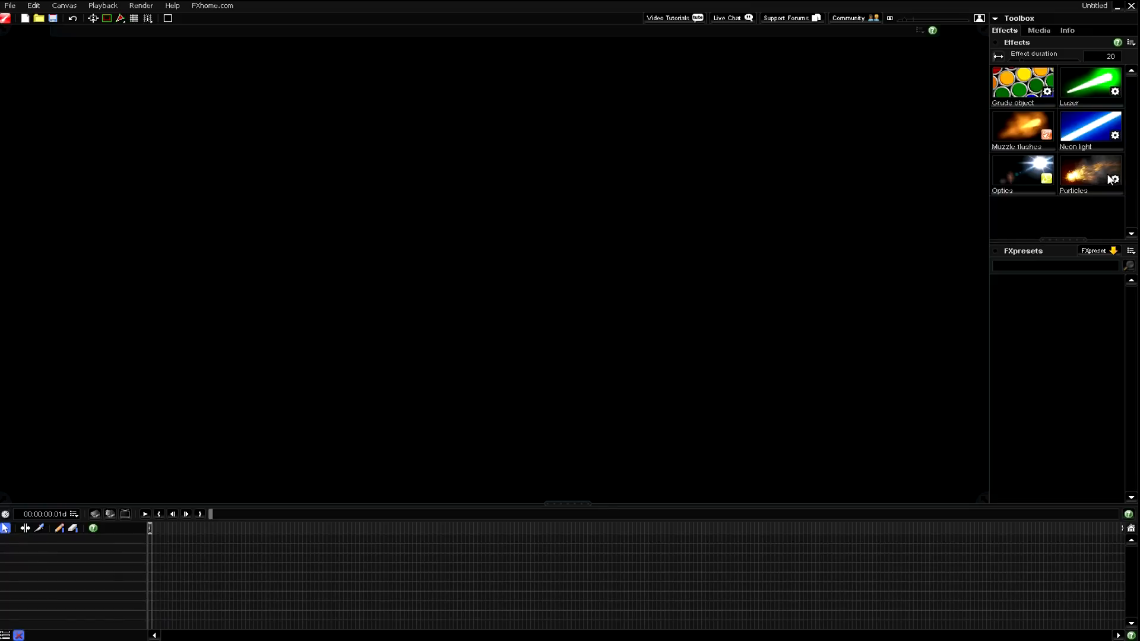
{"action": "mouse_move", "coordinate": [1097, 182]}
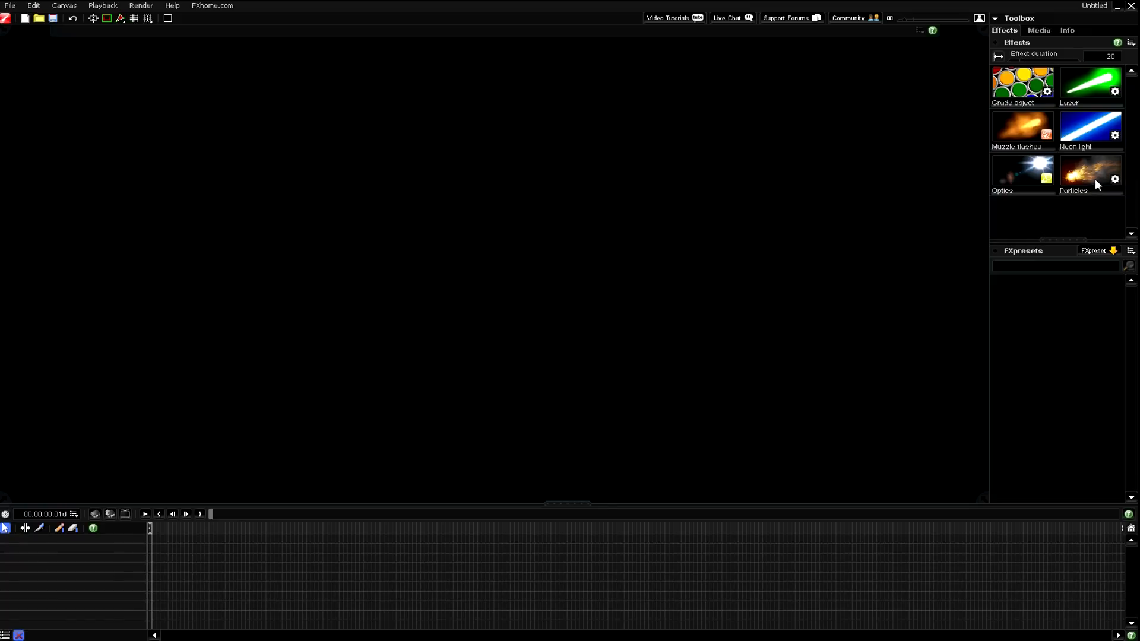
Add a Particles effect and move its emitter to the upper left, around 398, 296.
{"action": "left_click", "coordinate": [1090, 174]}
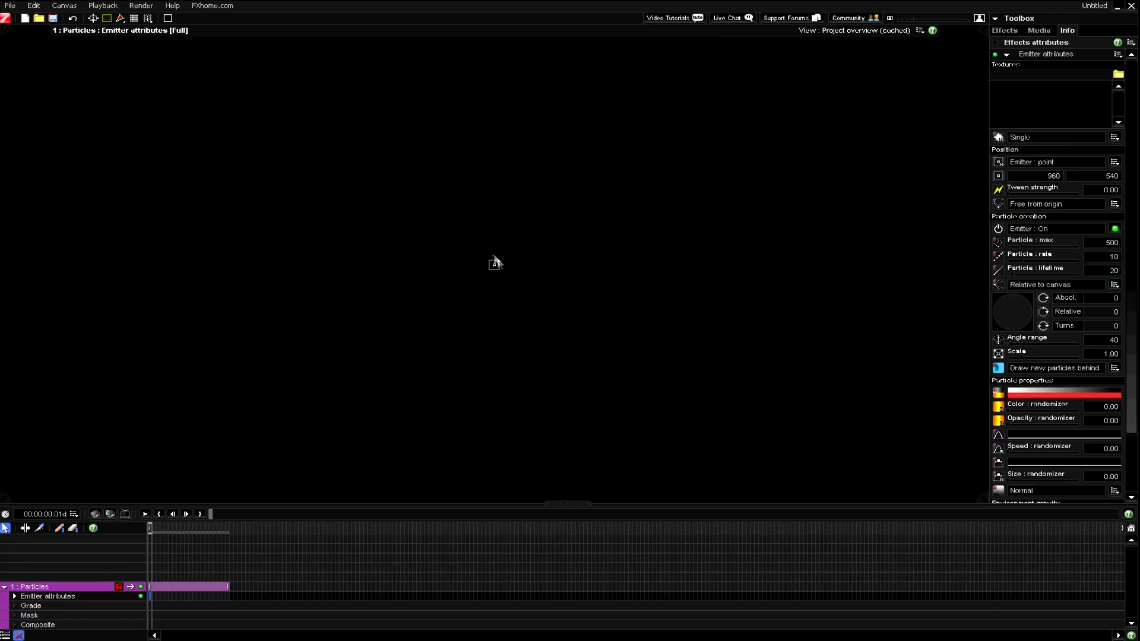
{"action": "mouse_move", "coordinate": [486, 272]}
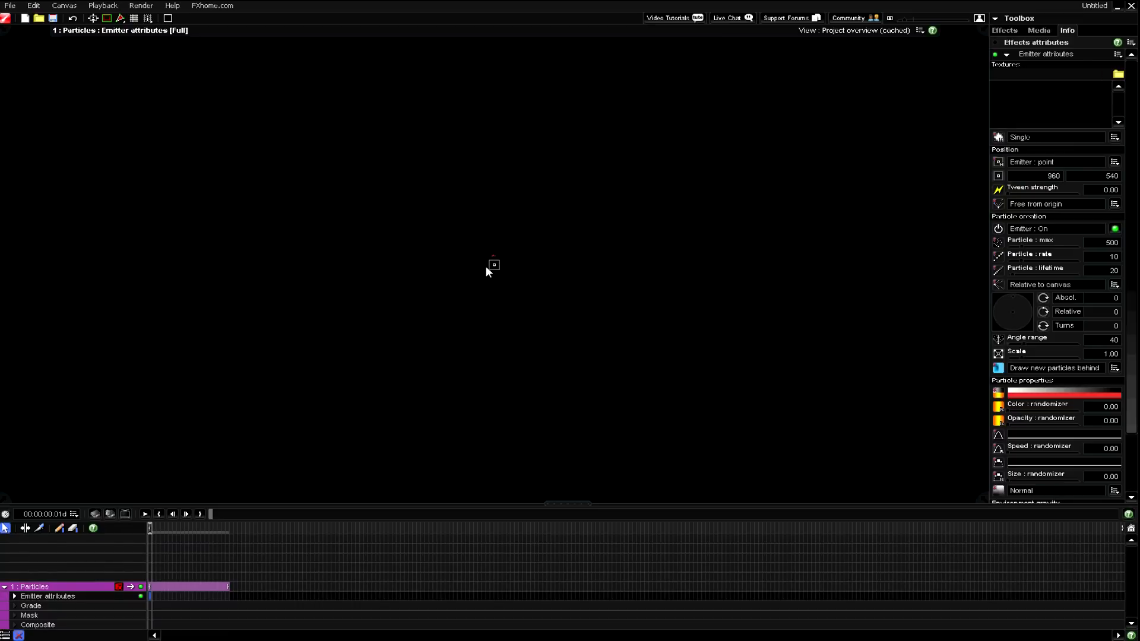
{"action": "mouse_move", "coordinate": [531, 228]}
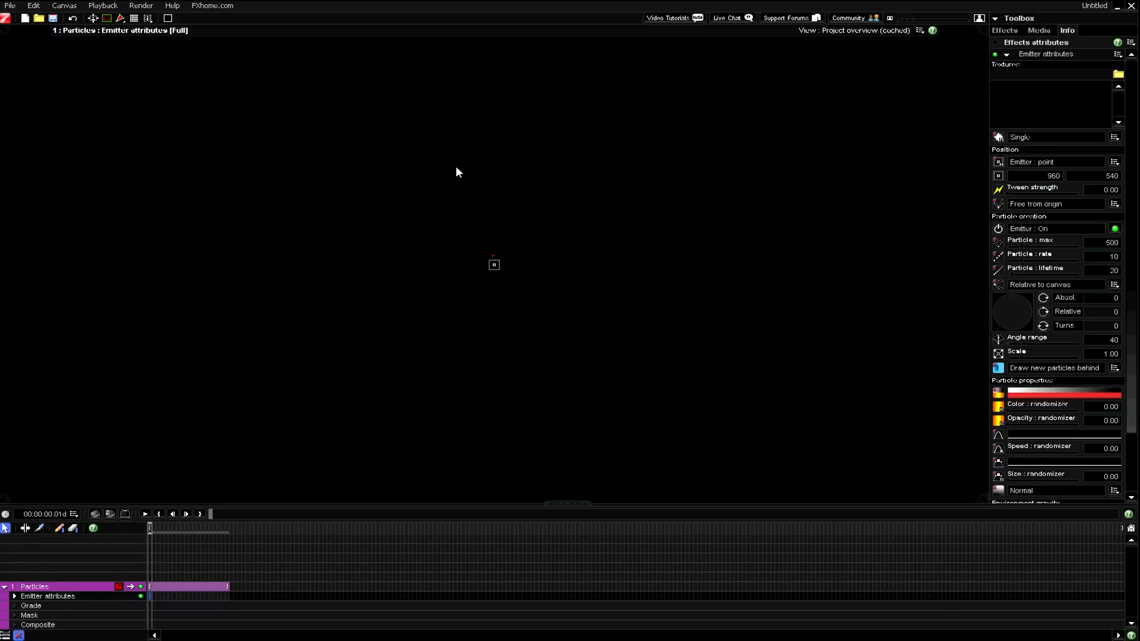
{"action": "mouse_move", "coordinate": [31, 330]}
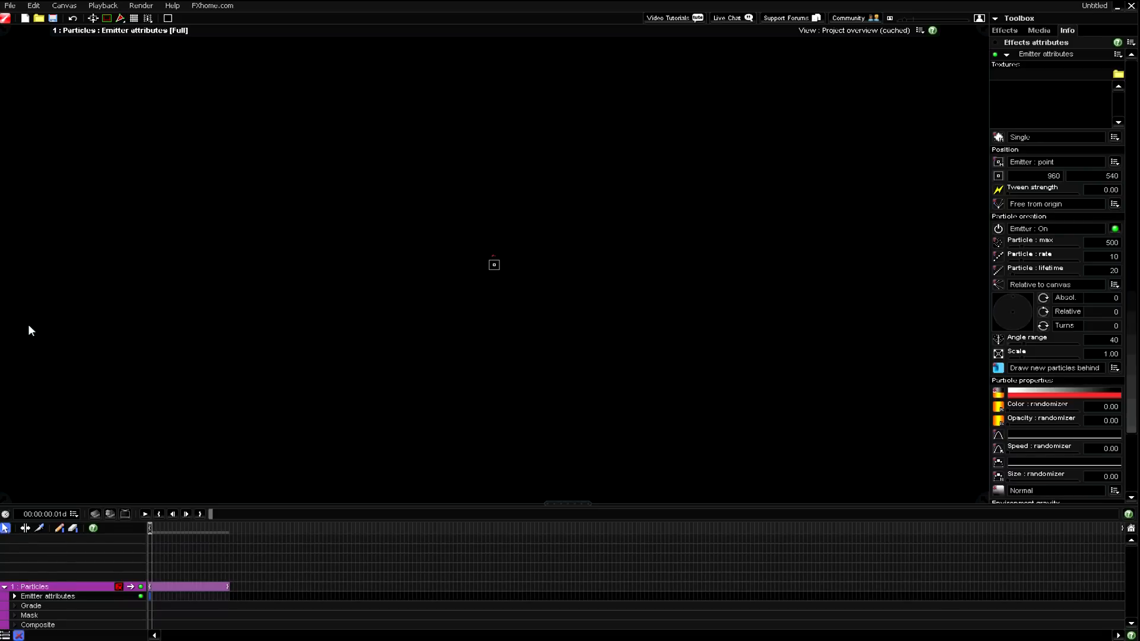
{"action": "mouse_move", "coordinate": [489, 272]}
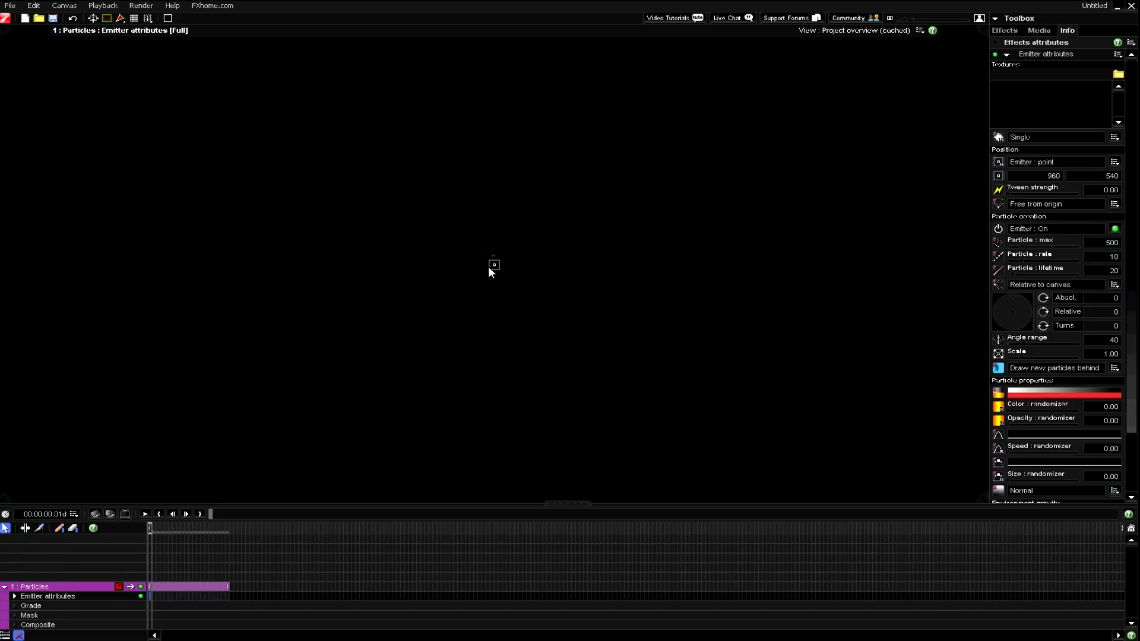
{"action": "left_click_drag", "start_coordinate": [494, 264], "coordinate": [286, 171]}
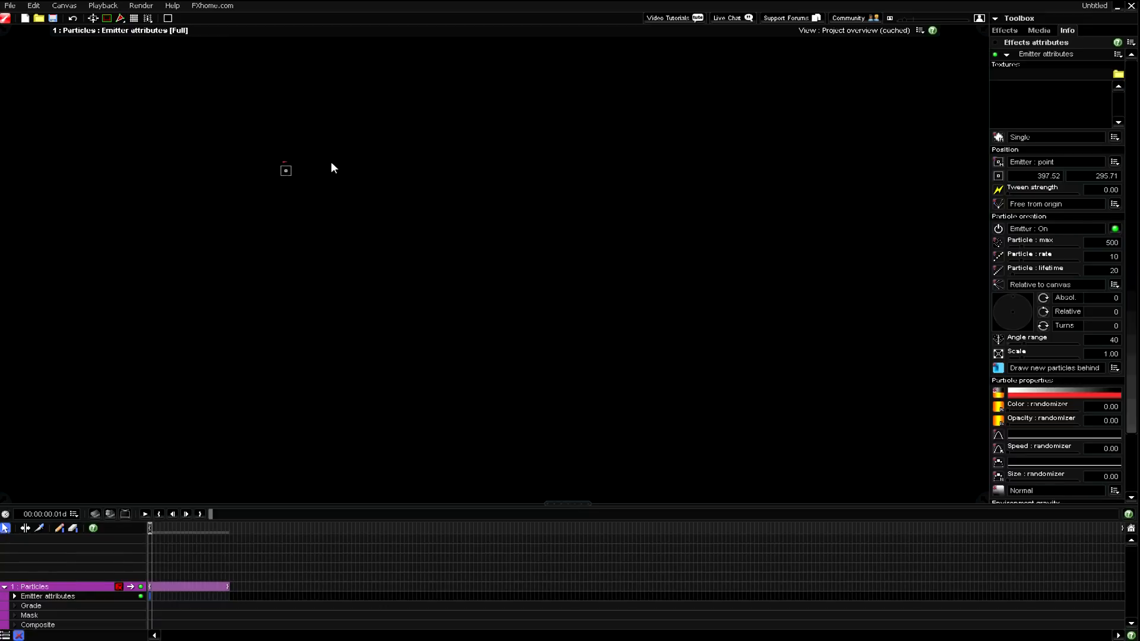
{"action": "mouse_move", "coordinate": [298, 135]}
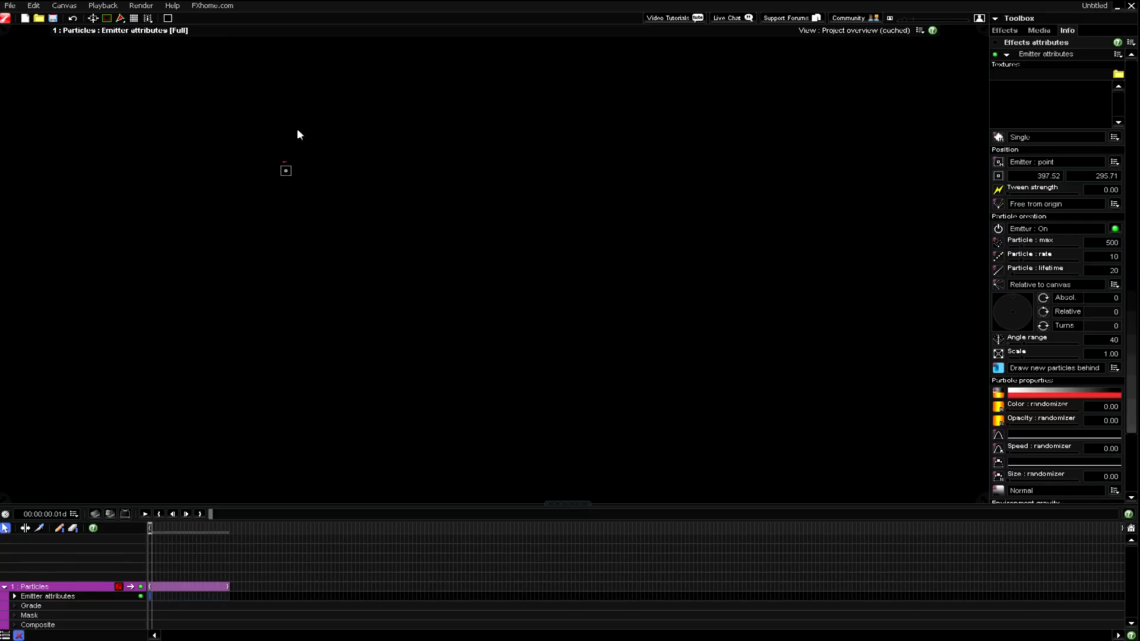
{"action": "mouse_move", "coordinate": [46, 604]}
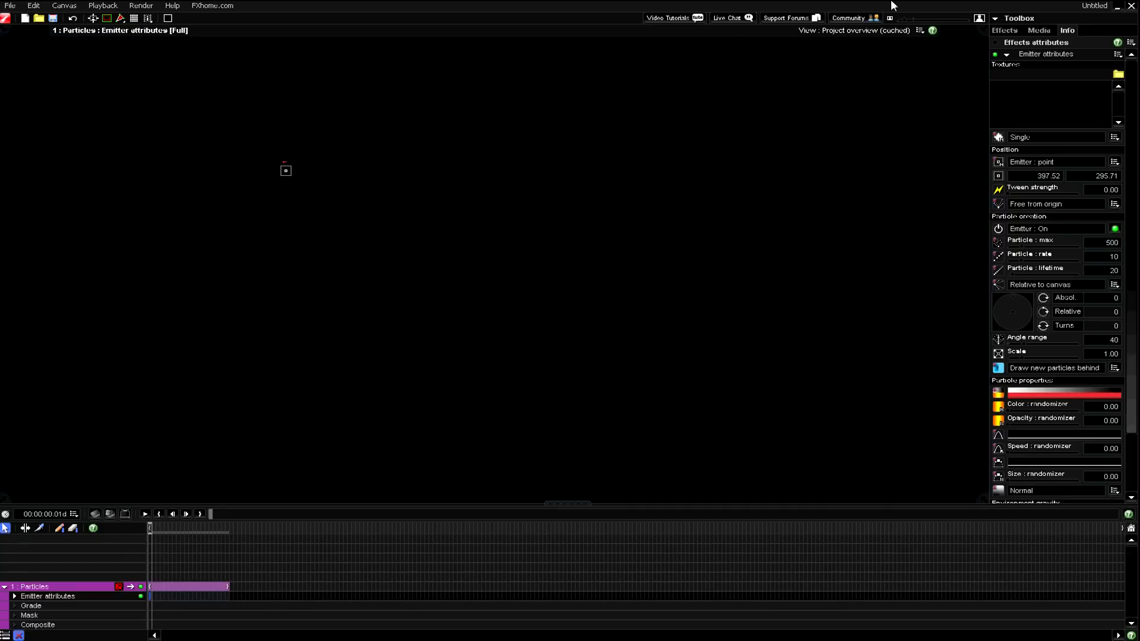
{"action": "mouse_move", "coordinate": [387, 322]}
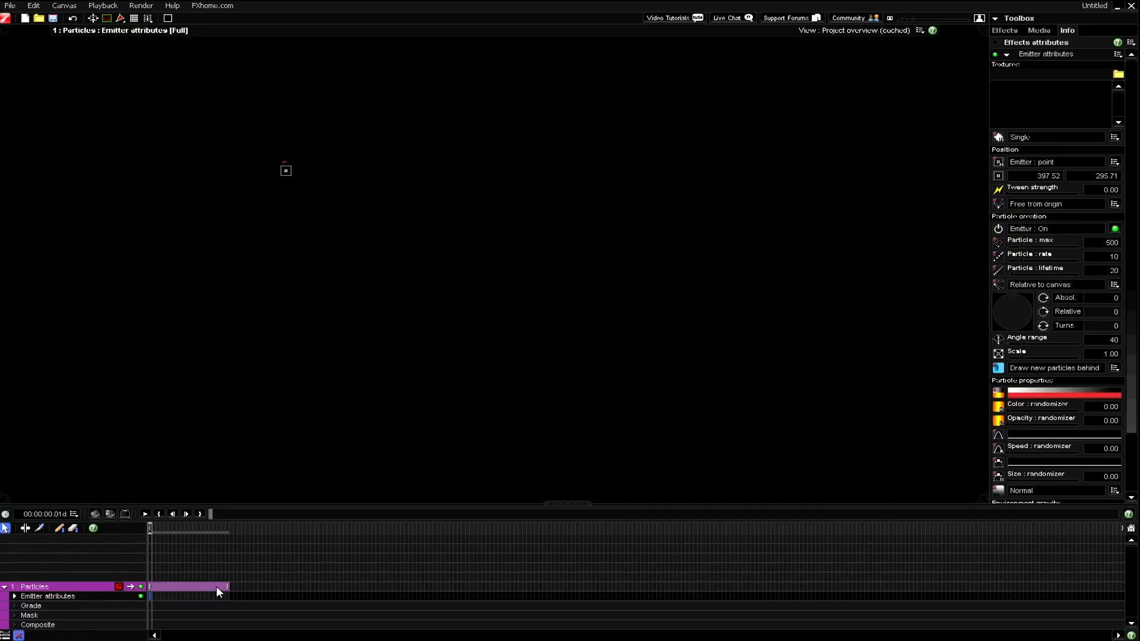
Stretch the Particles layer's clip so the effect lasts much longer.
{"action": "left_click", "coordinate": [23, 527]}
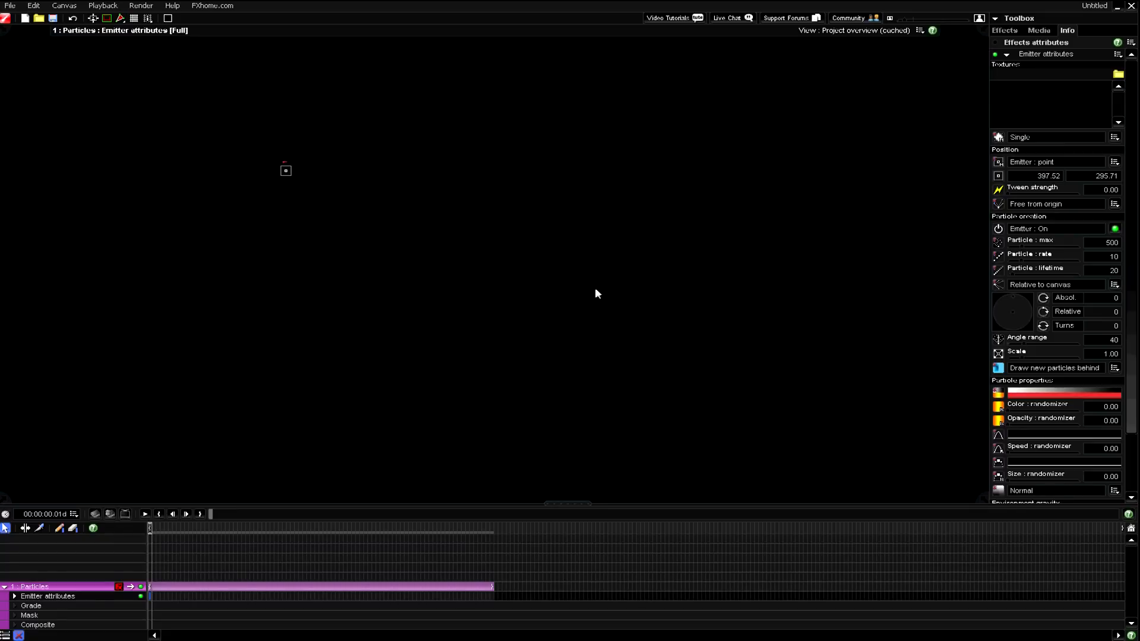
{"action": "mouse_move", "coordinate": [1038, 149]}
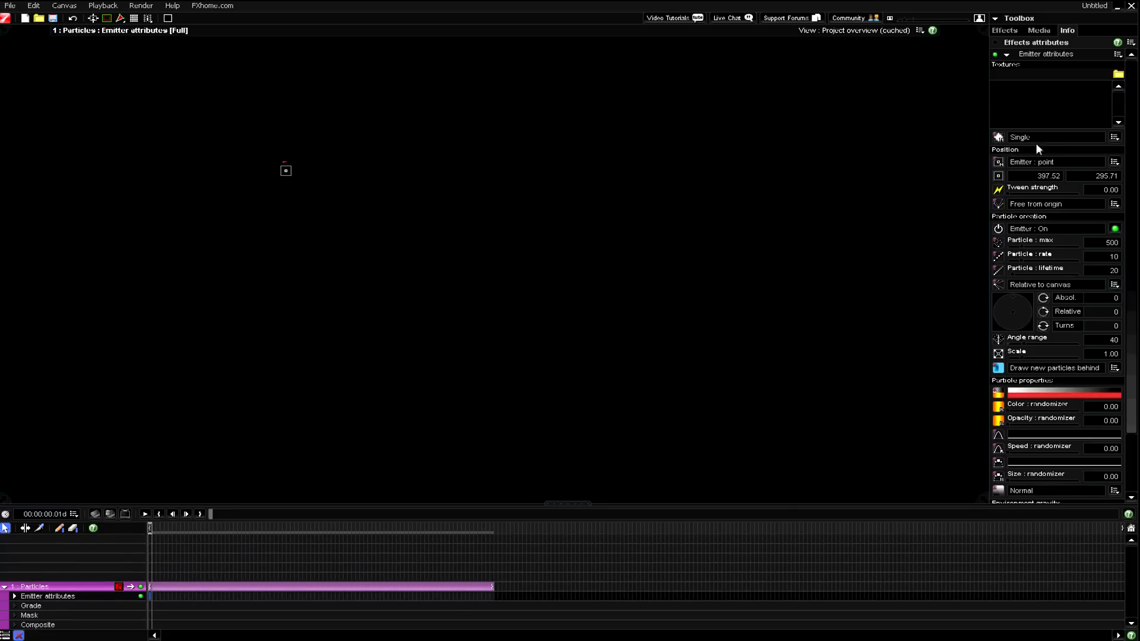
{"action": "mouse_move", "coordinate": [1037, 114]}
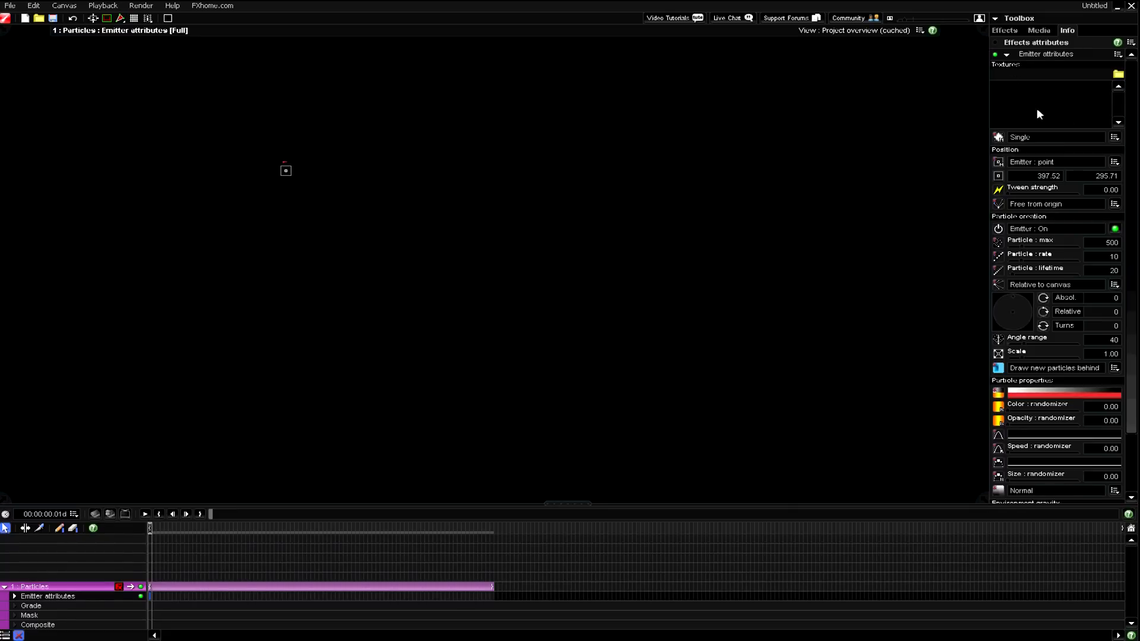
{"action": "mouse_move", "coordinate": [1118, 74]}
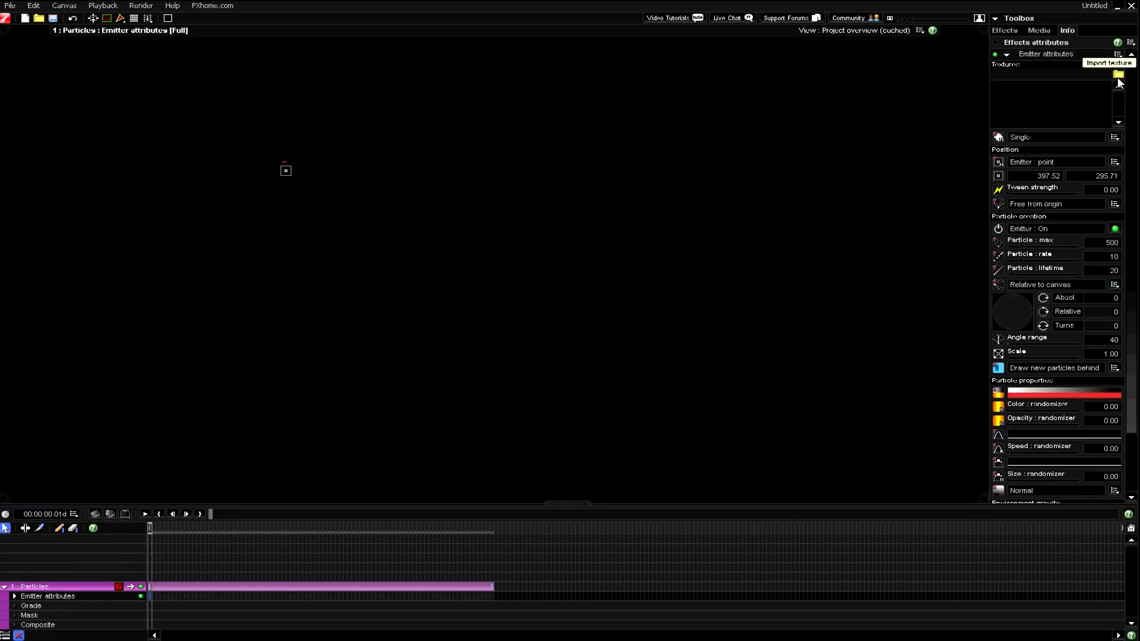
Import photon1–photon5 and sparkle_1 as the emitter's particle textures.
{"action": "left_click", "coordinate": [1118, 74]}
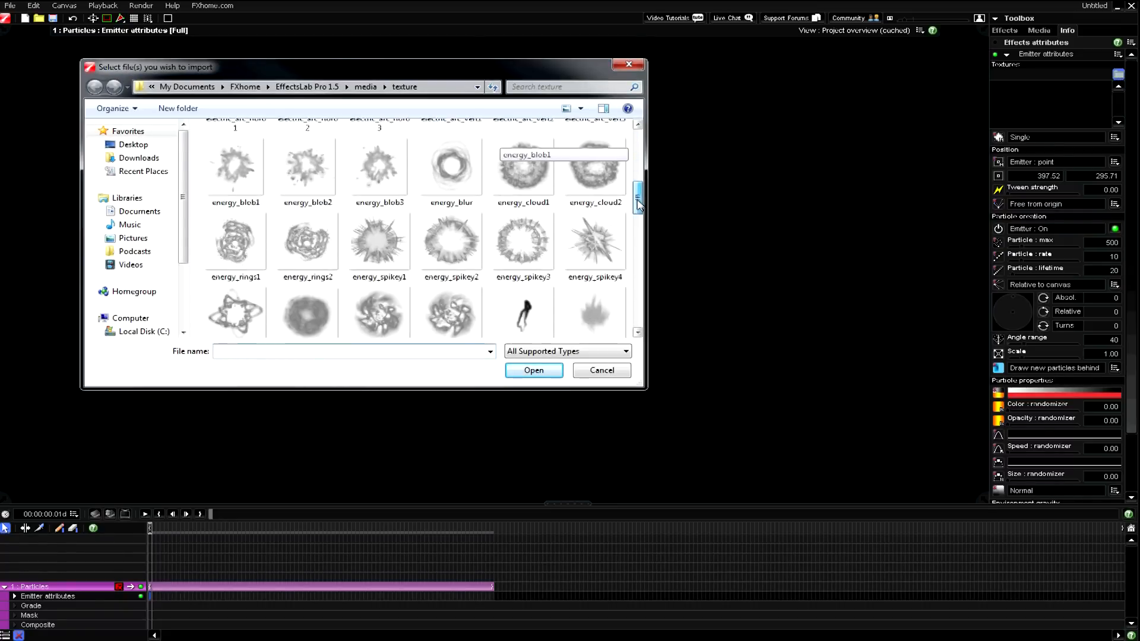
{"action": "scroll", "scroll_direction": "down", "scroll_amount": 3}
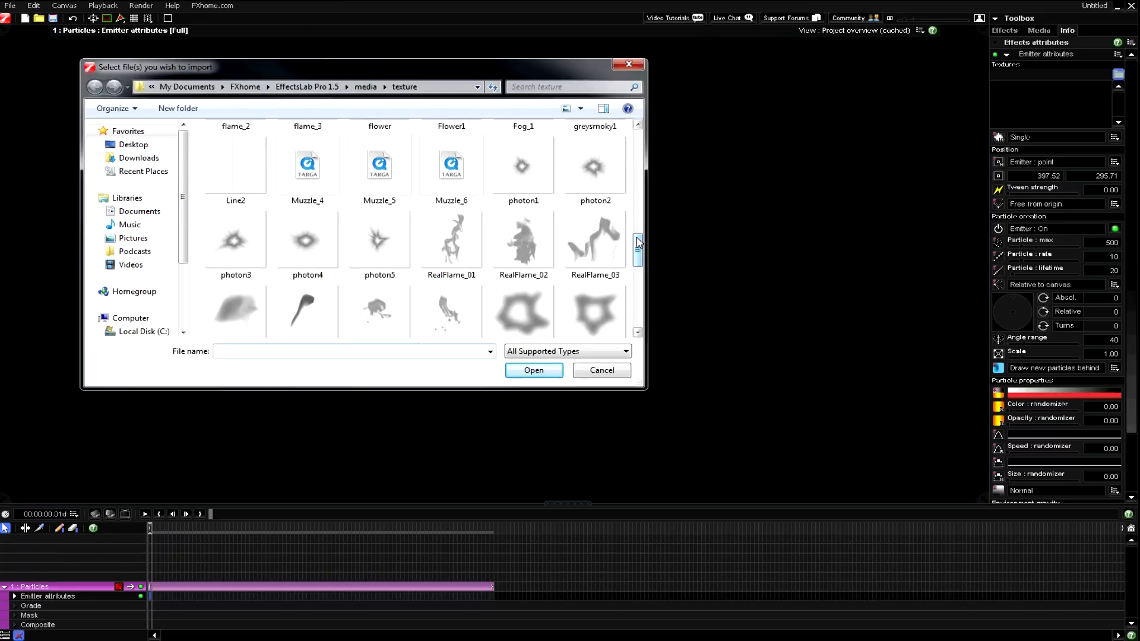
{"action": "left_click", "coordinate": [593, 166]}
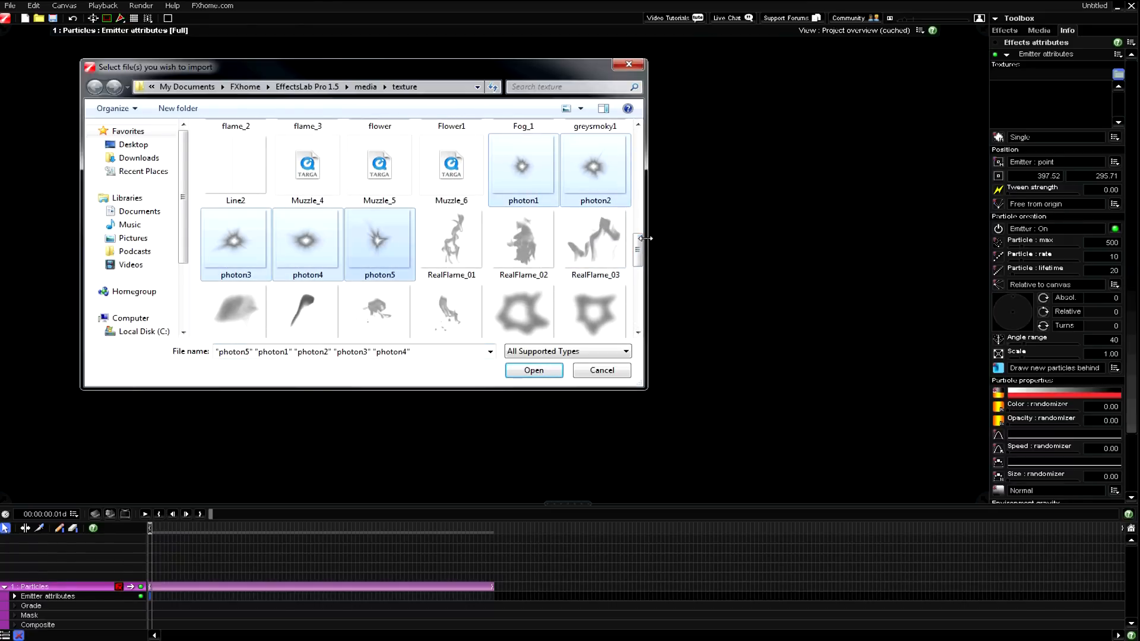
{"action": "scroll", "scroll_direction": "down", "scroll_amount": 3}
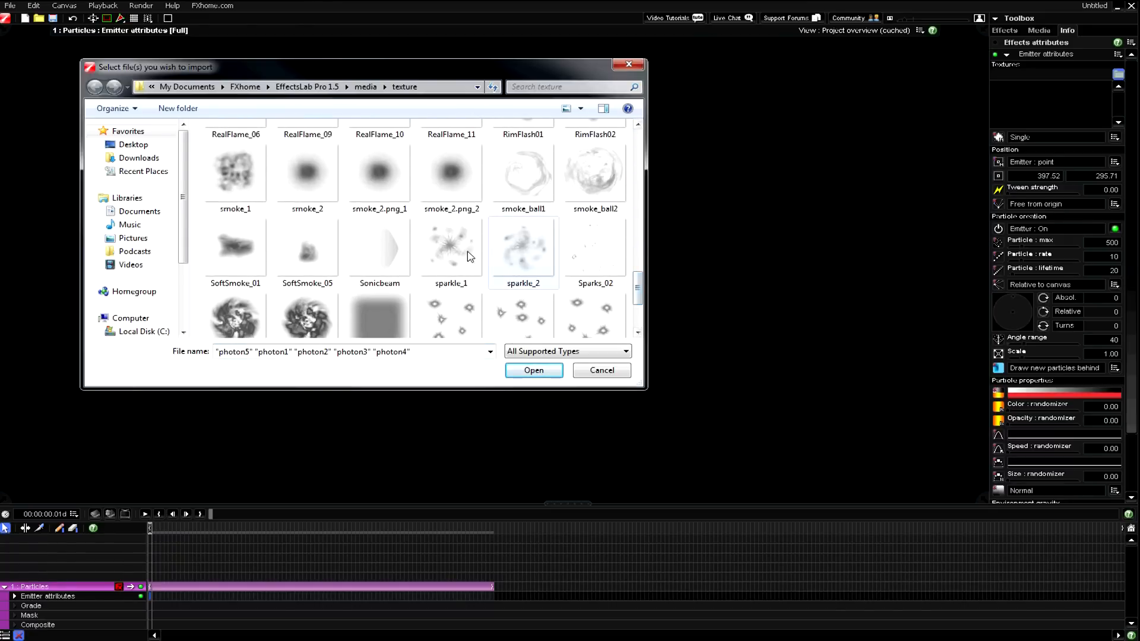
{"action": "left_click", "coordinate": [451, 247]}
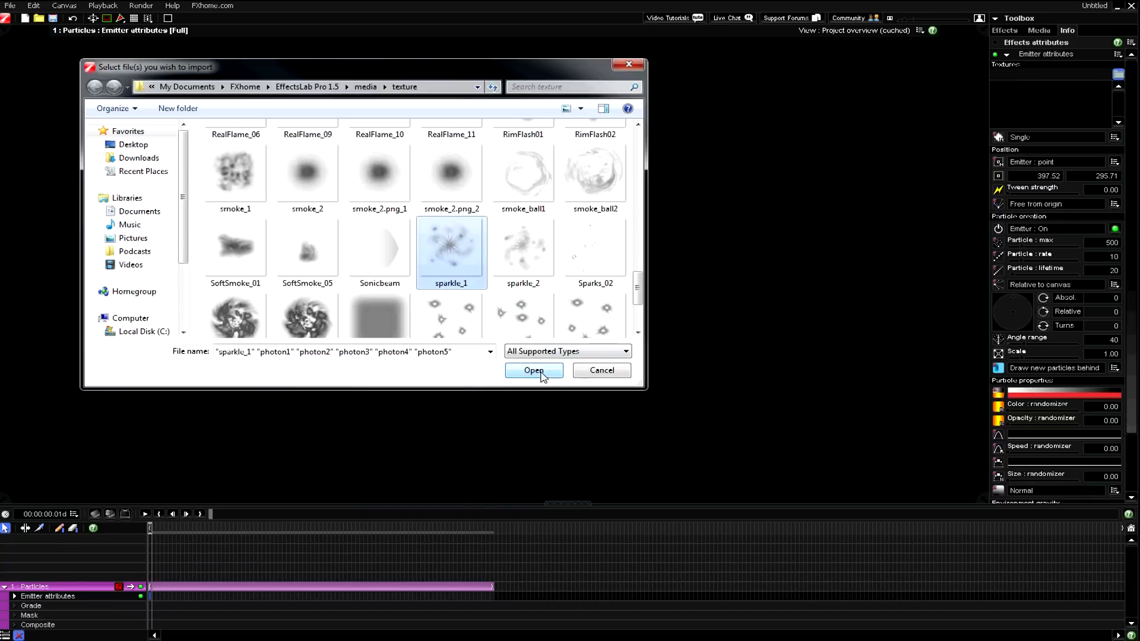
{"action": "left_click", "coordinate": [533, 371]}
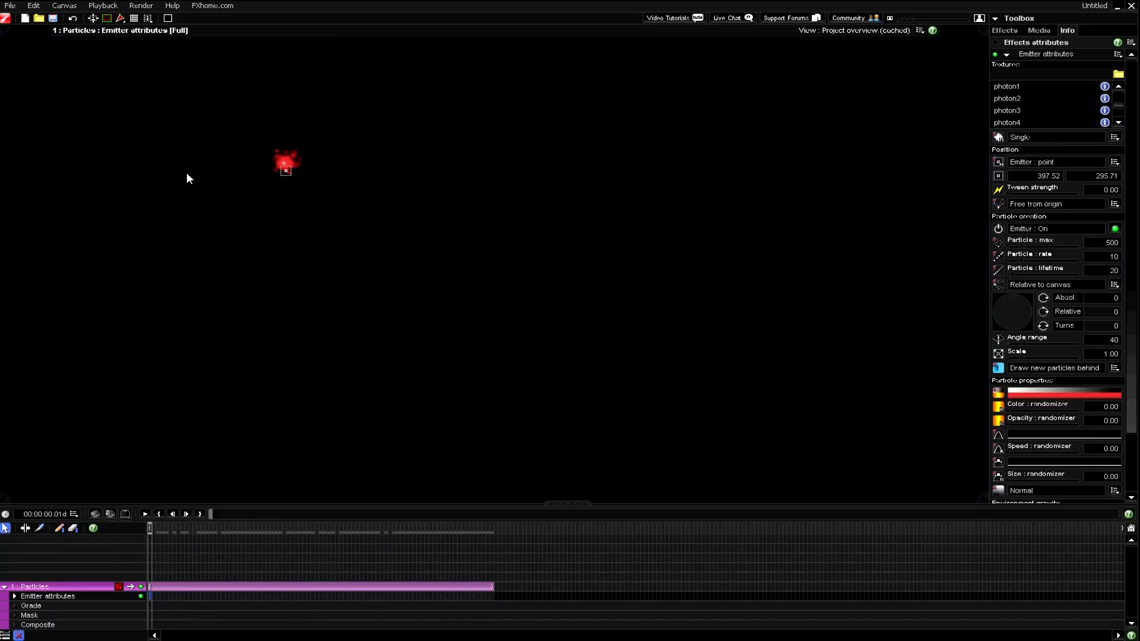
{"action": "mouse_move", "coordinate": [254, 200]}
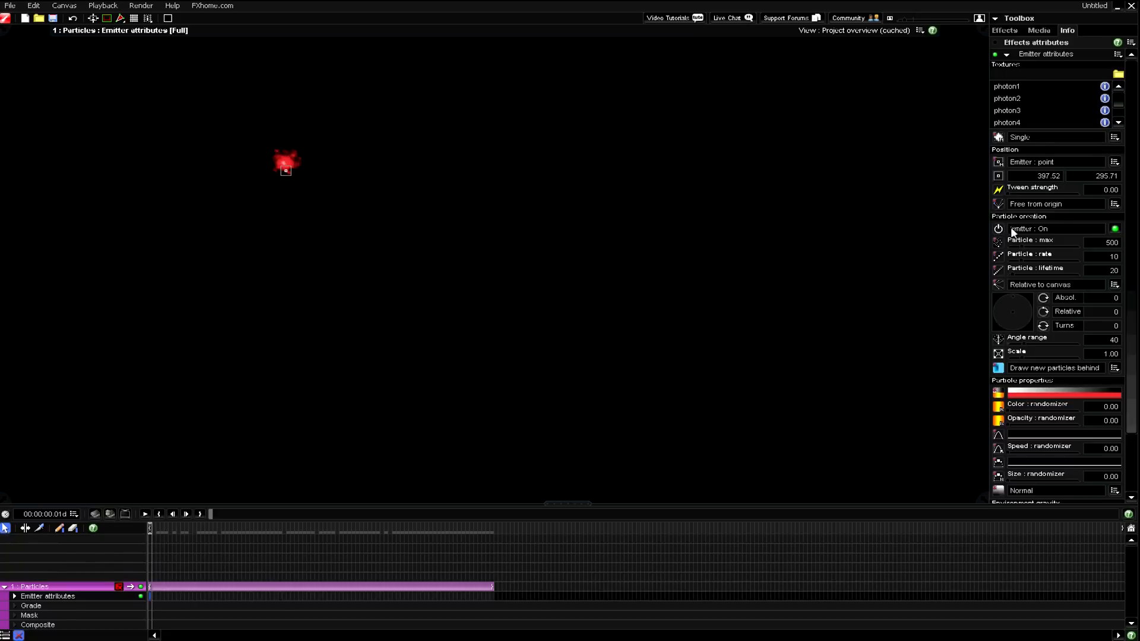
{"action": "mouse_move", "coordinate": [1017, 254]}
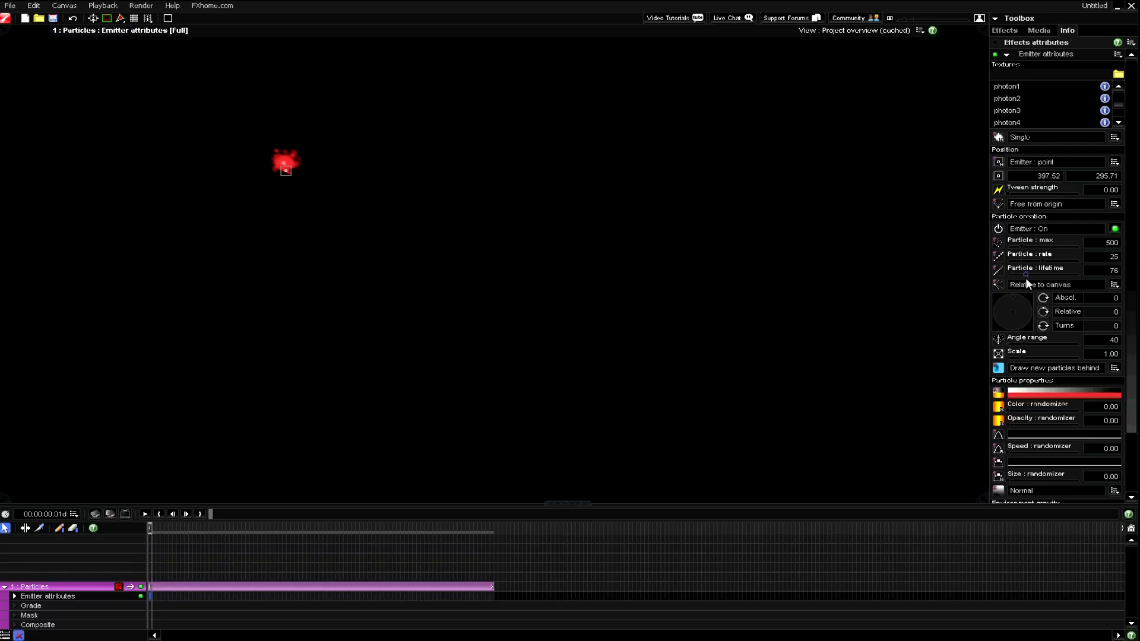
{"action": "mouse_move", "coordinate": [1031, 33]}
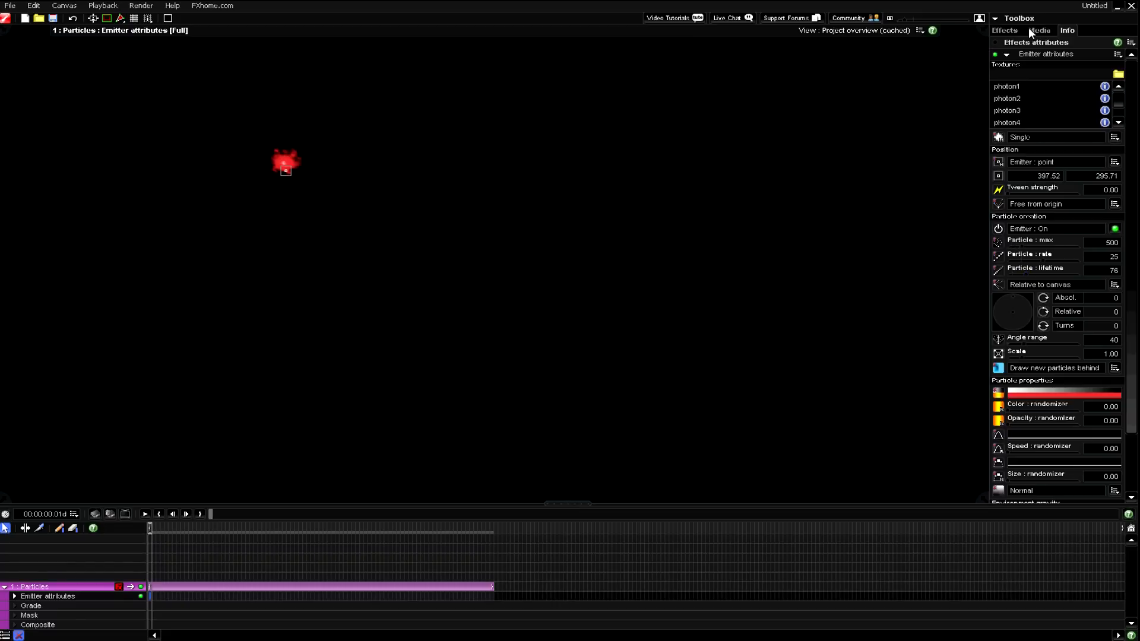
{"action": "mouse_move", "coordinate": [803, 202]}
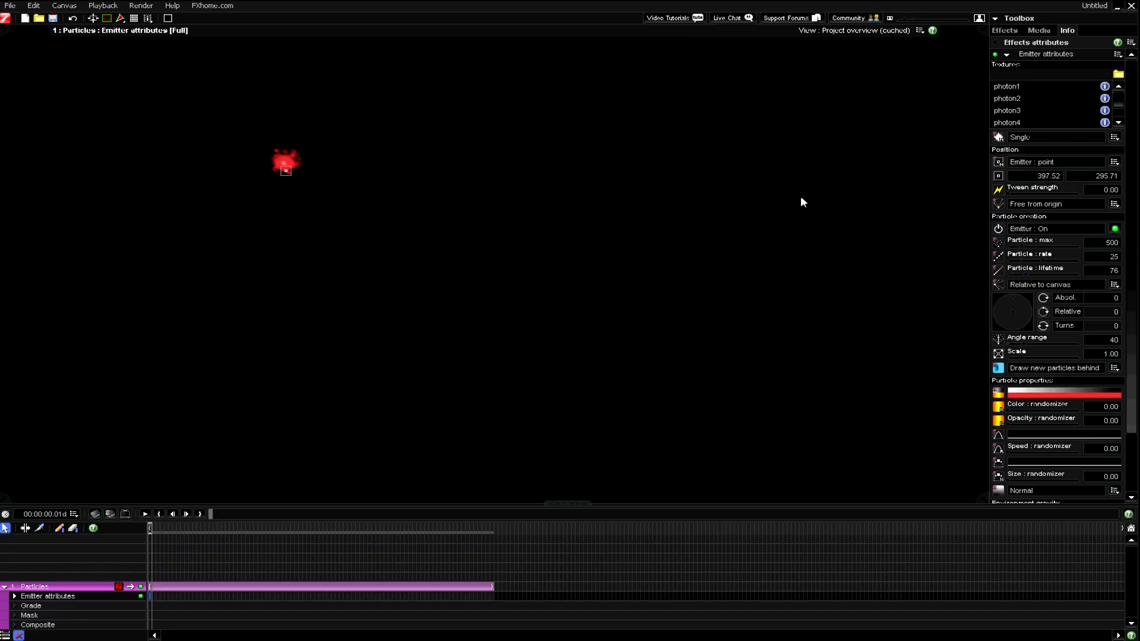
{"action": "mouse_move", "coordinate": [764, 230]}
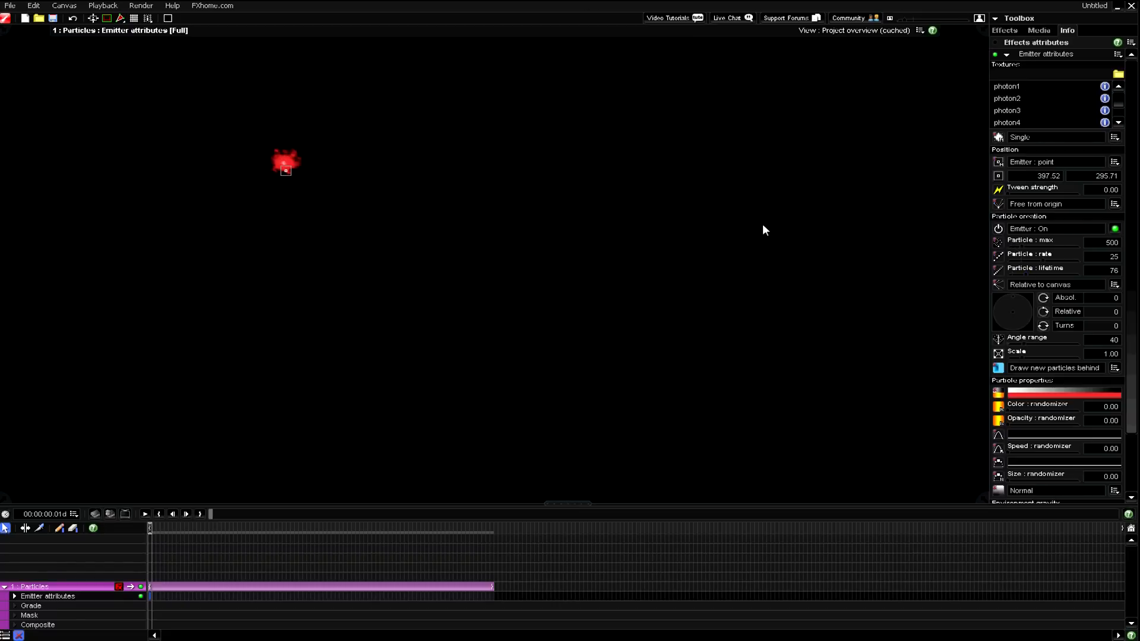
{"action": "mouse_move", "coordinate": [1098, 339]}
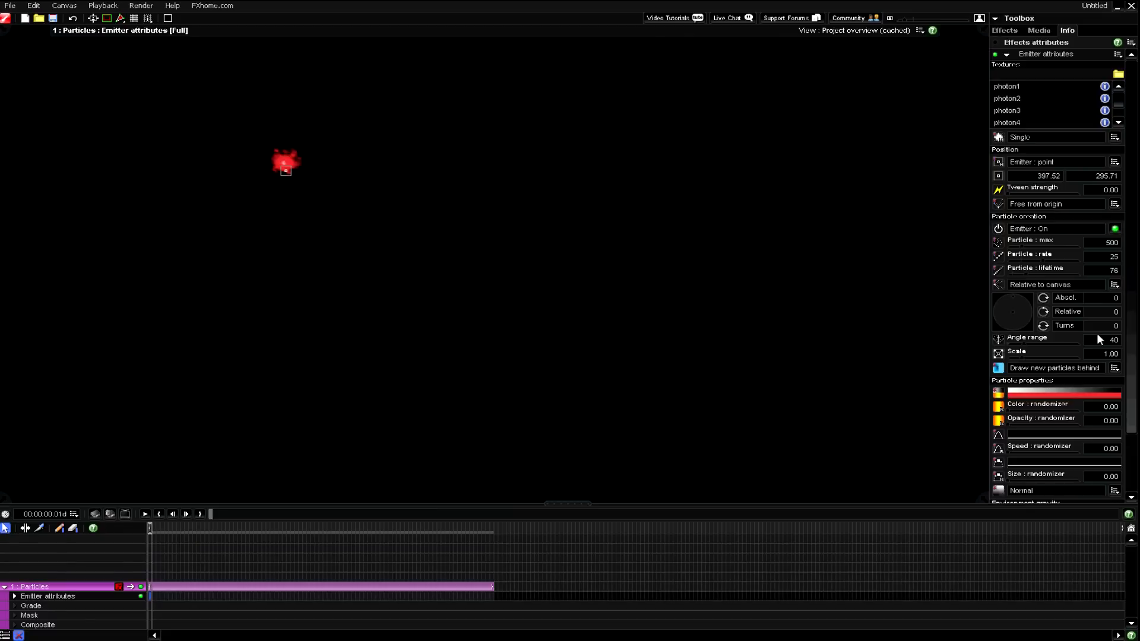
Widen the emitter's angle range to 180 for a full ring burst and rewind the preview.
{"action": "scroll", "scroll_direction": "down", "scroll_amount": 3}
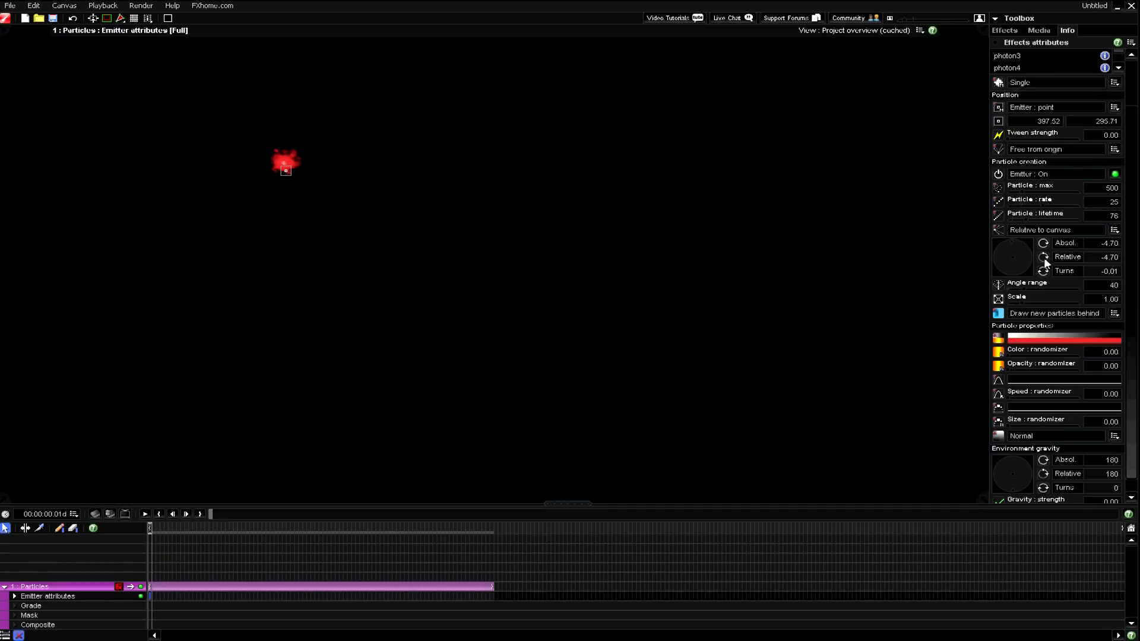
{"action": "mouse_move", "coordinate": [275, 160]}
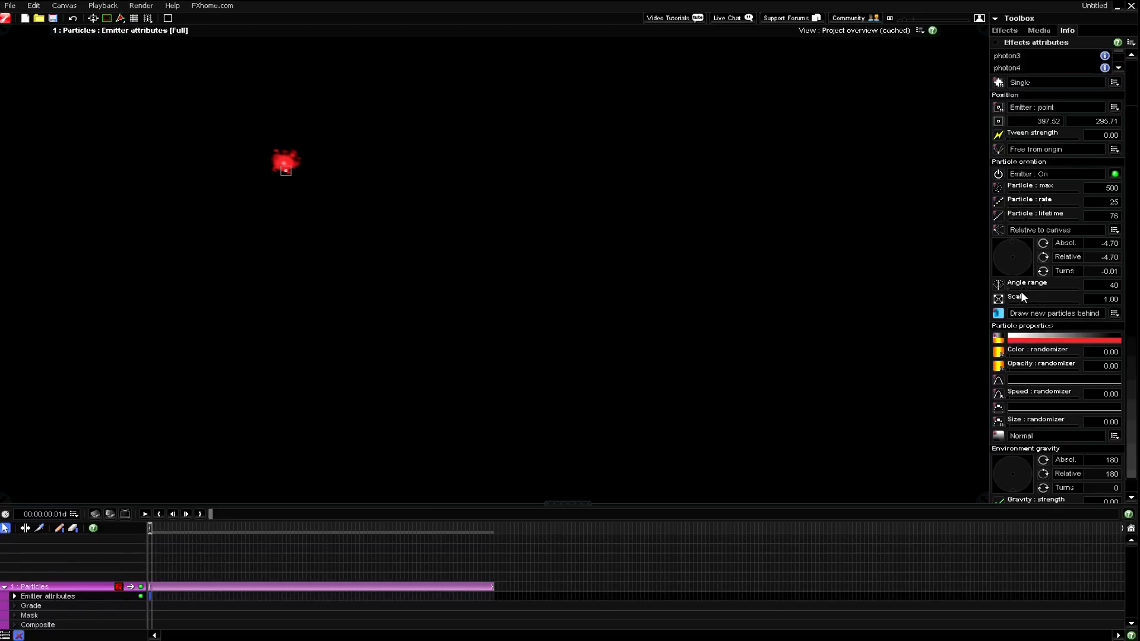
{"action": "left_click_drag", "start_coordinate": [1028, 285], "coordinate": [1079, 285]}
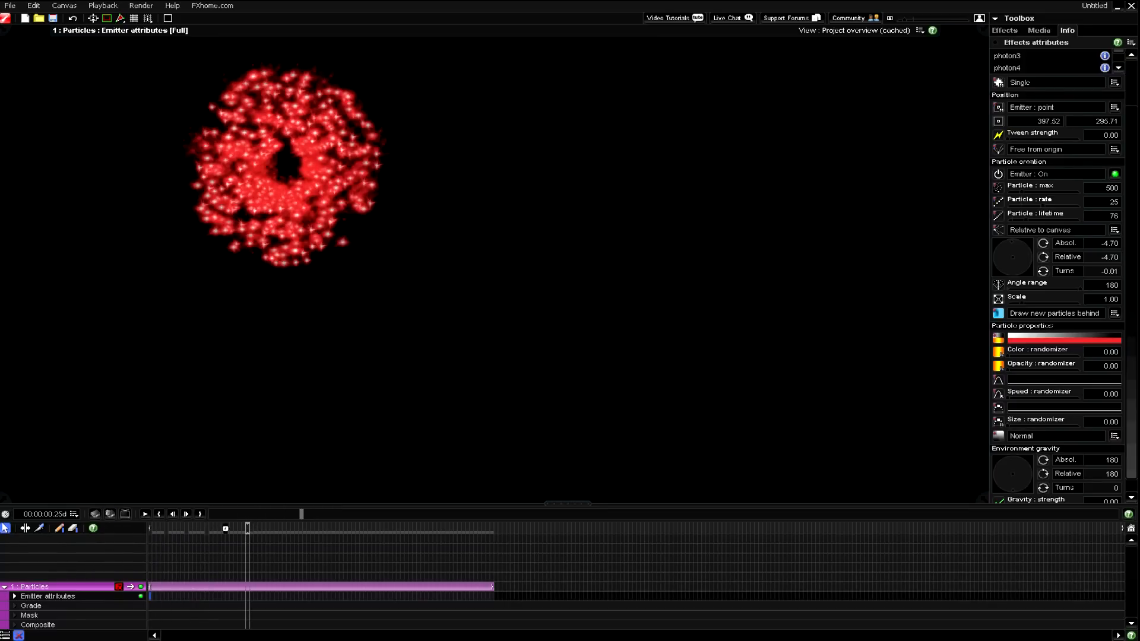
{"action": "left_click", "coordinate": [150, 527]}
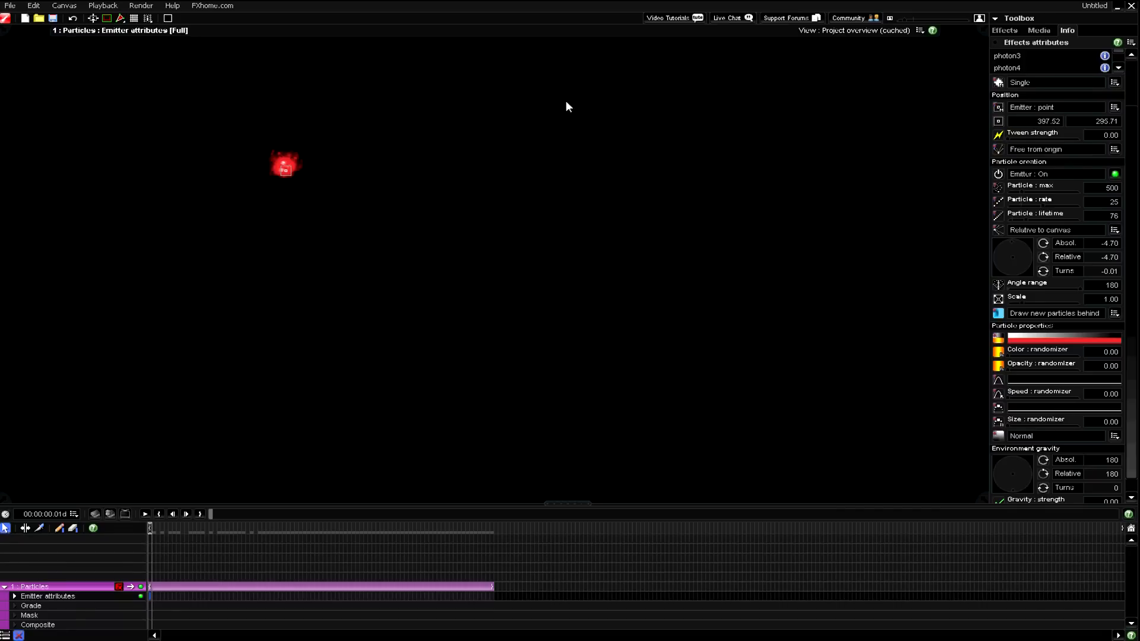
{"action": "mouse_move", "coordinate": [763, 202]}
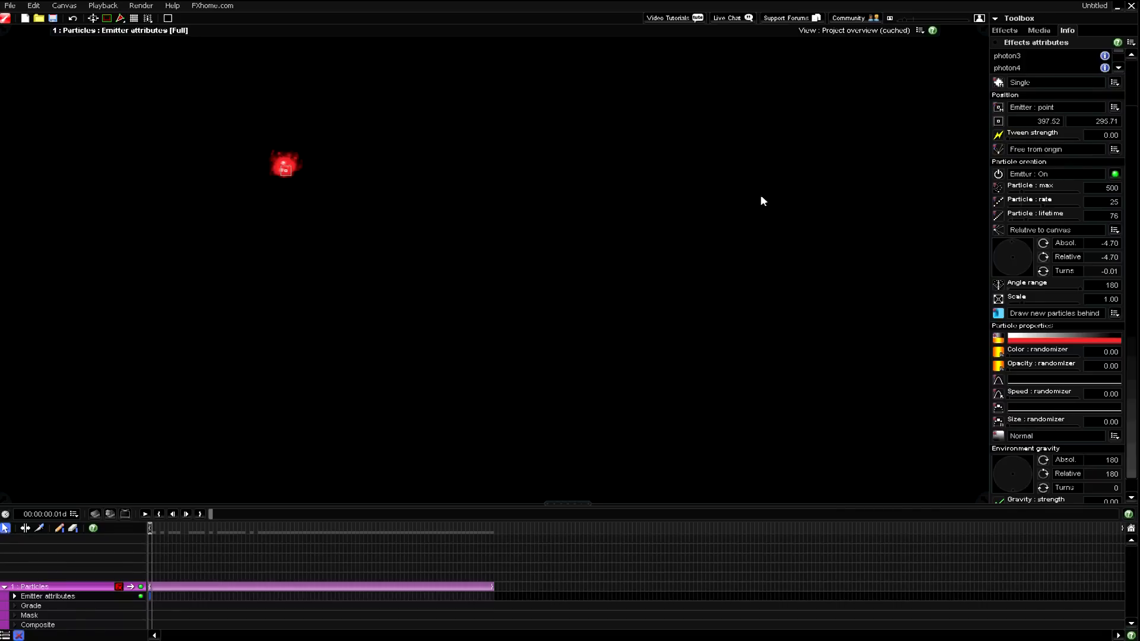
{"action": "mouse_move", "coordinate": [118, 536]}
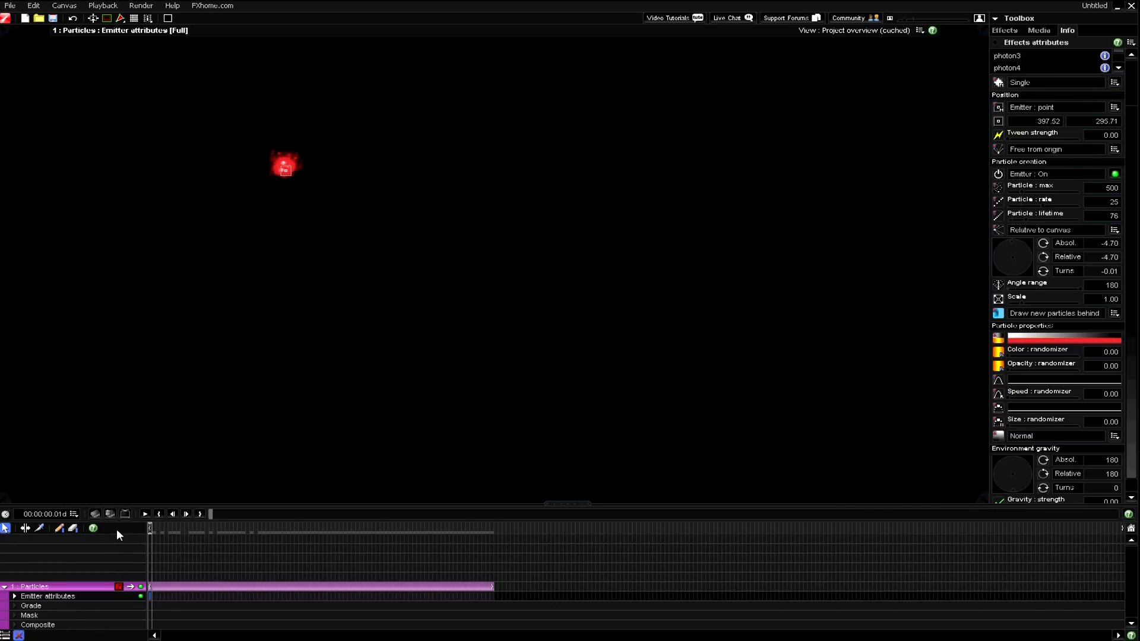
{"action": "mouse_move", "coordinate": [120, 362]}
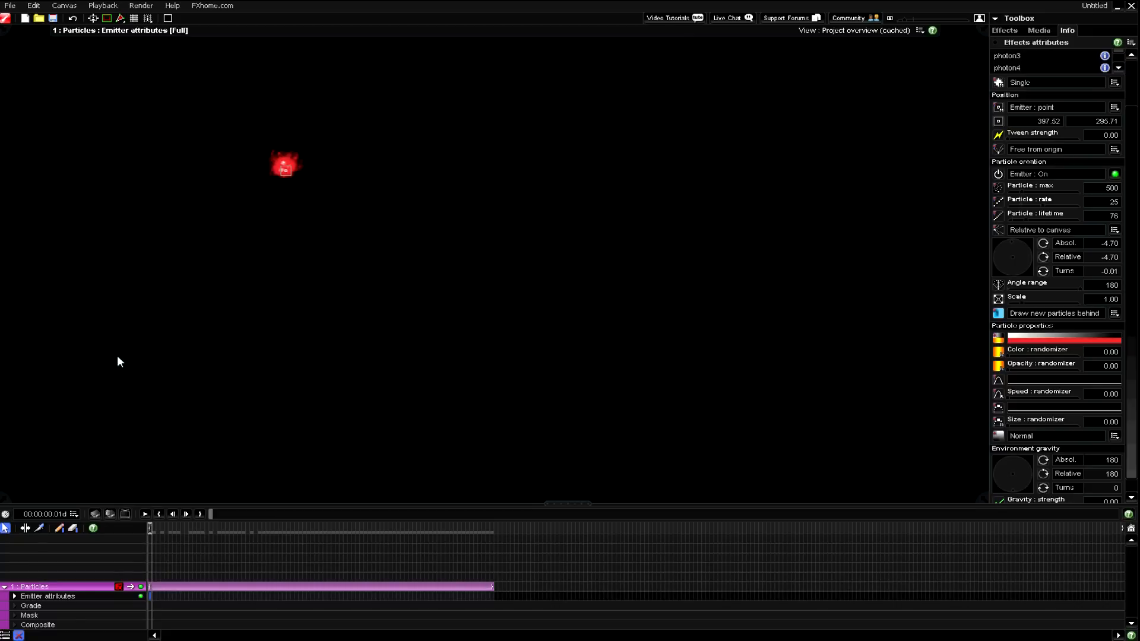
{"action": "mouse_move", "coordinate": [290, 167]}
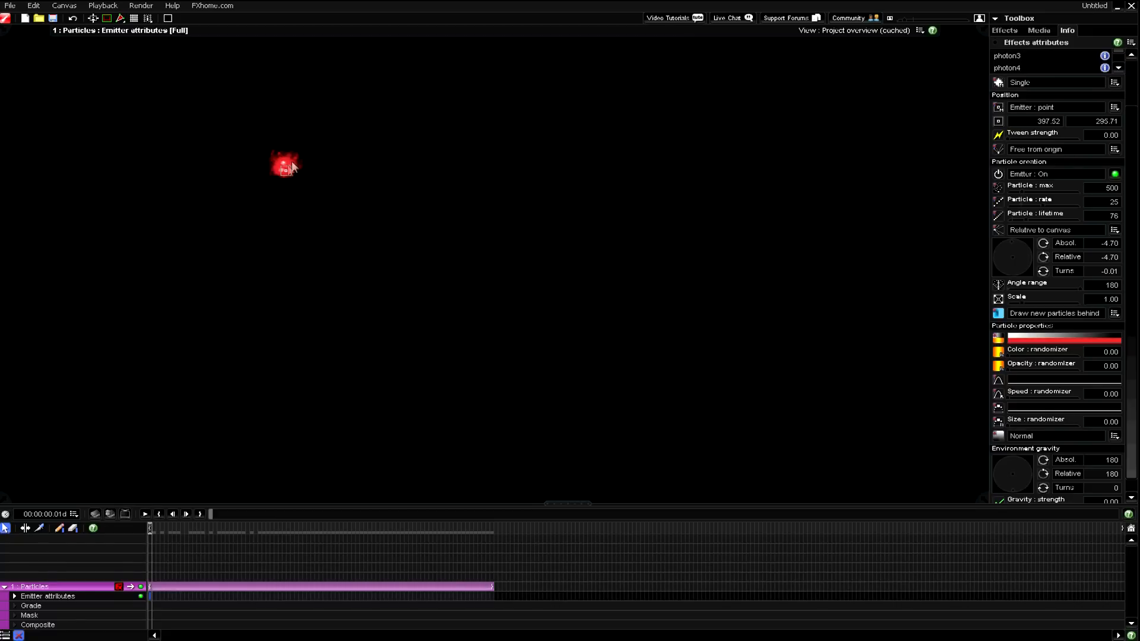
{"action": "mouse_move", "coordinate": [1028, 307]}
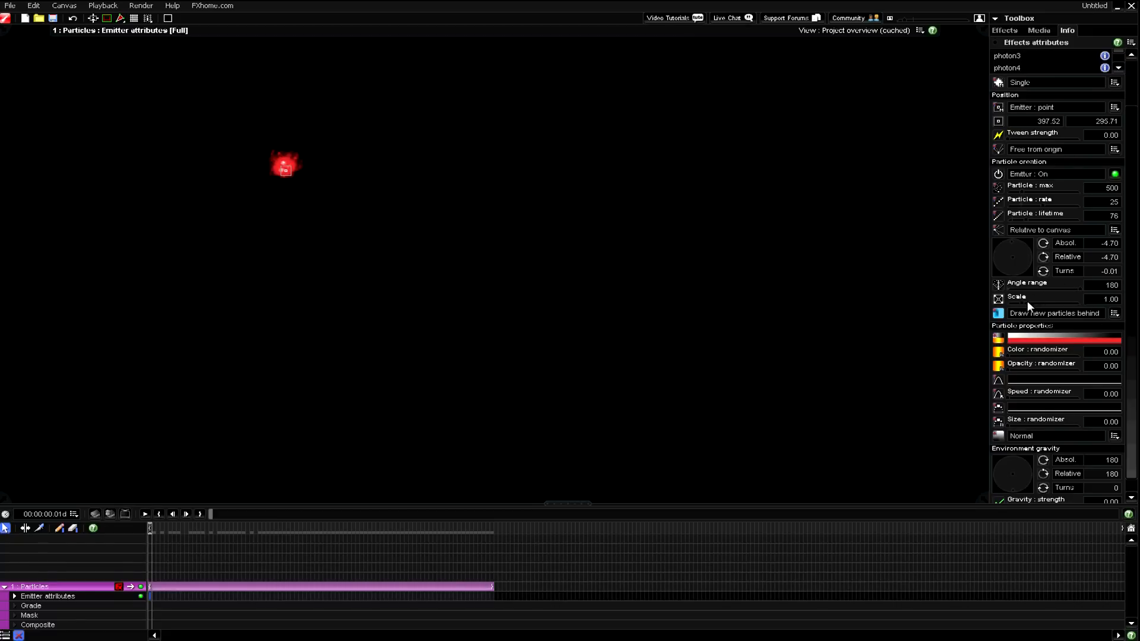
{"action": "mouse_move", "coordinate": [1024, 307]}
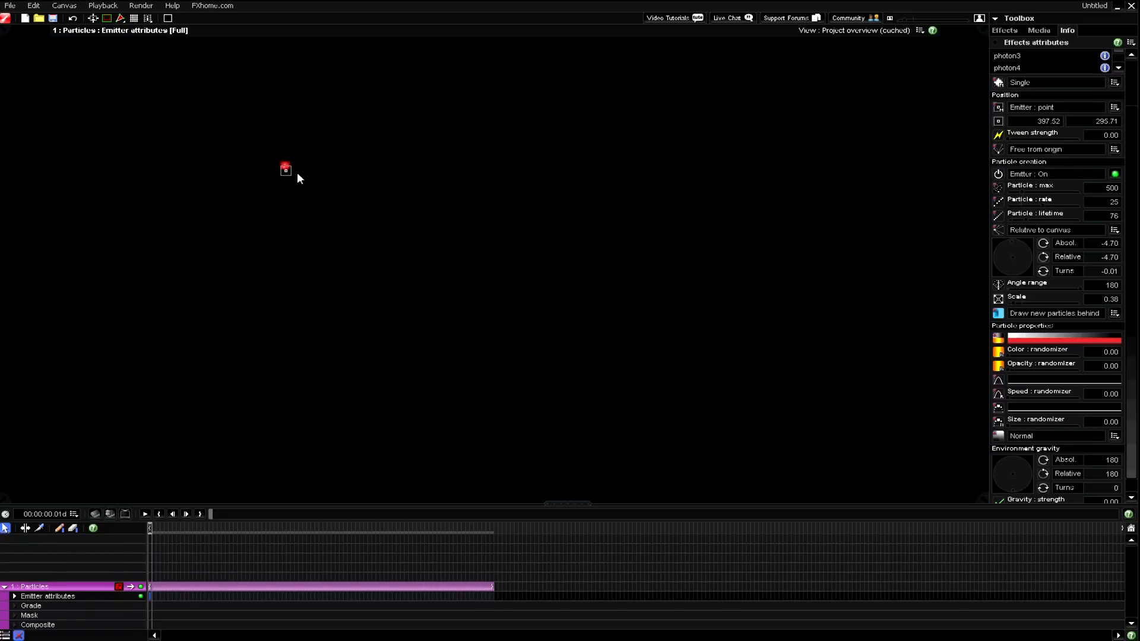
{"action": "mouse_move", "coordinate": [256, 455]}
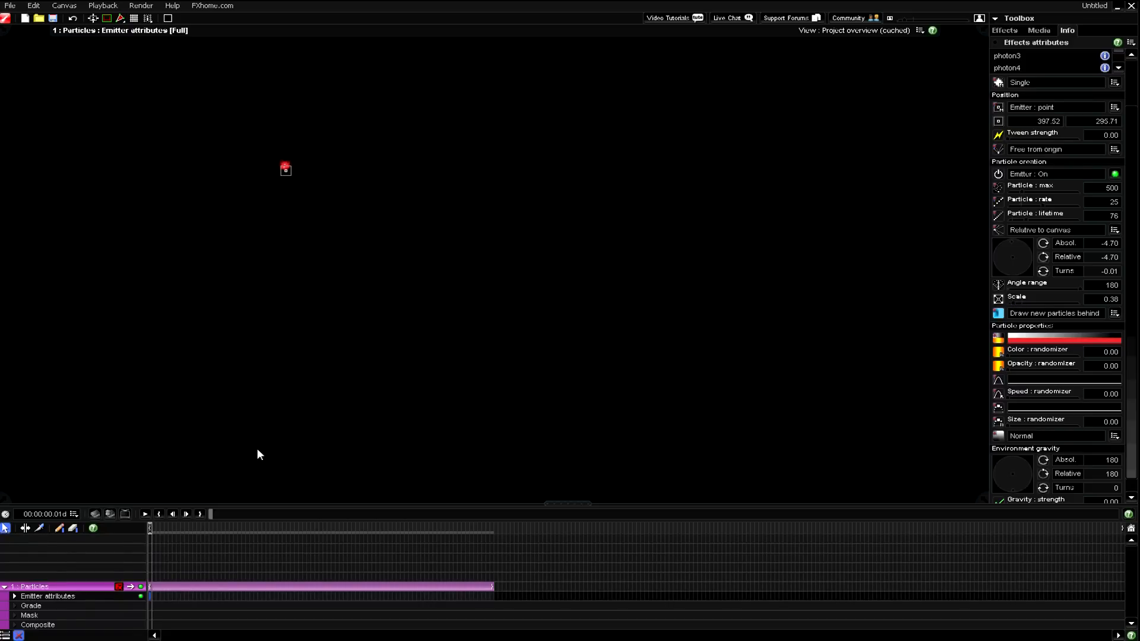
{"action": "mouse_move", "coordinate": [491, 532]}
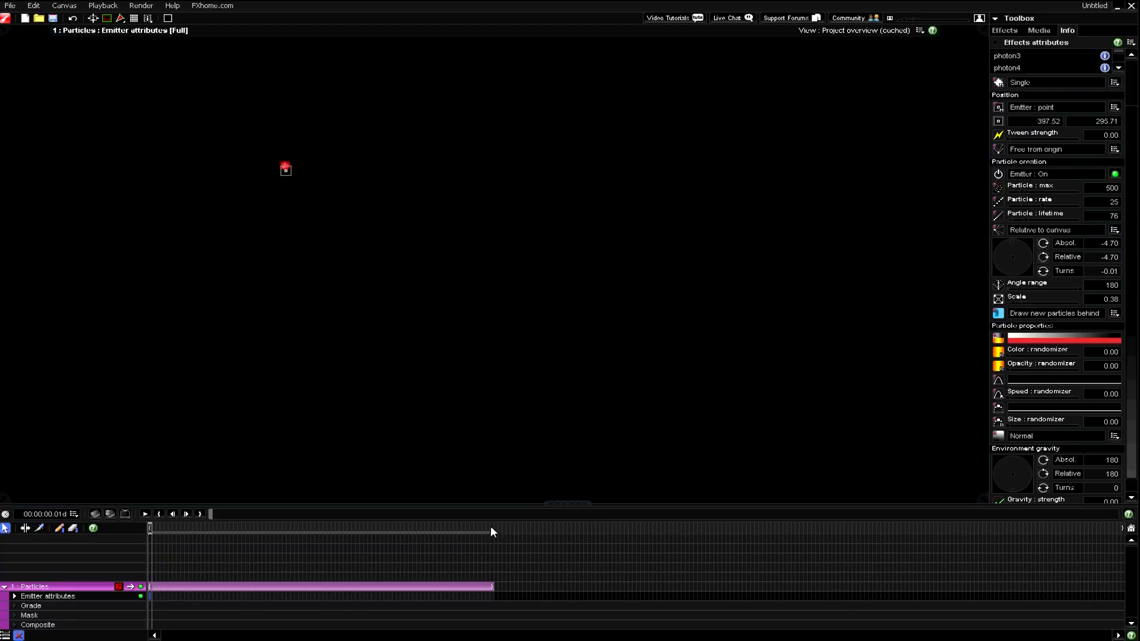
{"action": "mouse_move", "coordinate": [492, 530]}
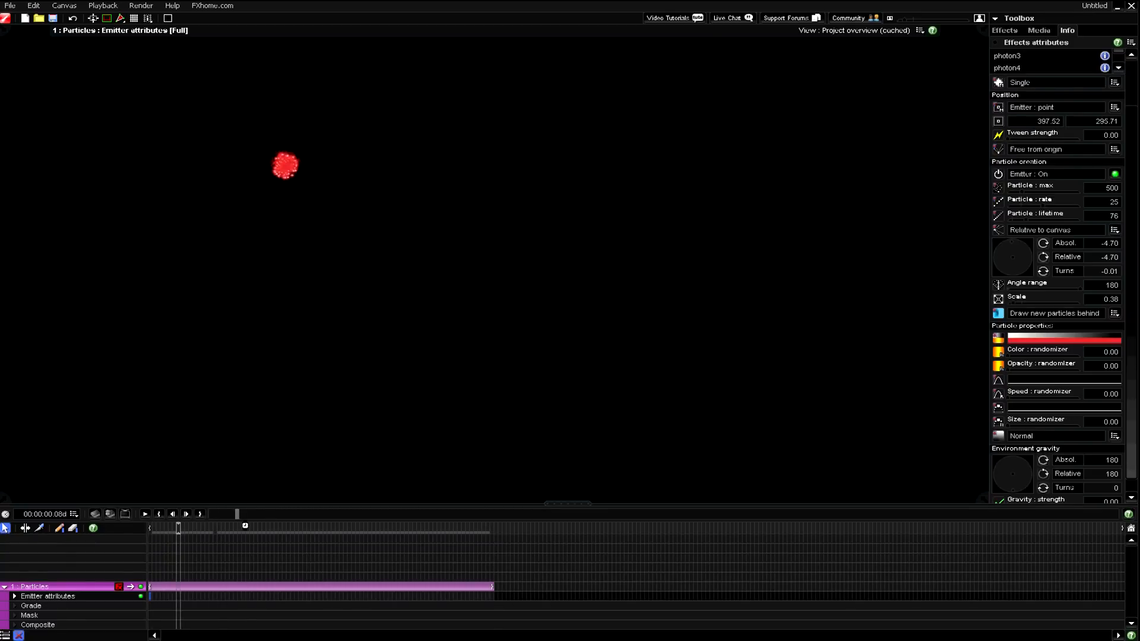
Key the emitter Off at frame 6 so it fires only a short burst, then rewind.
{"action": "left_click", "coordinate": [353, 524]}
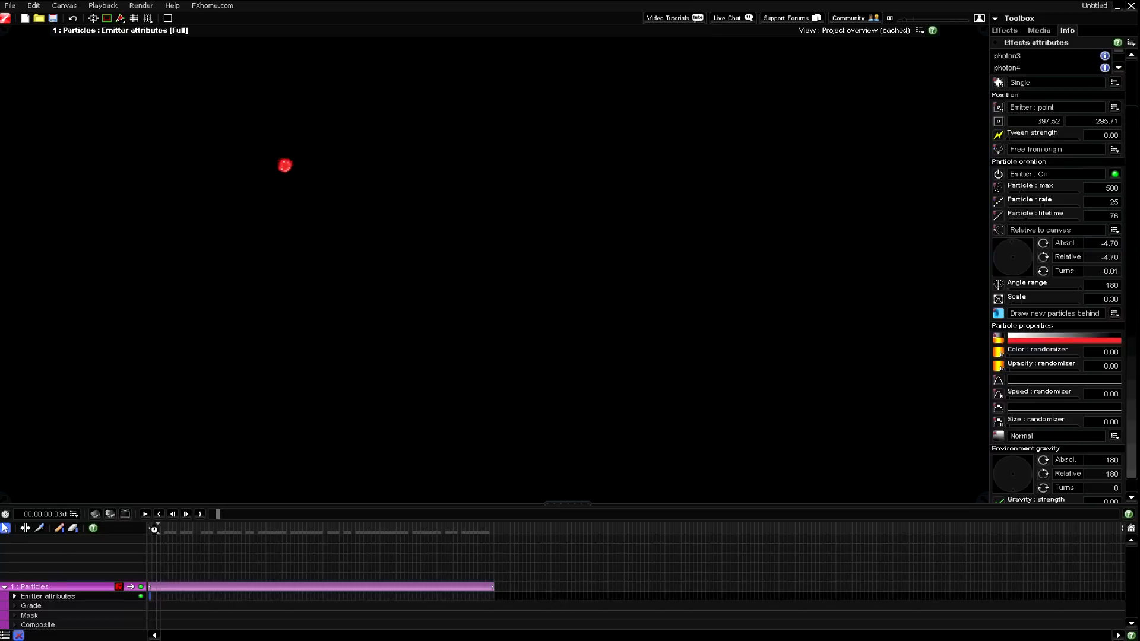
{"action": "left_click", "coordinate": [144, 514]}
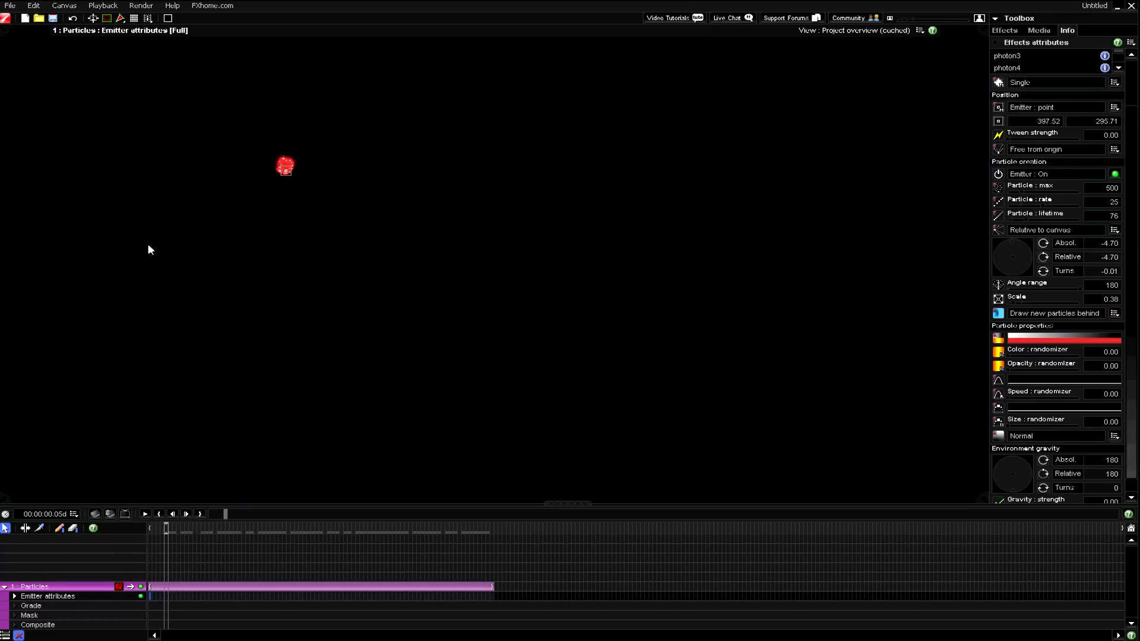
{"action": "mouse_move", "coordinate": [505, 301]}
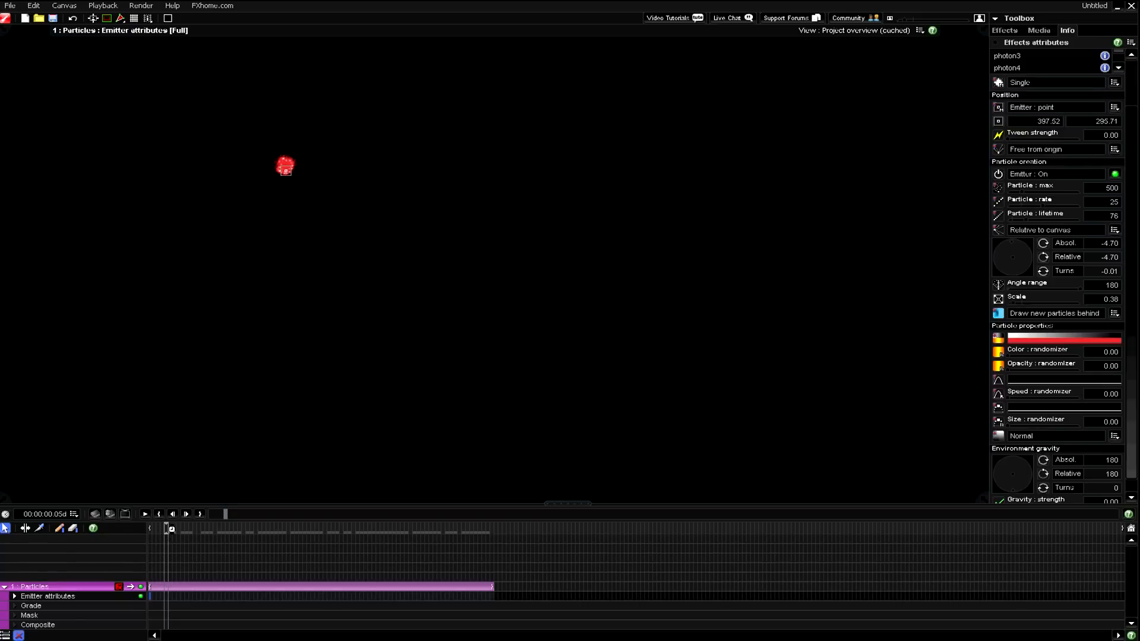
{"action": "left_click", "coordinate": [144, 514]}
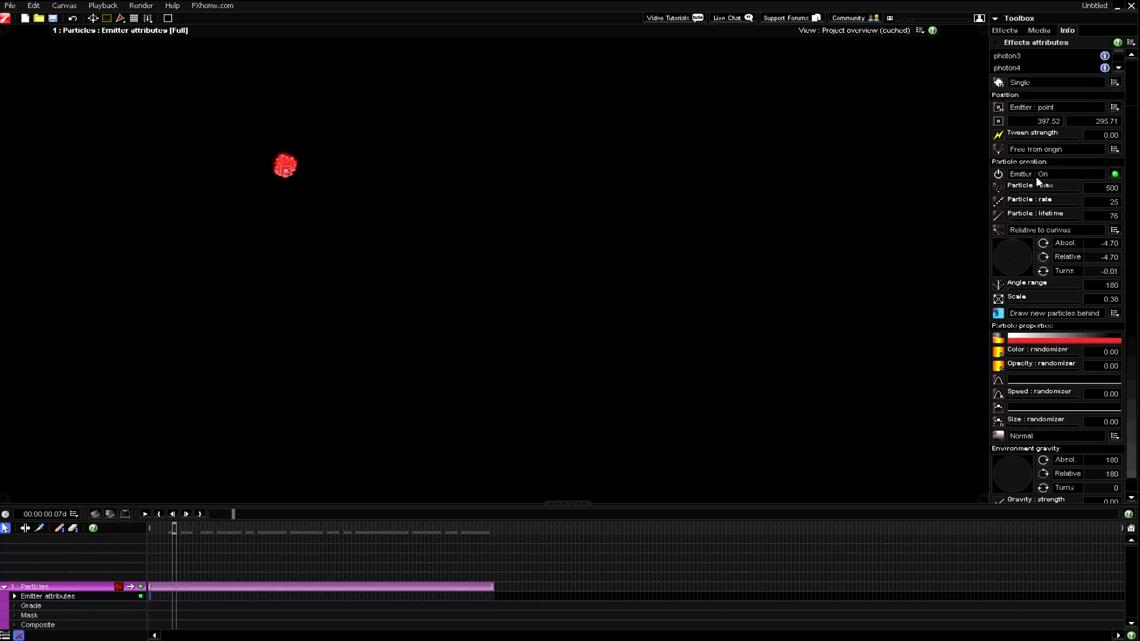
{"action": "left_click", "coordinate": [1112, 174]}
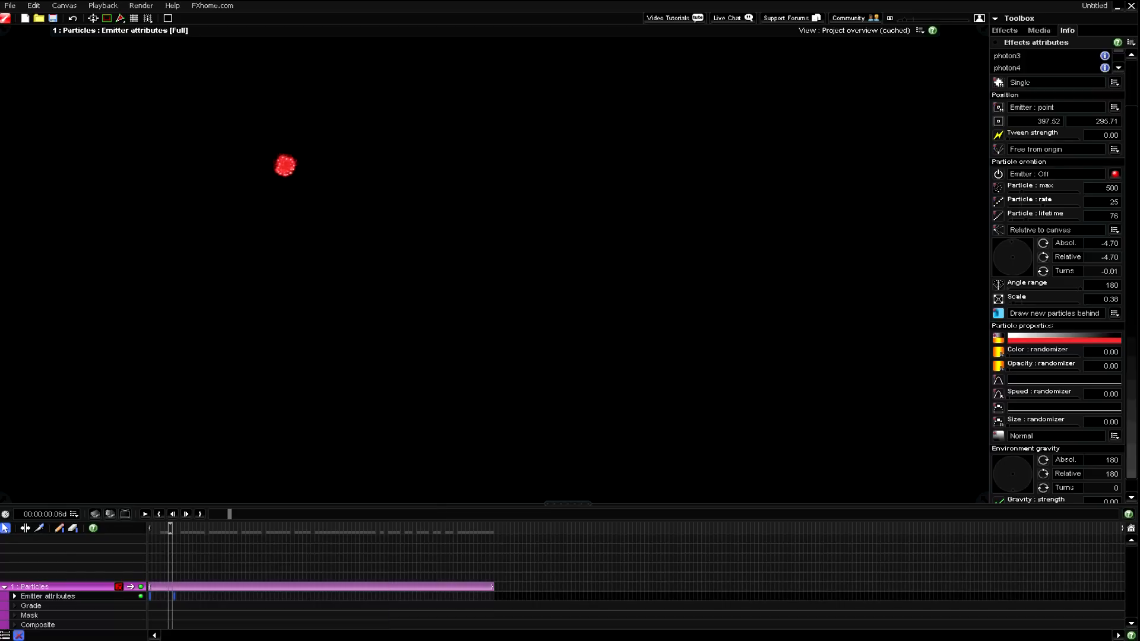
{"action": "left_click", "coordinate": [1115, 174]}
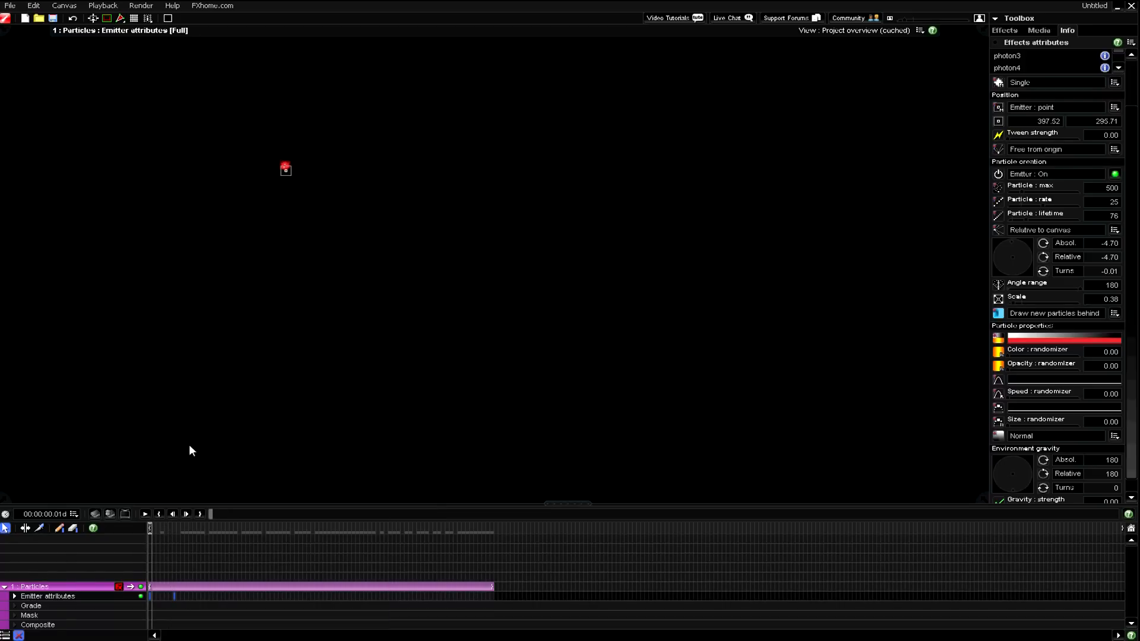
{"action": "mouse_move", "coordinate": [1041, 261]}
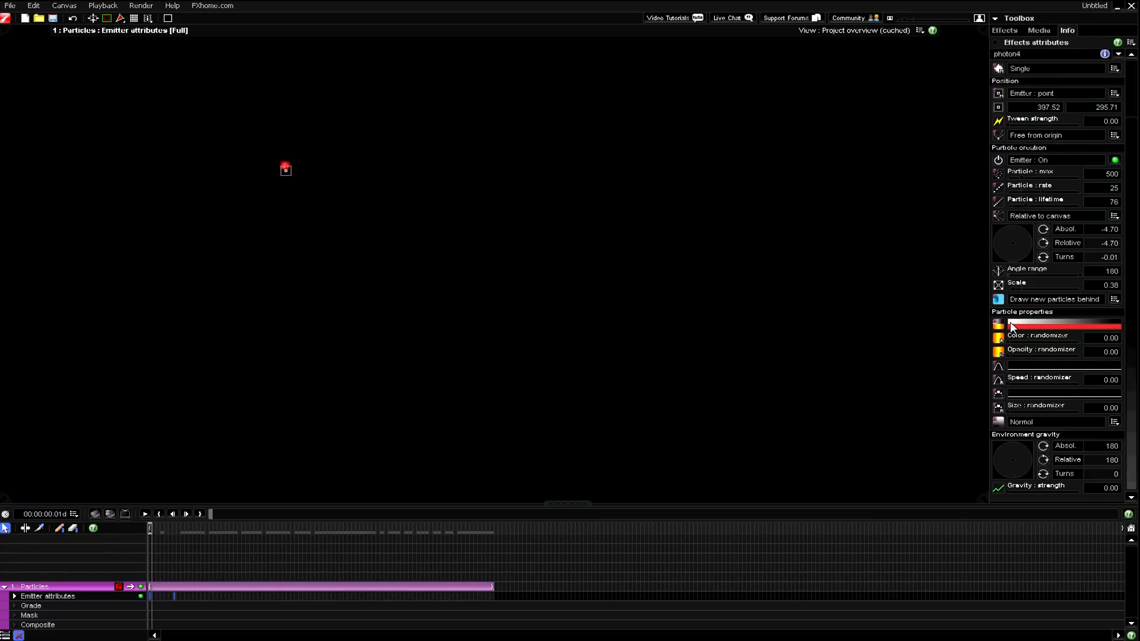
{"action": "mouse_move", "coordinate": [1012, 329]}
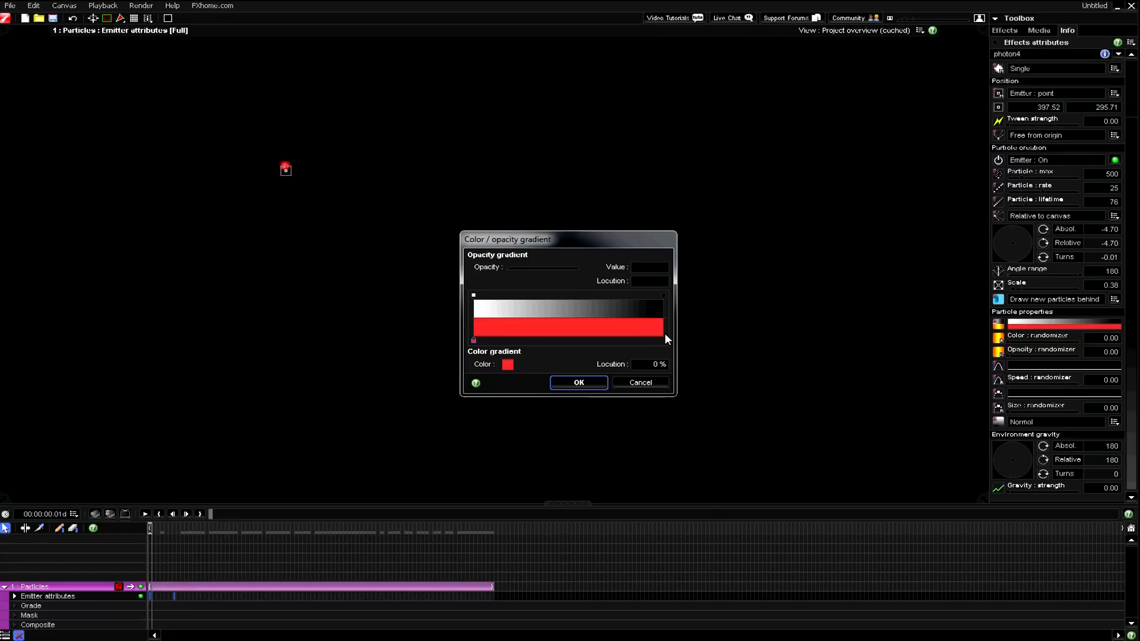
Arrange the gradient's colour stops at the midpoint and 100% and select the start and end stops.
{"action": "left_click_drag", "start_coordinate": [474, 341], "coordinate": [567, 341]}
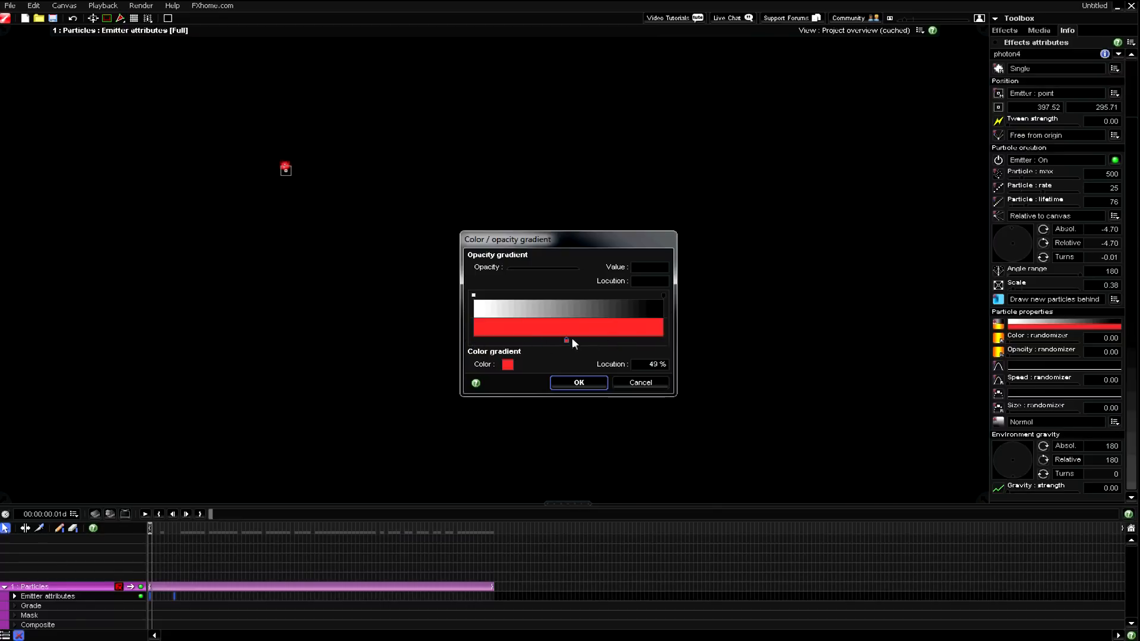
{"action": "left_click_drag", "start_coordinate": [566, 340], "coordinate": [663, 341]}
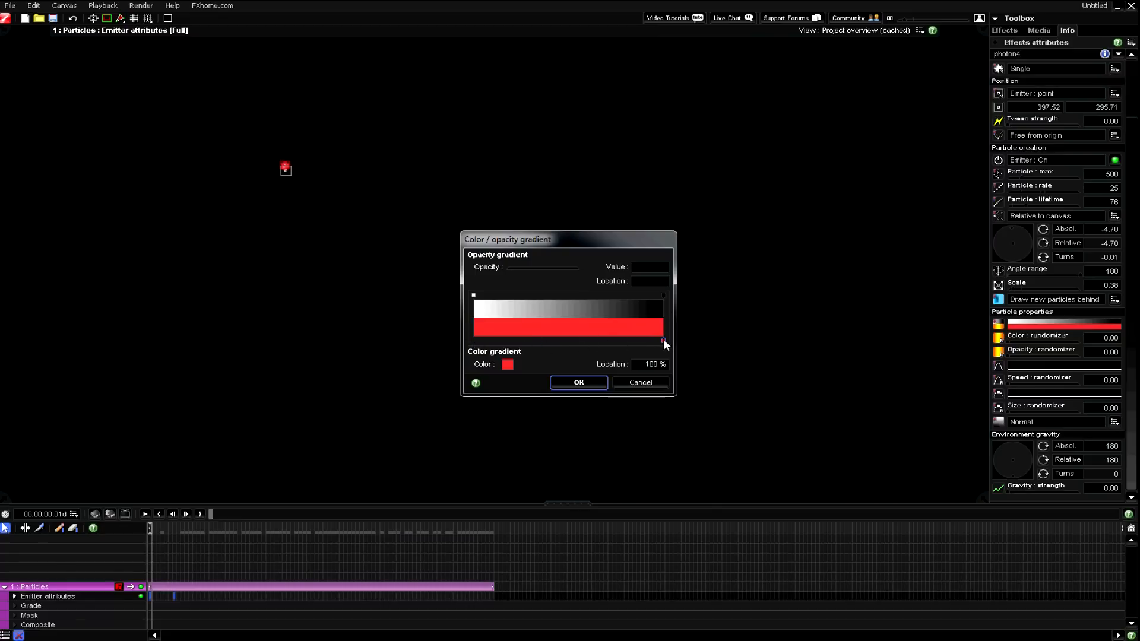
{"action": "left_click_drag", "start_coordinate": [661, 343], "coordinate": [474, 341]}
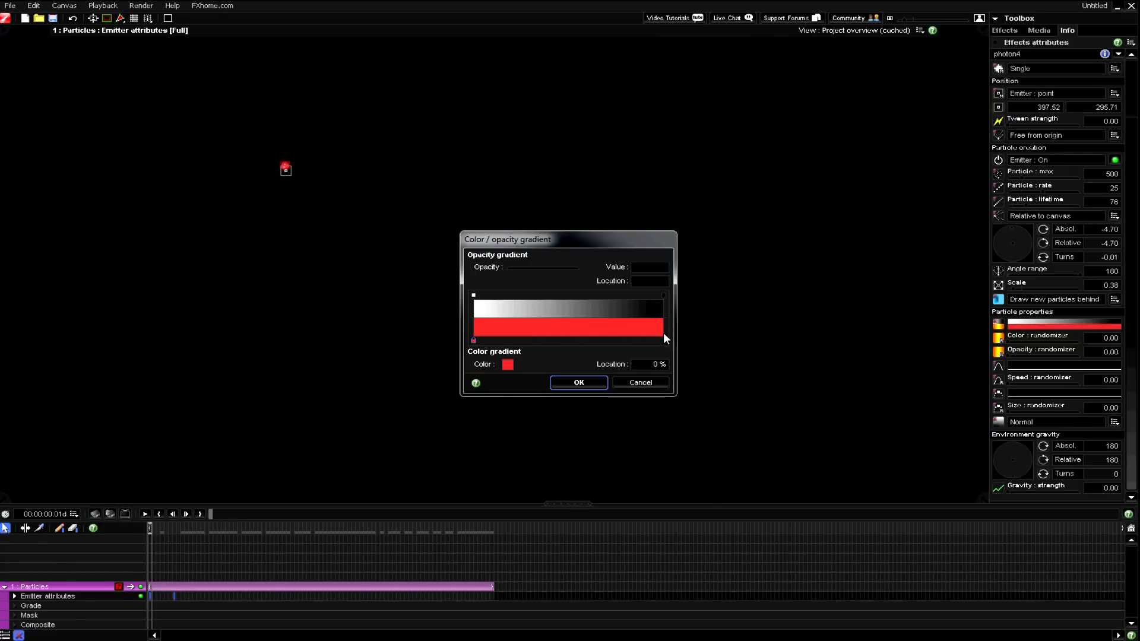
{"action": "left_click_drag", "start_coordinate": [473, 340], "coordinate": [662, 340]}
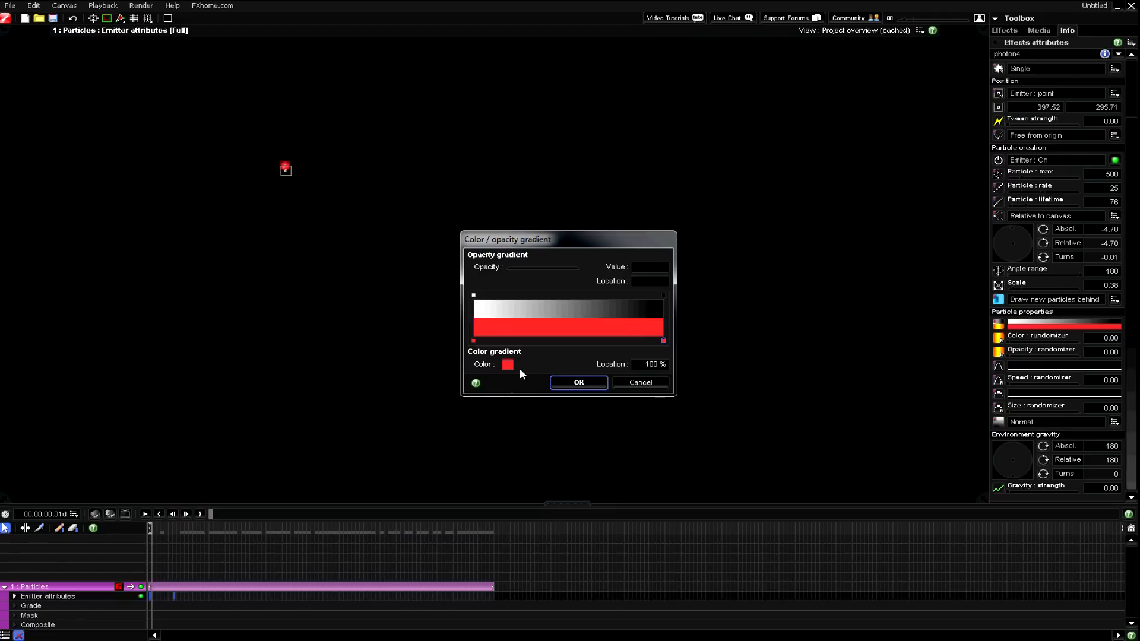
Set the end stop to blue and the start stop to green, applying the green-to-blue gradient.
{"action": "left_click", "coordinate": [507, 364]}
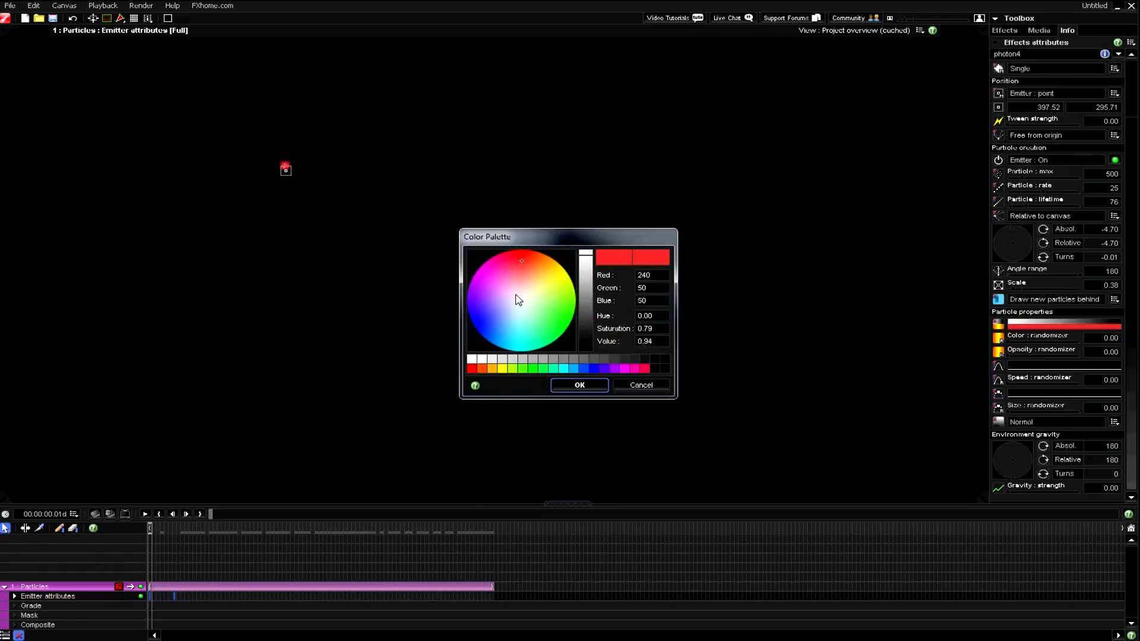
{"action": "left_click", "coordinate": [482, 329]}
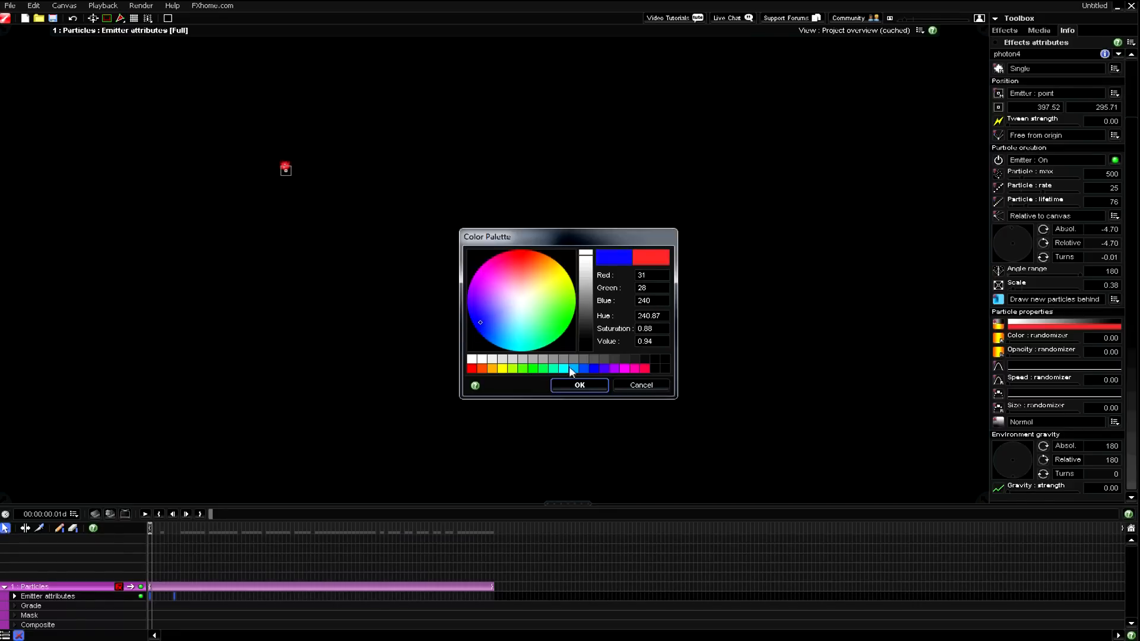
{"action": "left_click", "coordinate": [578, 385]}
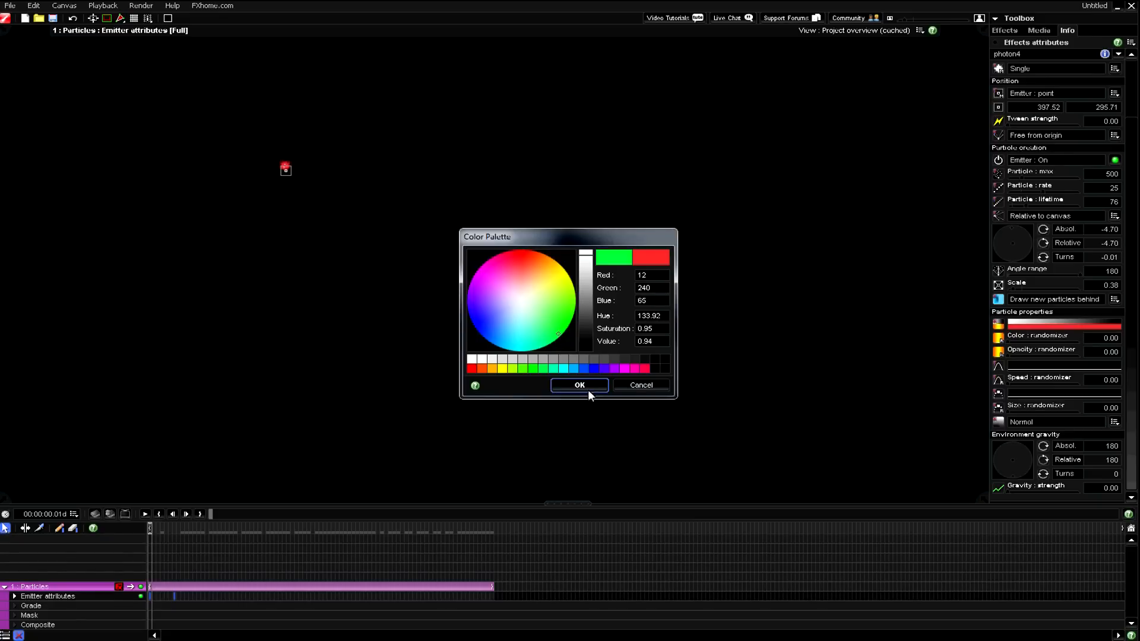
{"action": "left_click", "coordinate": [578, 385]}
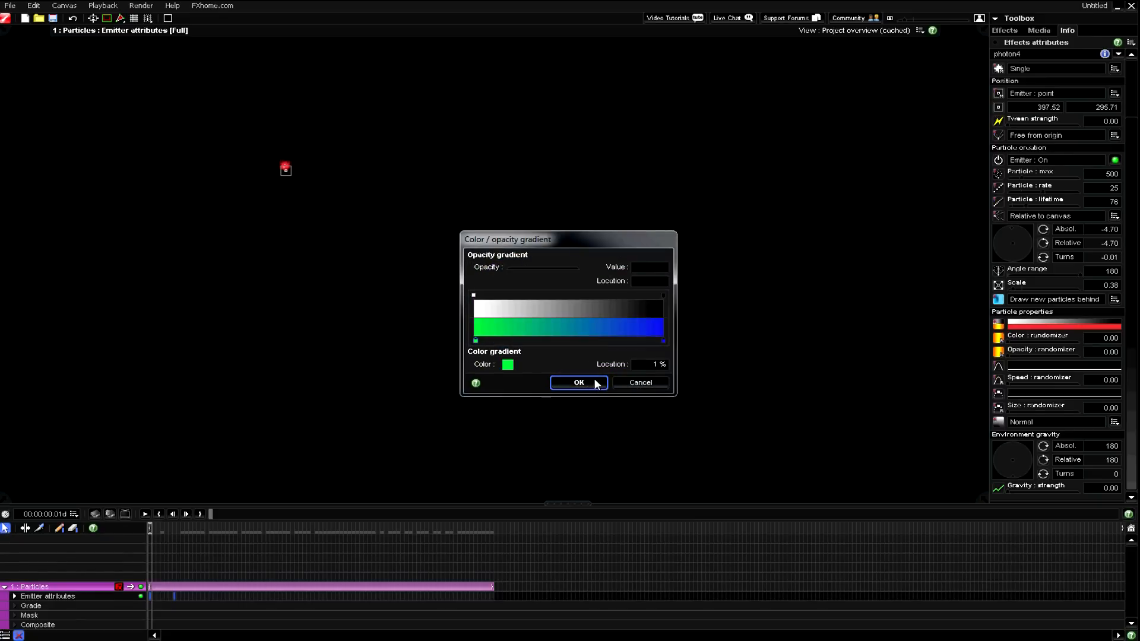
{"action": "left_click", "coordinate": [578, 383]}
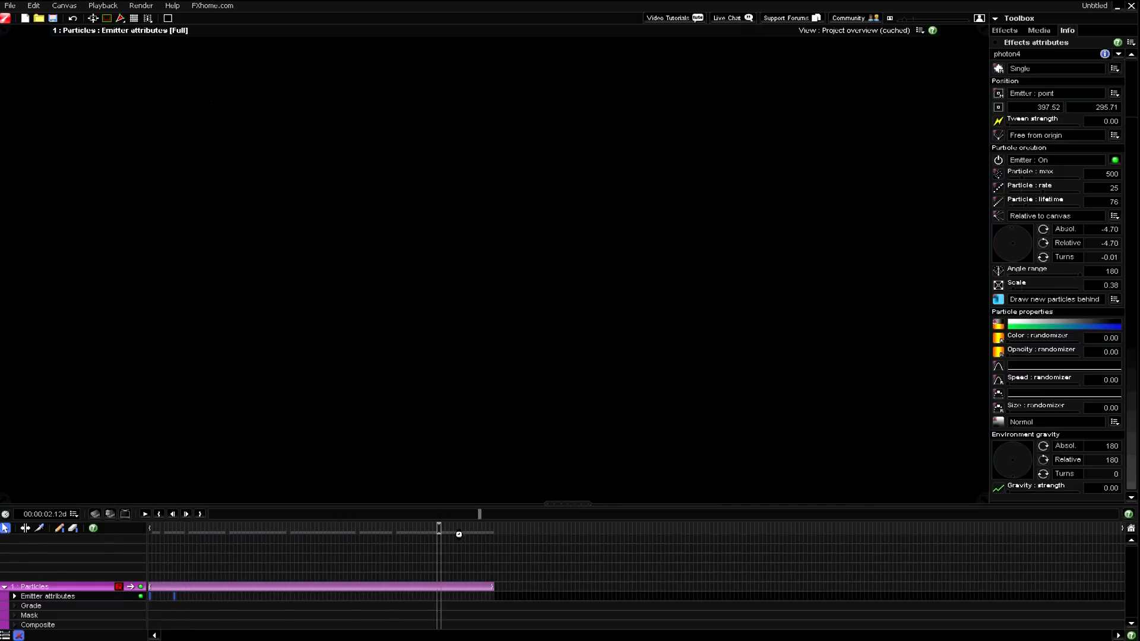
Raise the speed randomizer to 1.00 and step forward to preview the burst.
{"action": "left_click", "coordinate": [149, 527]}
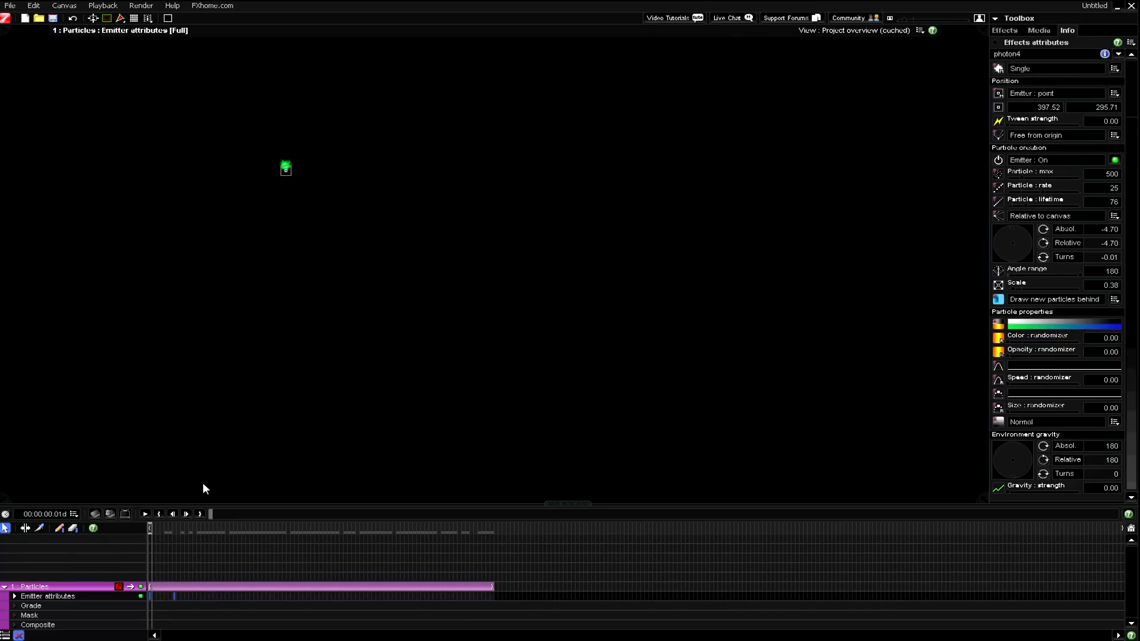
{"action": "mouse_move", "coordinate": [751, 349]}
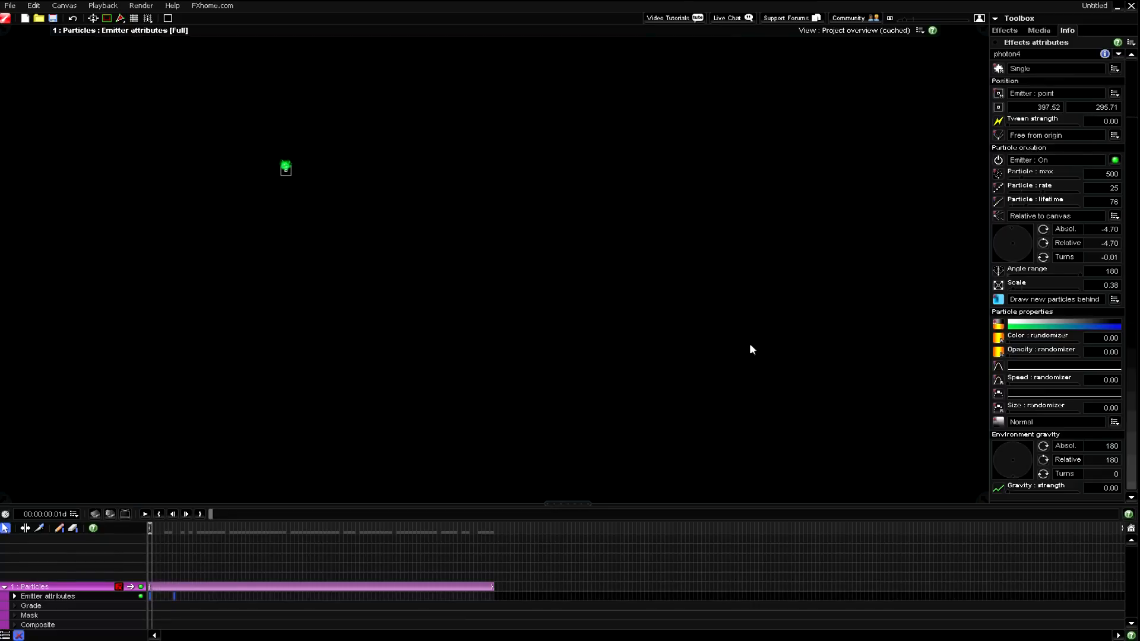
{"action": "mouse_move", "coordinate": [1015, 391]}
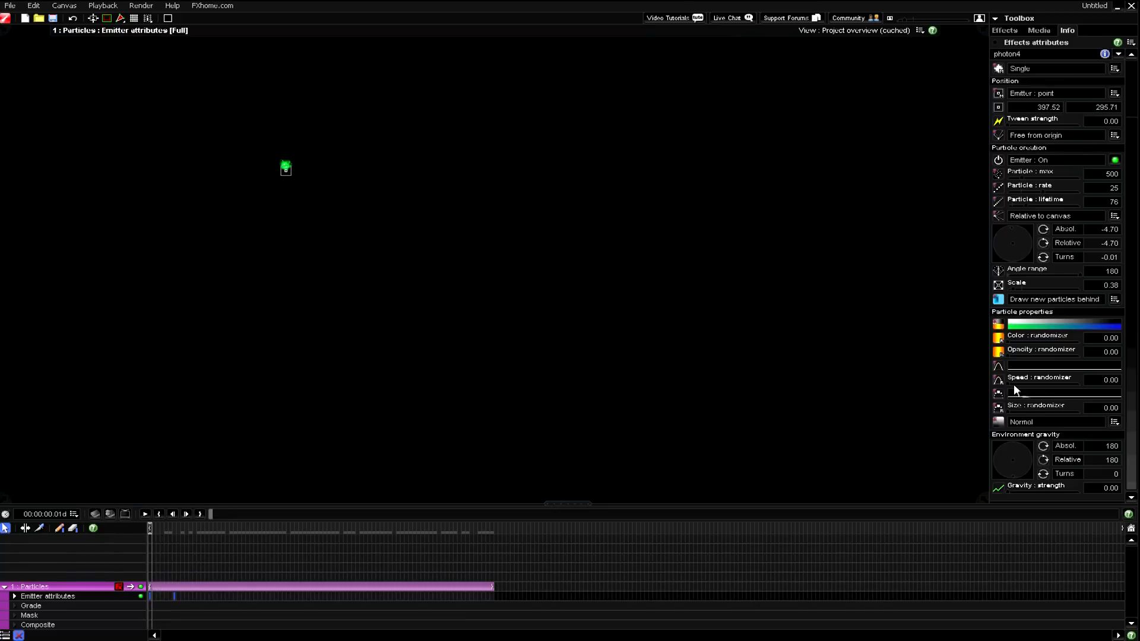
{"action": "left_click_drag", "start_coordinate": [998, 393], "coordinate": [1079, 393]}
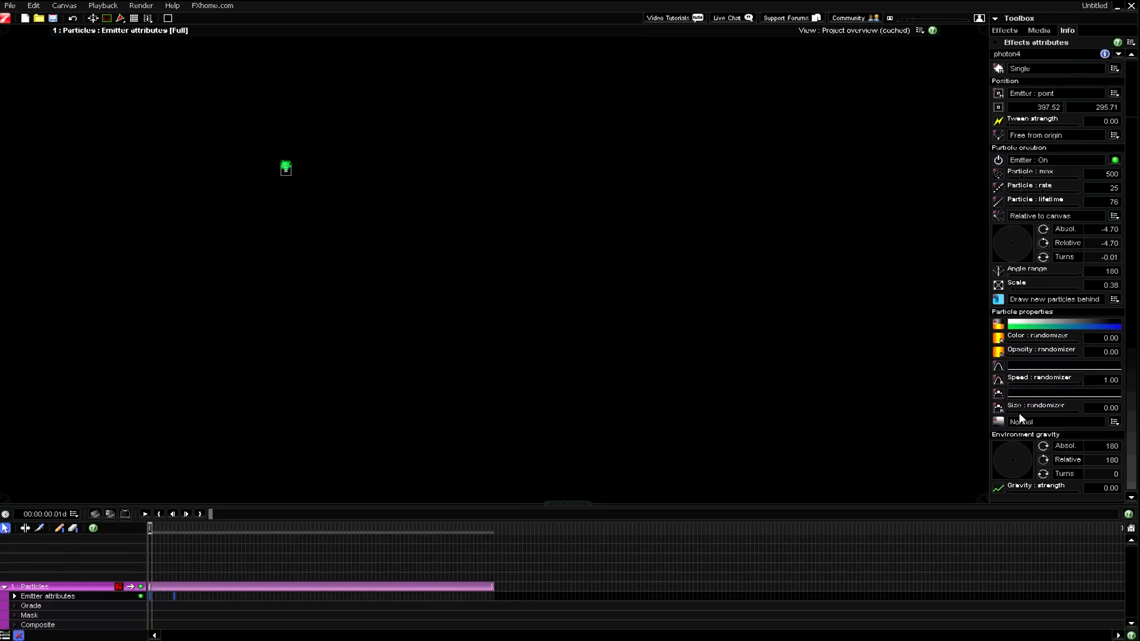
{"action": "mouse_move", "coordinate": [1025, 425]}
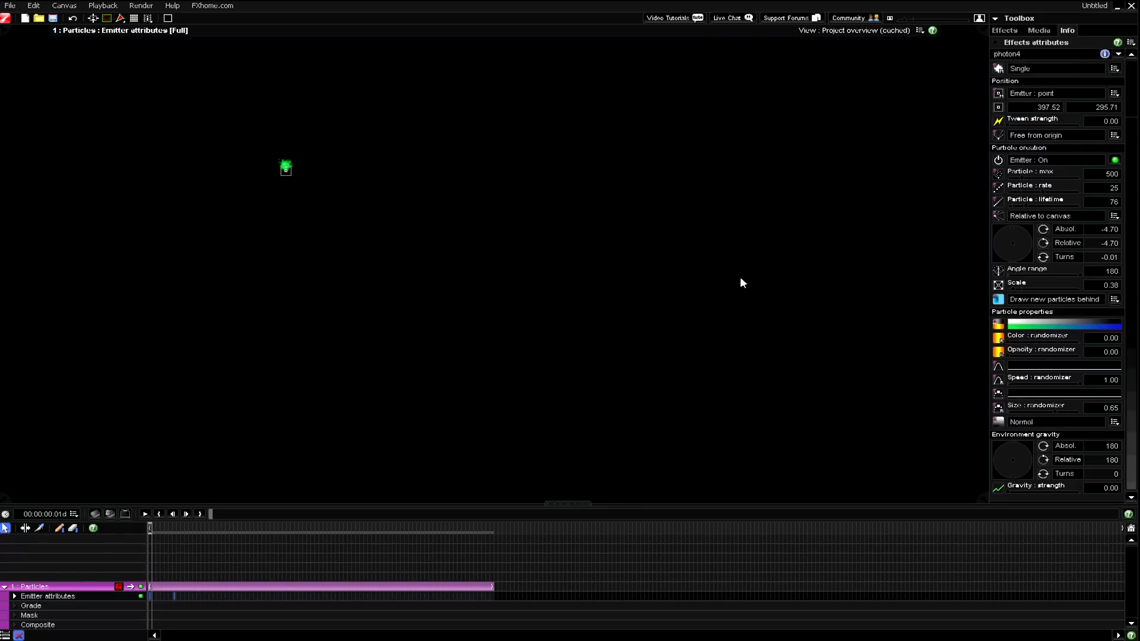
{"action": "left_click", "coordinate": [143, 514]}
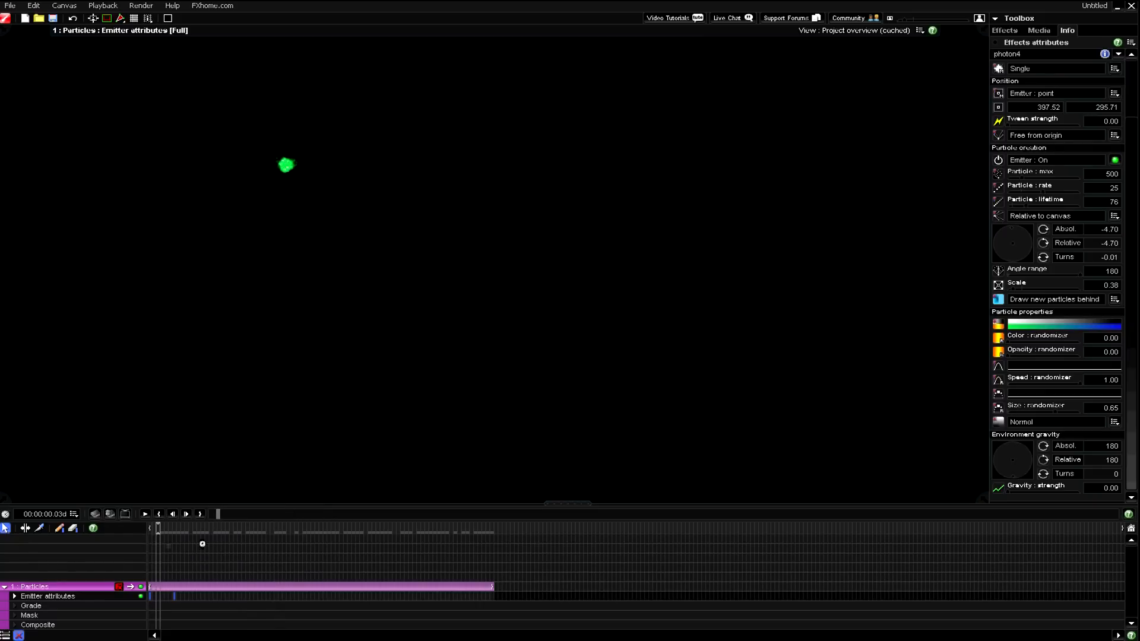
{"action": "left_click", "coordinate": [144, 514]}
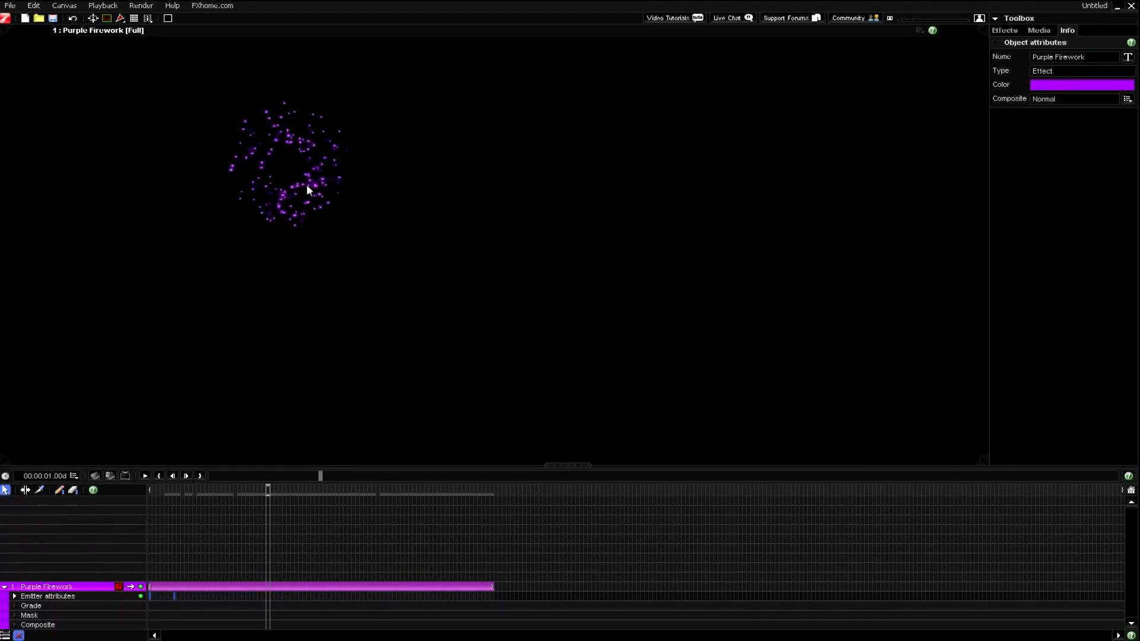
{"action": "mouse_move", "coordinate": [216, 134]}
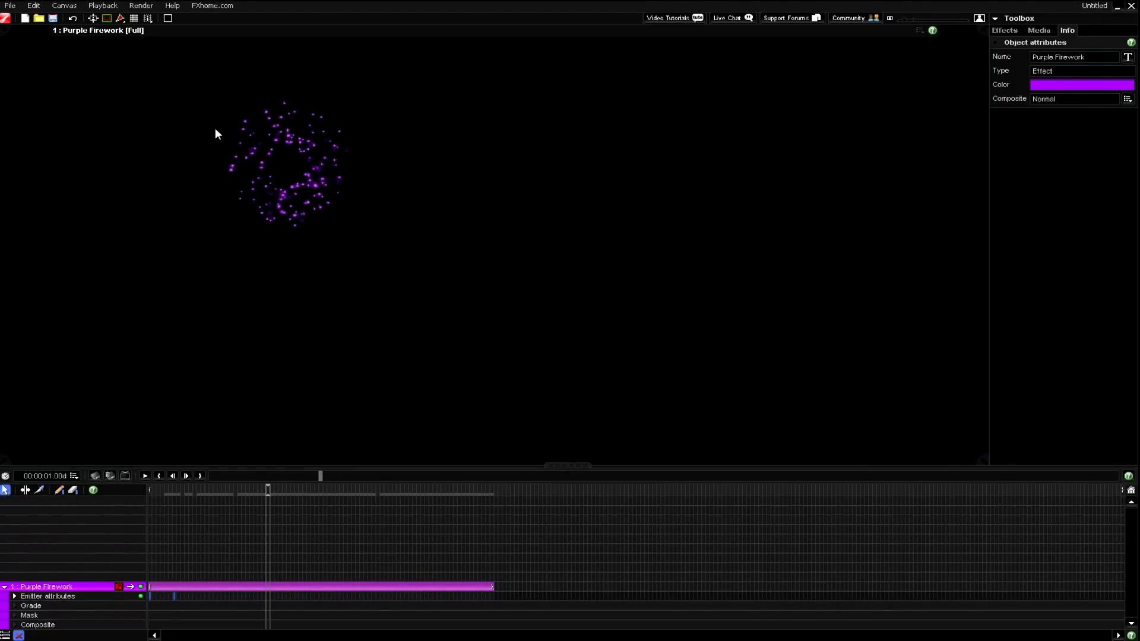
{"action": "mouse_move", "coordinate": [234, 109]}
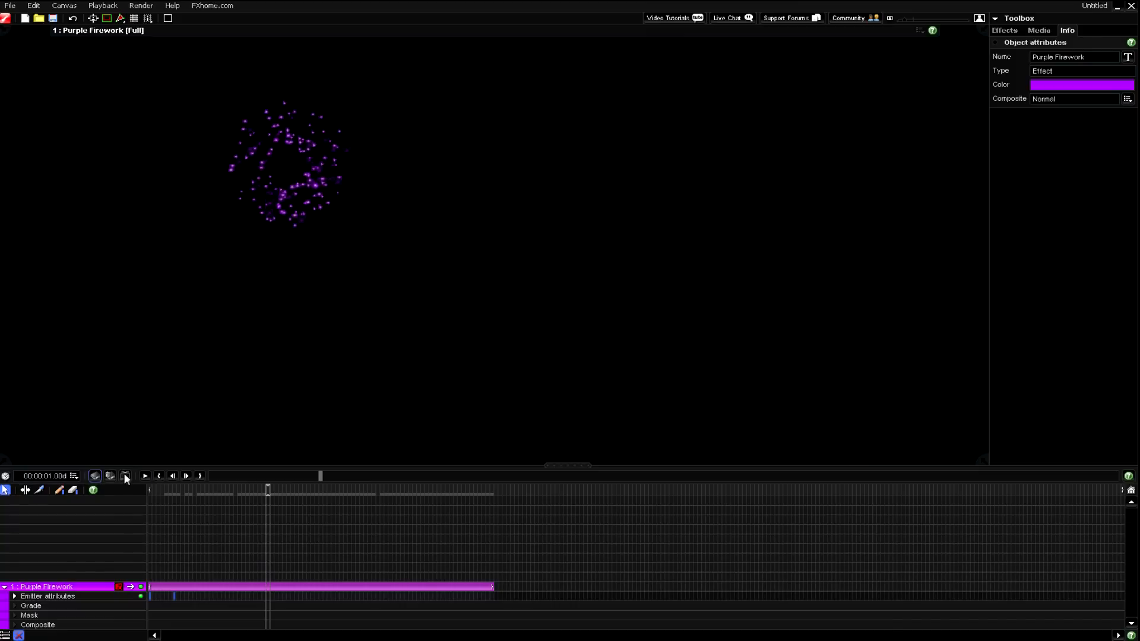
Scrub to an early burst frame and bring up the Purple Firework layer's actions.
{"action": "left_click", "coordinate": [125, 475]}
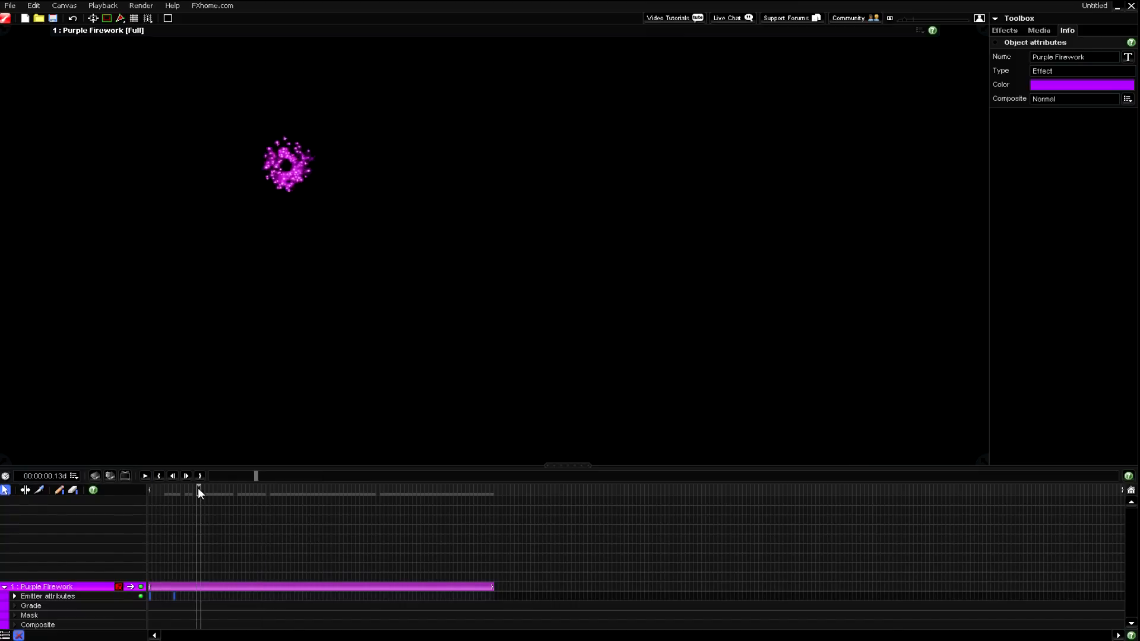
{"action": "mouse_move", "coordinate": [287, 177]}
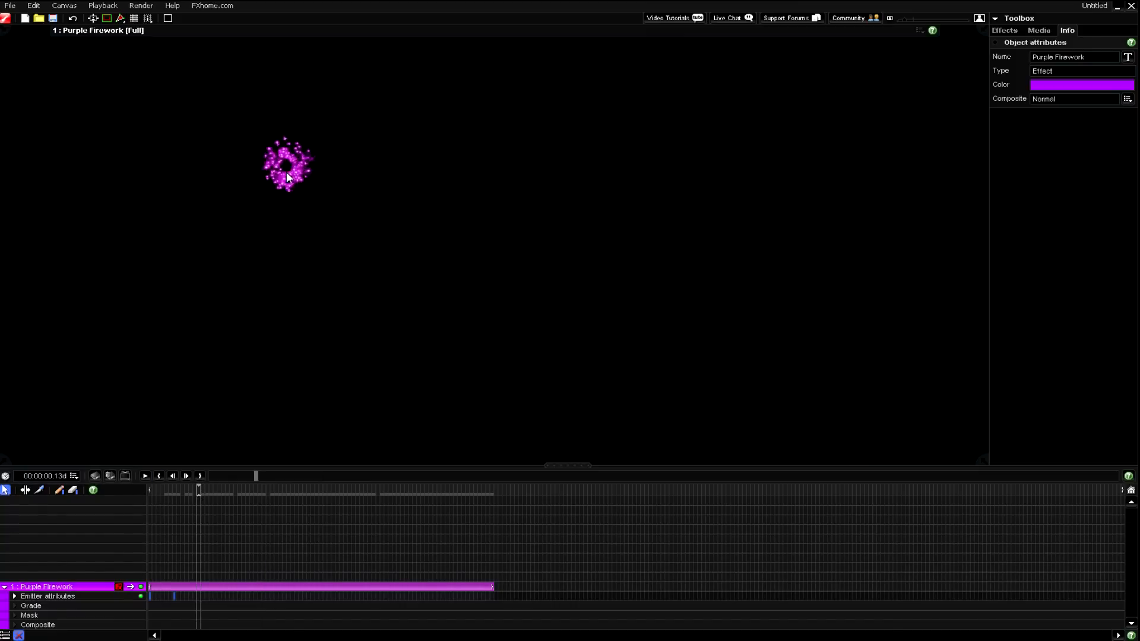
{"action": "mouse_move", "coordinate": [92, 569]}
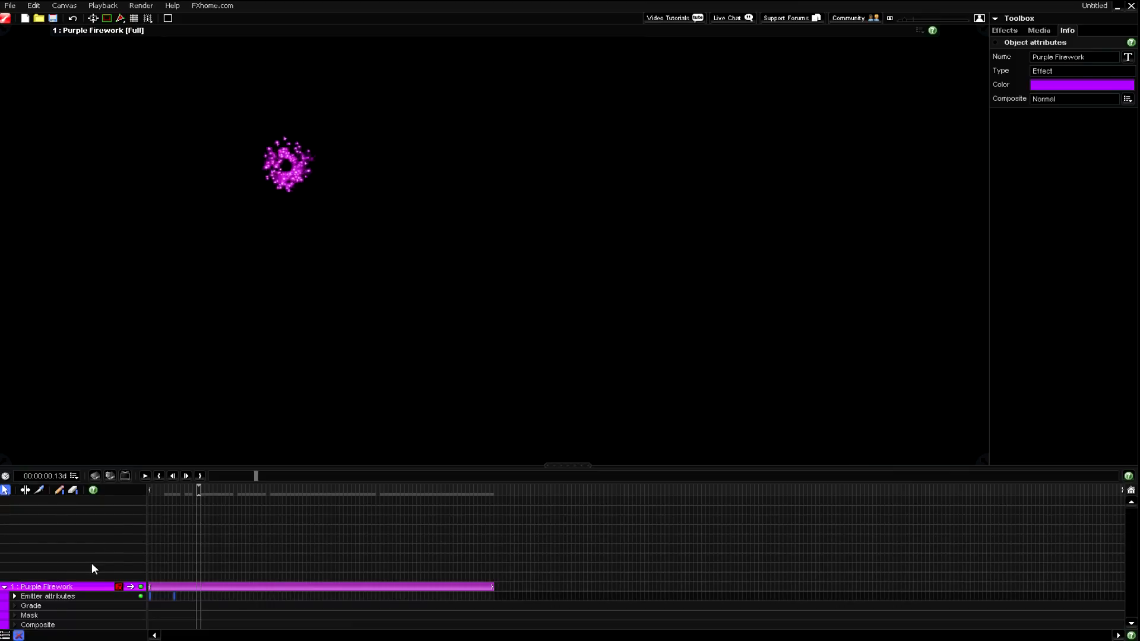
{"action": "right_click", "coordinate": [45, 587]}
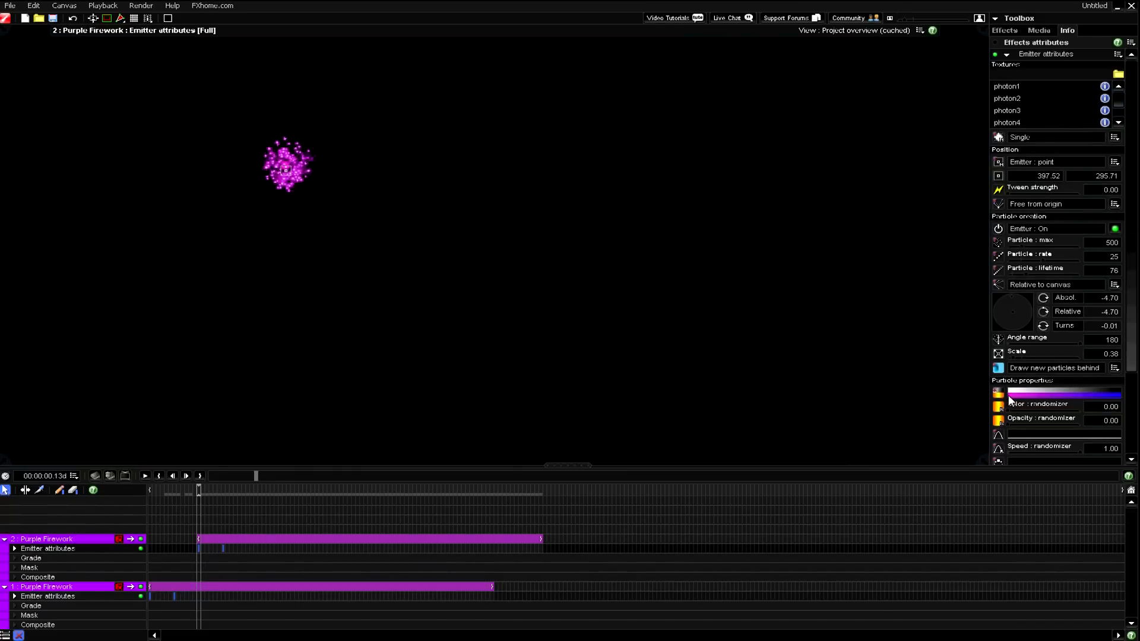
Give the copied firework a red-to-purple particle gradient: pure red start, purple end at 99%.
{"action": "left_click", "coordinate": [1063, 395]}
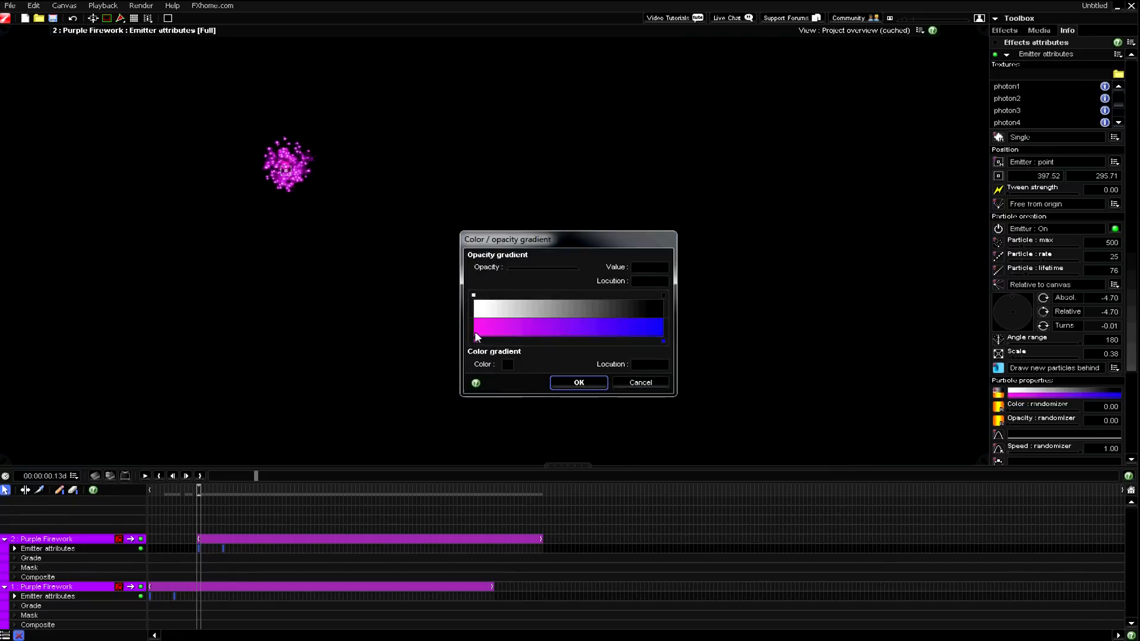
{"action": "left_click", "coordinate": [507, 364]}
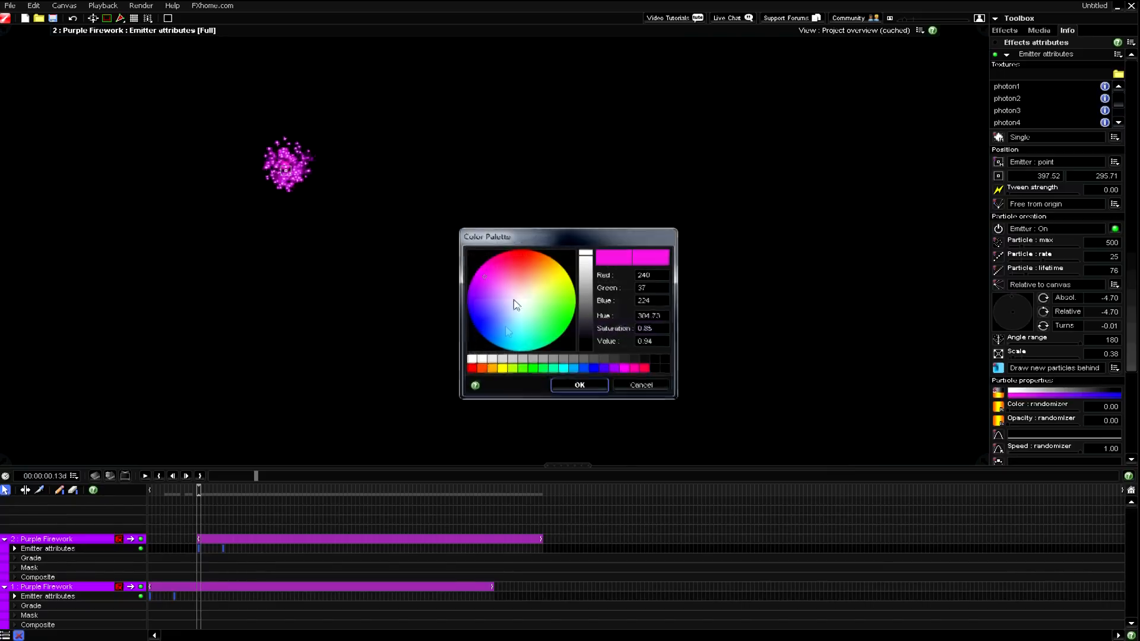
{"action": "left_click", "coordinate": [518, 264]}
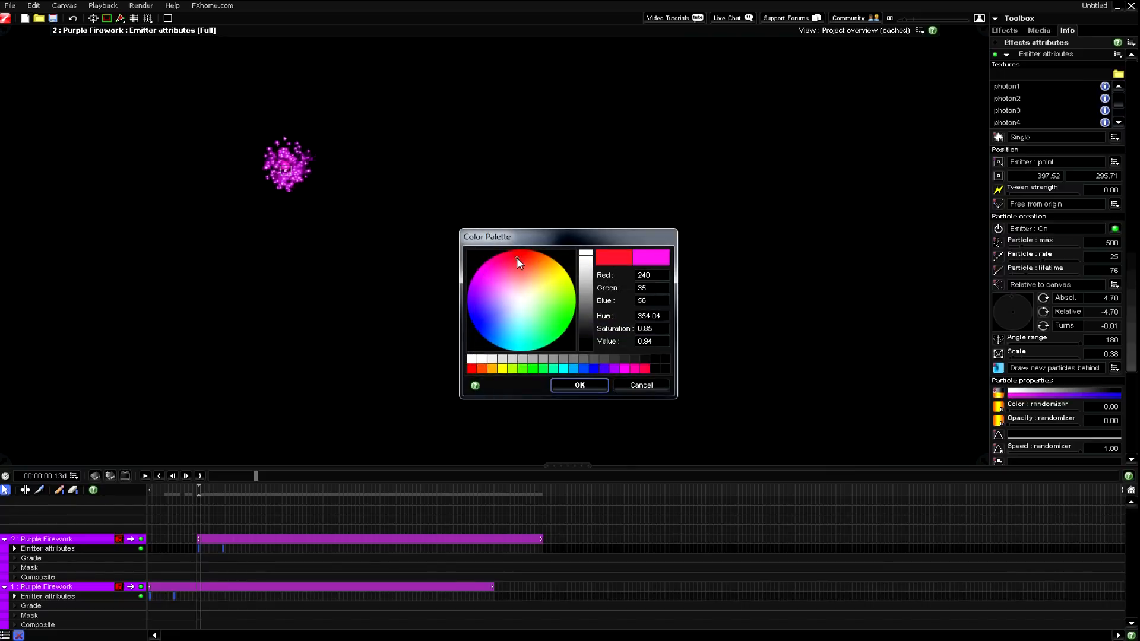
{"action": "left_click", "coordinate": [520, 251]}
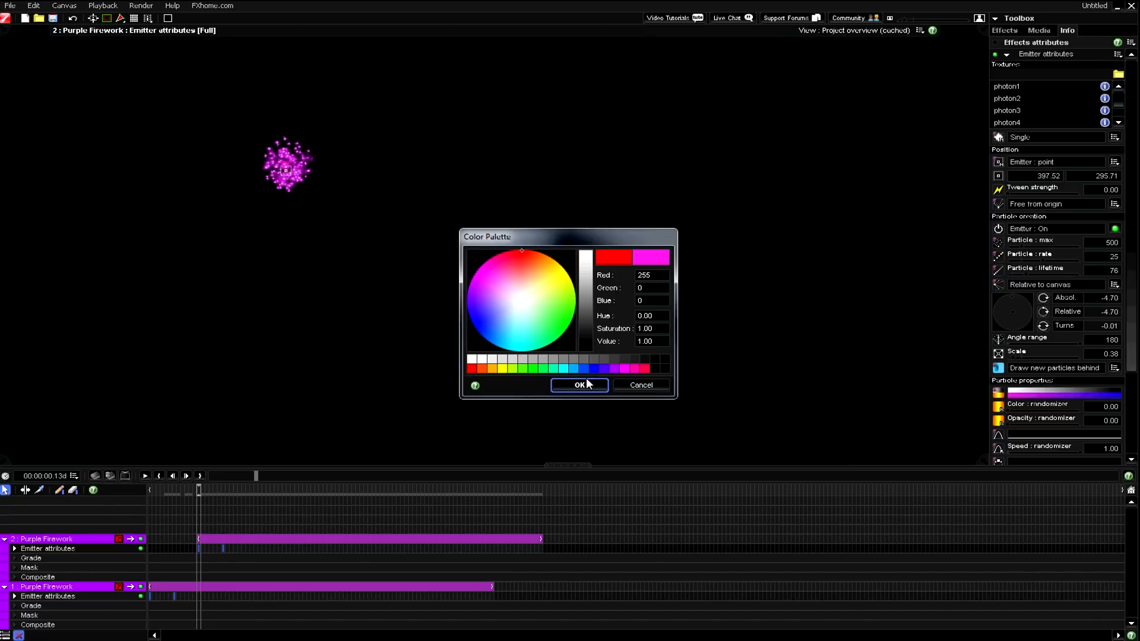
{"action": "mouse_move", "coordinate": [523, 260]}
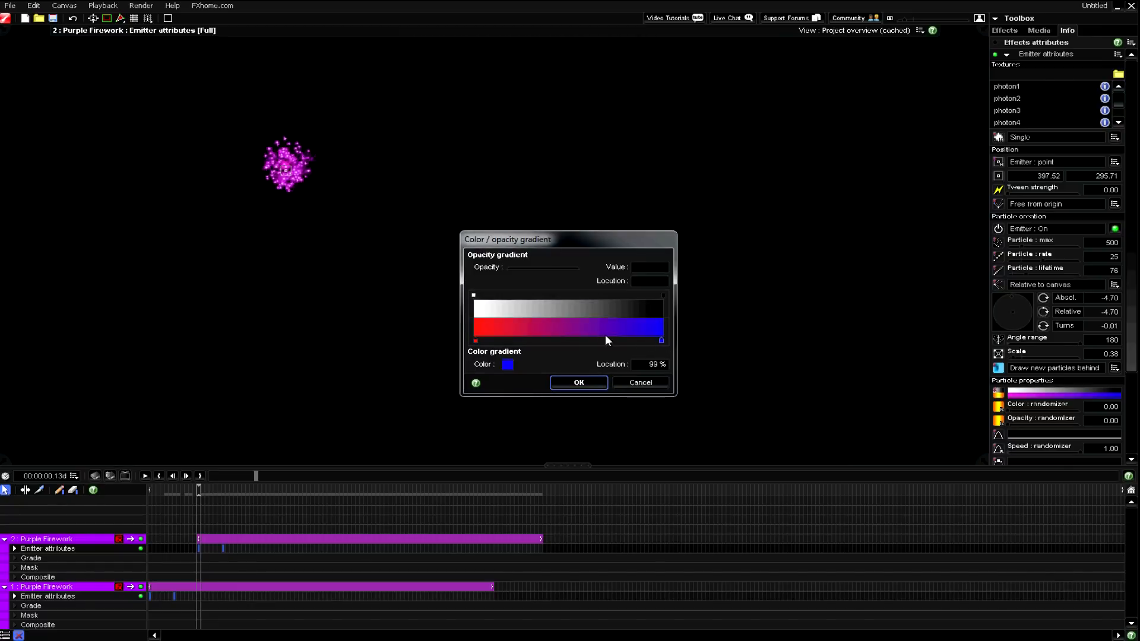
{"action": "left_click", "coordinate": [507, 364]}
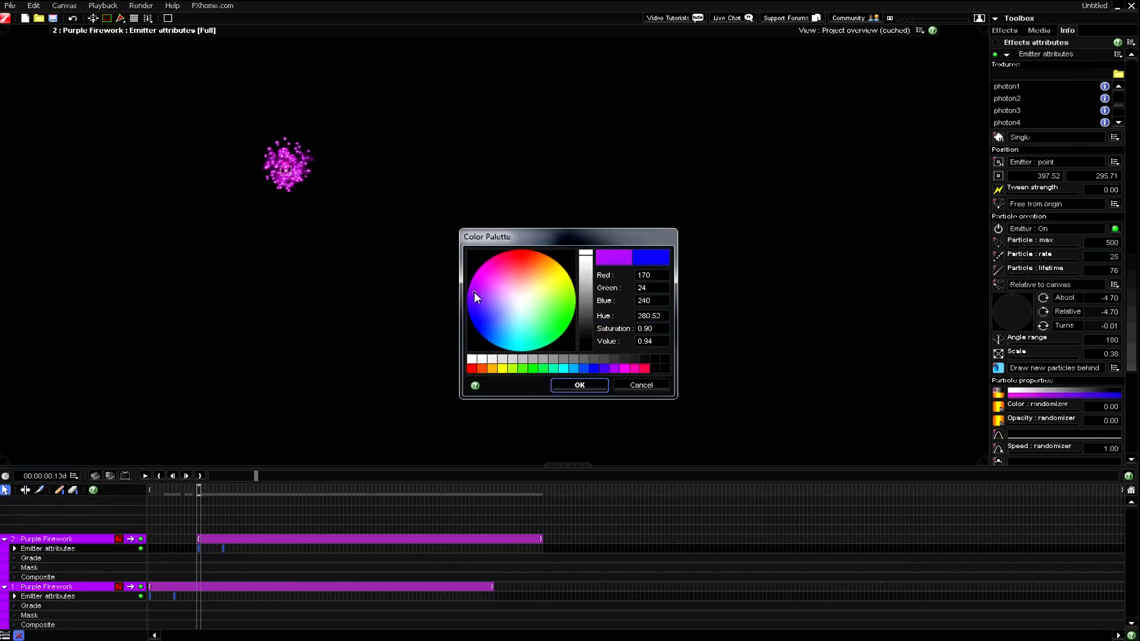
{"action": "left_click", "coordinate": [578, 385]}
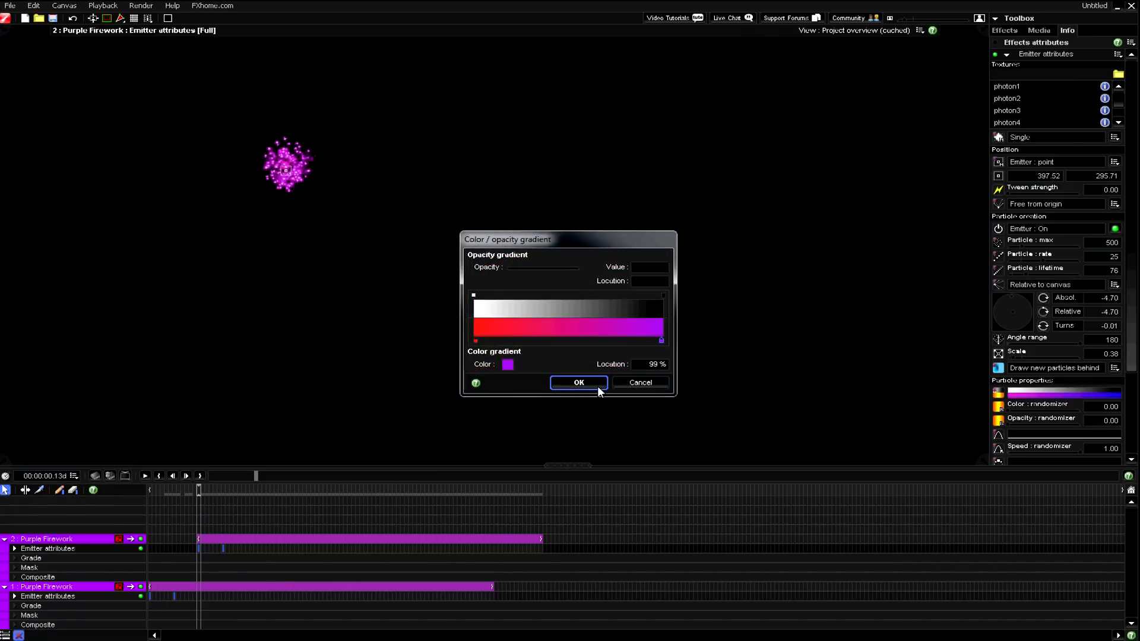
{"action": "left_click", "coordinate": [578, 382]}
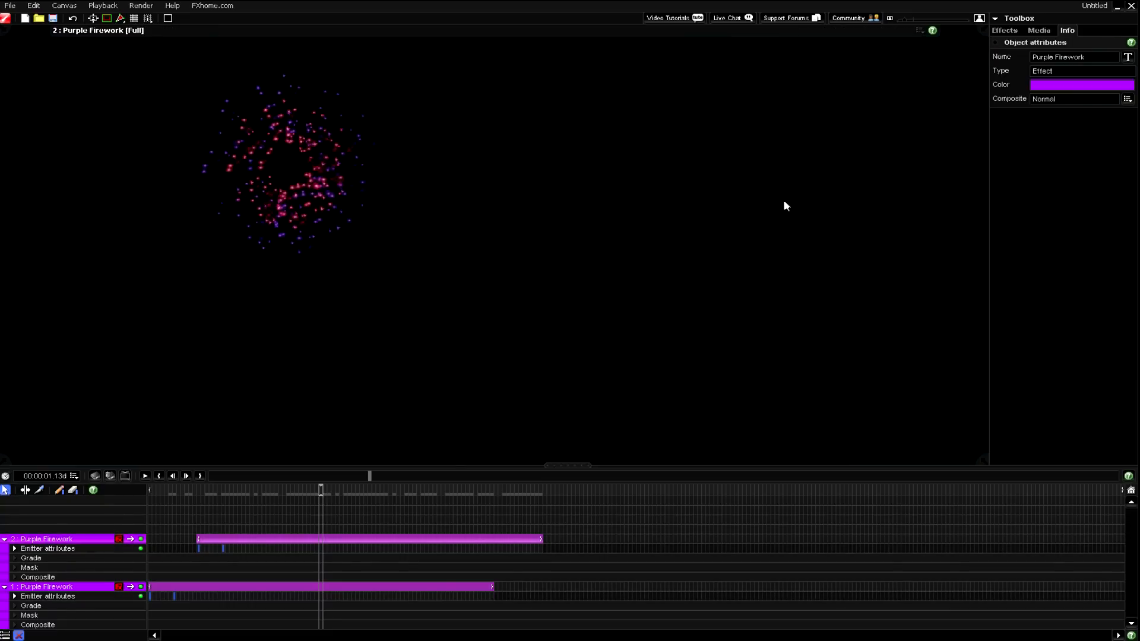
Set the second firework's layer colour to red and rename it Red Firework.
{"action": "left_click", "coordinate": [1082, 84]}
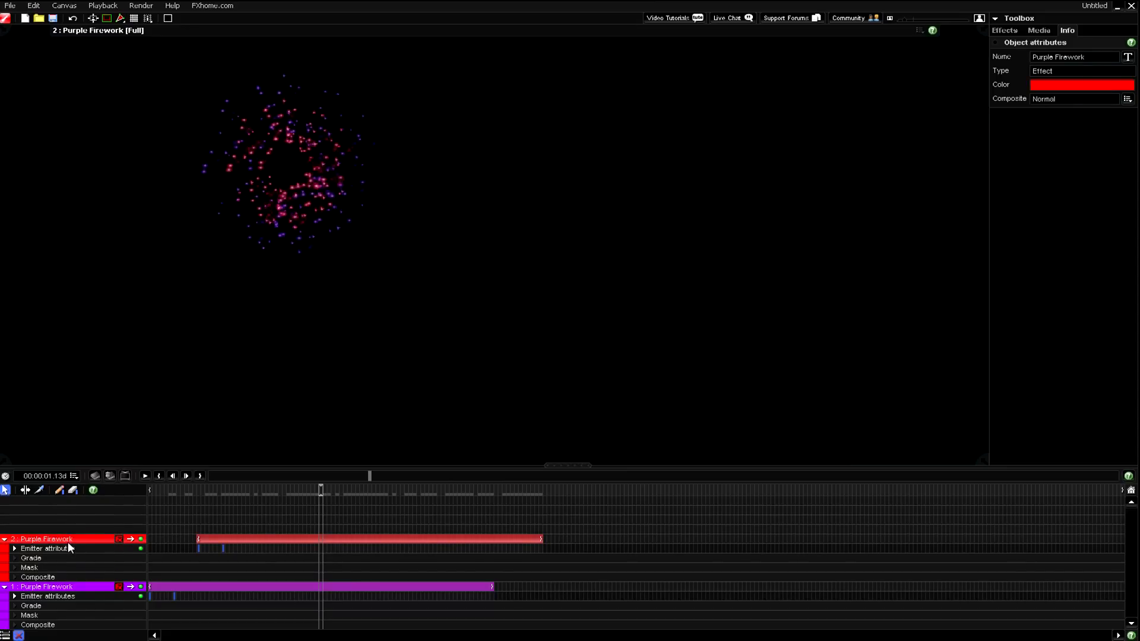
{"action": "double_click", "coordinate": [46, 539]}
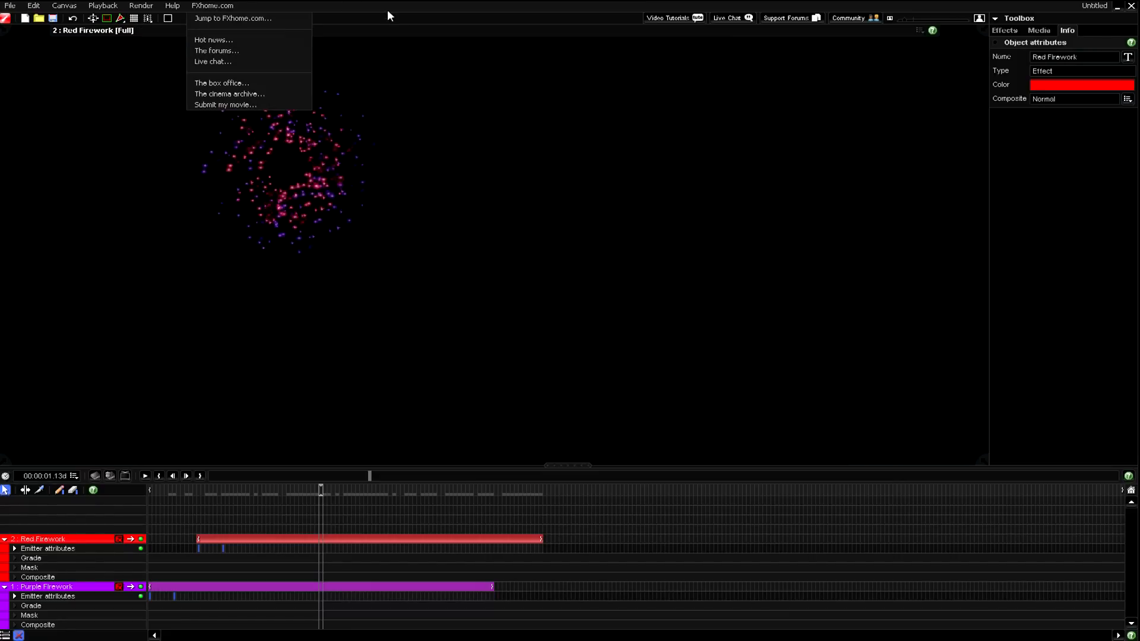
{"action": "left_click", "coordinate": [341, 178]}
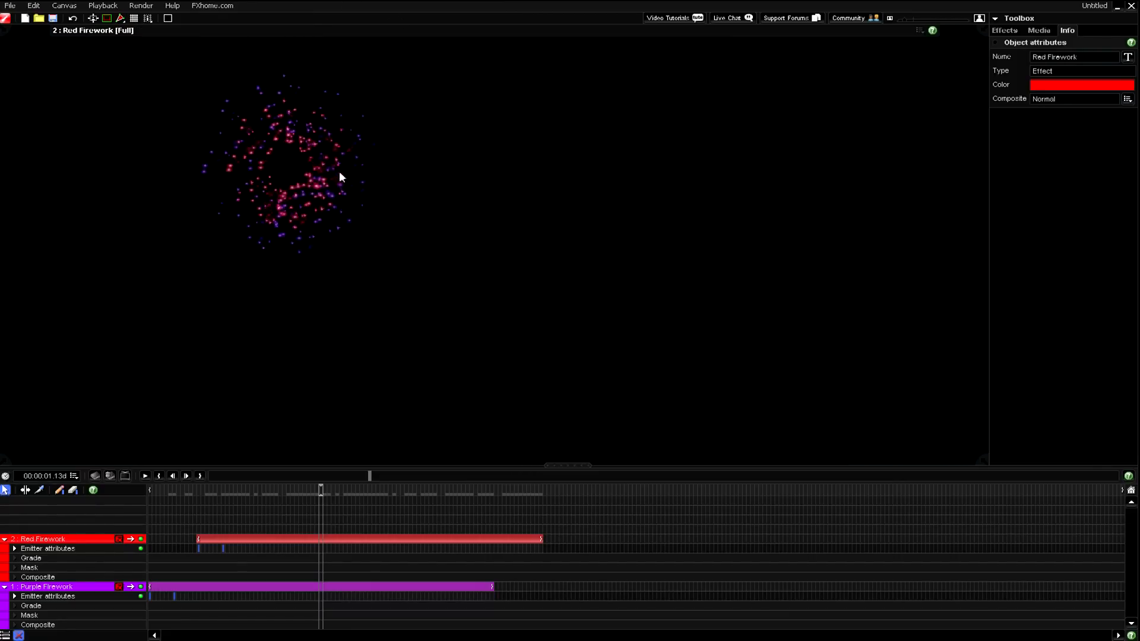
{"action": "mouse_move", "coordinate": [333, 409]}
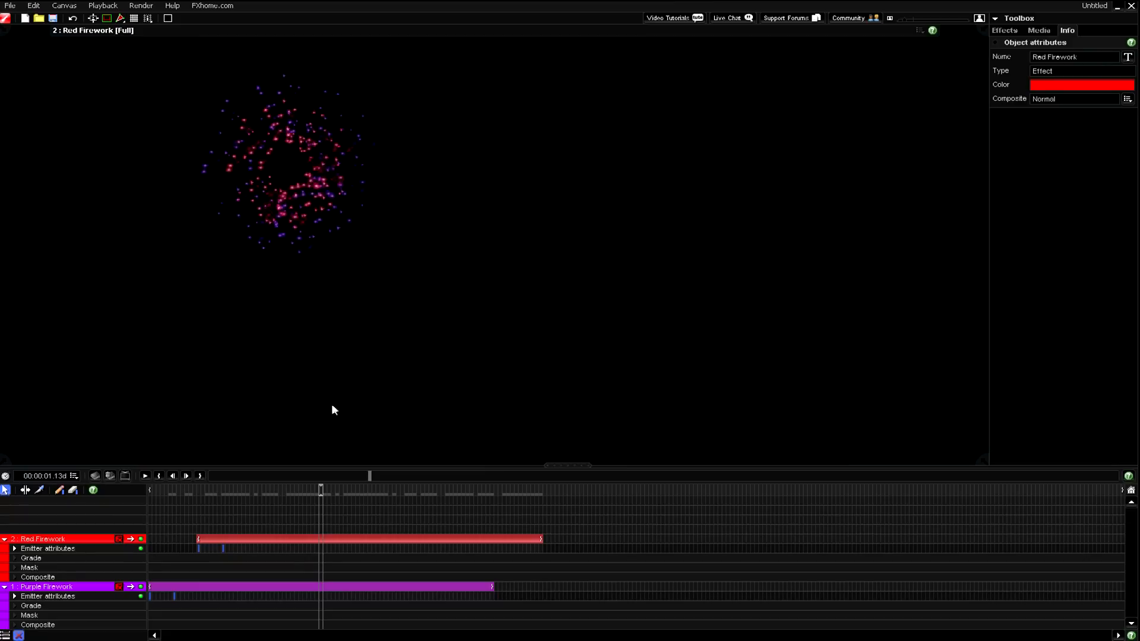
{"action": "mouse_move", "coordinate": [704, 130]}
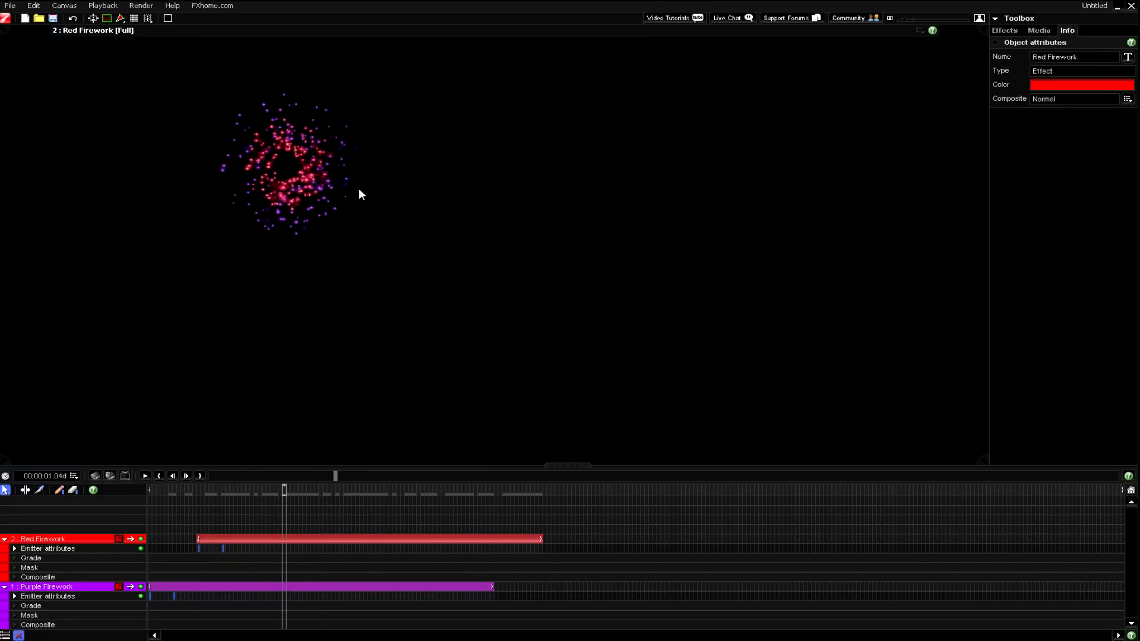
{"action": "mouse_move", "coordinate": [51, 515]}
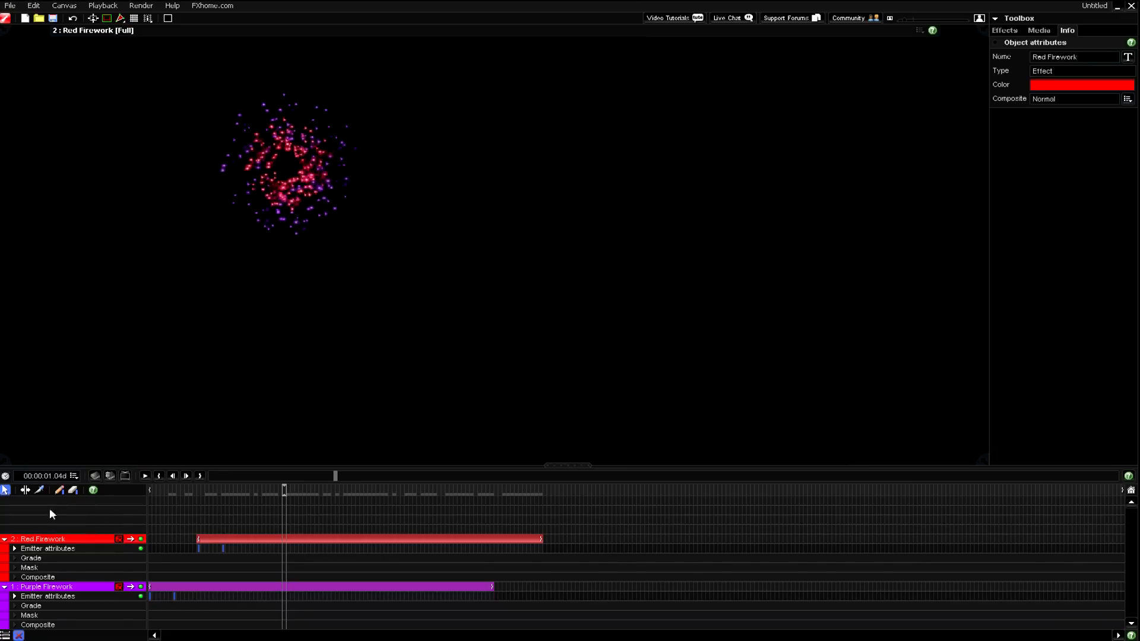
{"action": "mouse_move", "coordinate": [102, 513]}
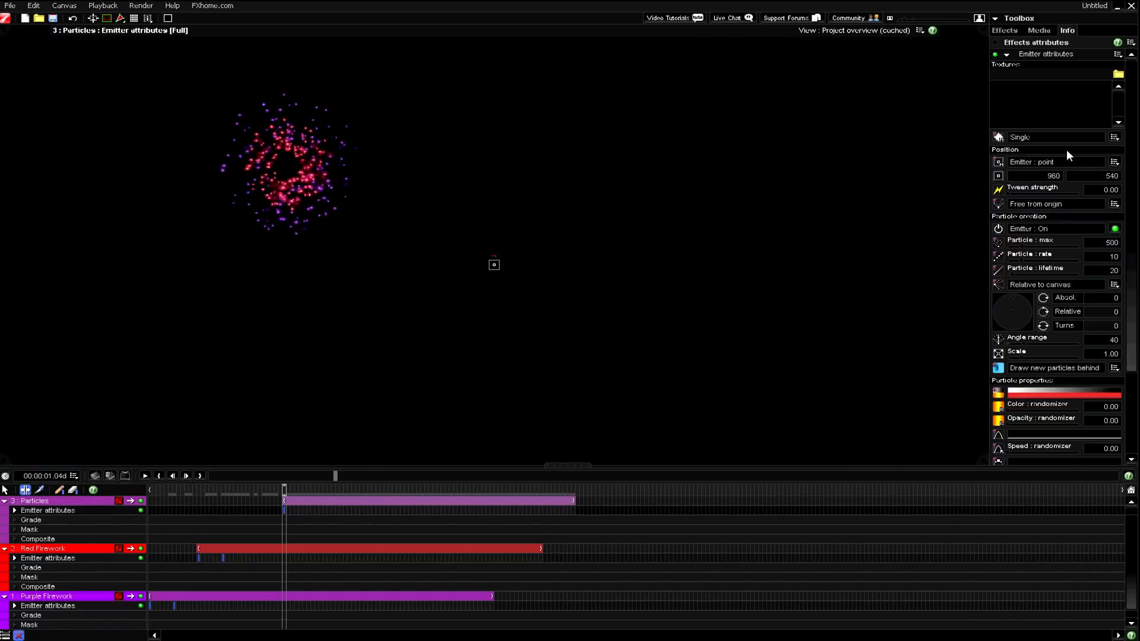
{"action": "mouse_move", "coordinate": [1066, 265]}
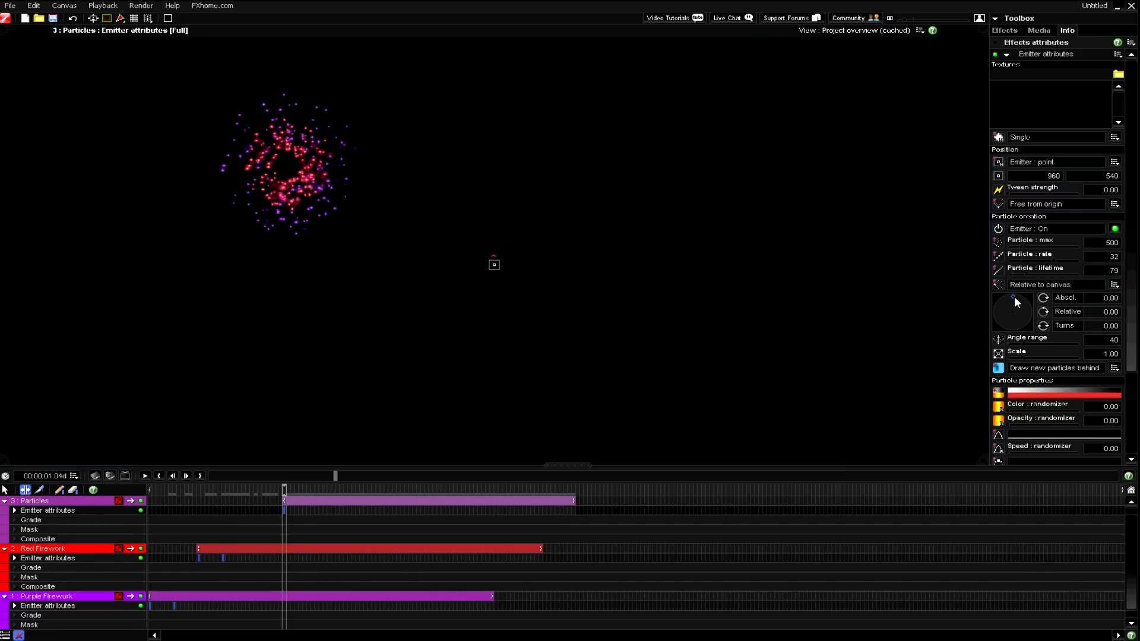
Tilt the emission direction to about -4.76 and widen the angle range to 111.
{"action": "left_click_drag", "start_coordinate": [1013, 301], "coordinate": [1024, 345]}
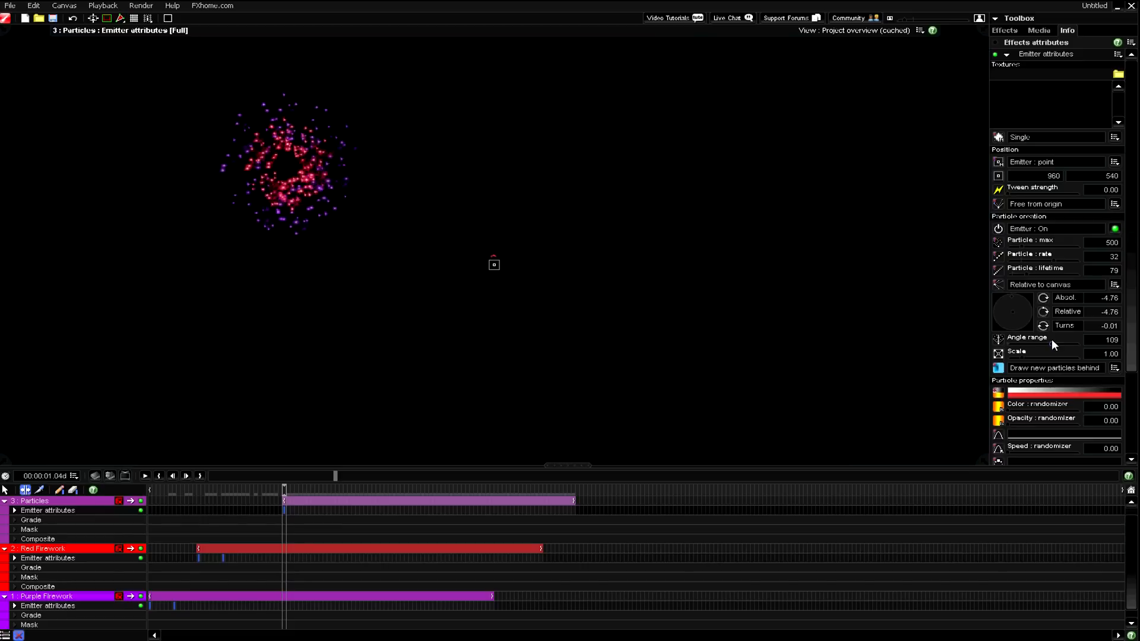
{"action": "left_click_drag", "start_coordinate": [1058, 342], "coordinate": [1051, 342]}
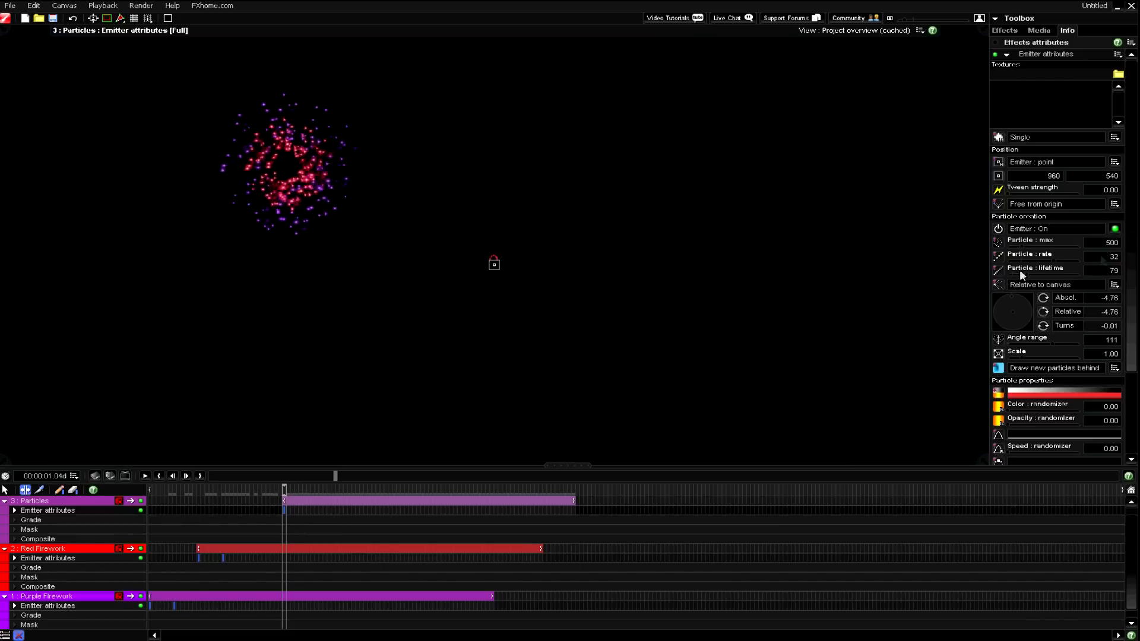
{"action": "mouse_move", "coordinate": [244, 82]}
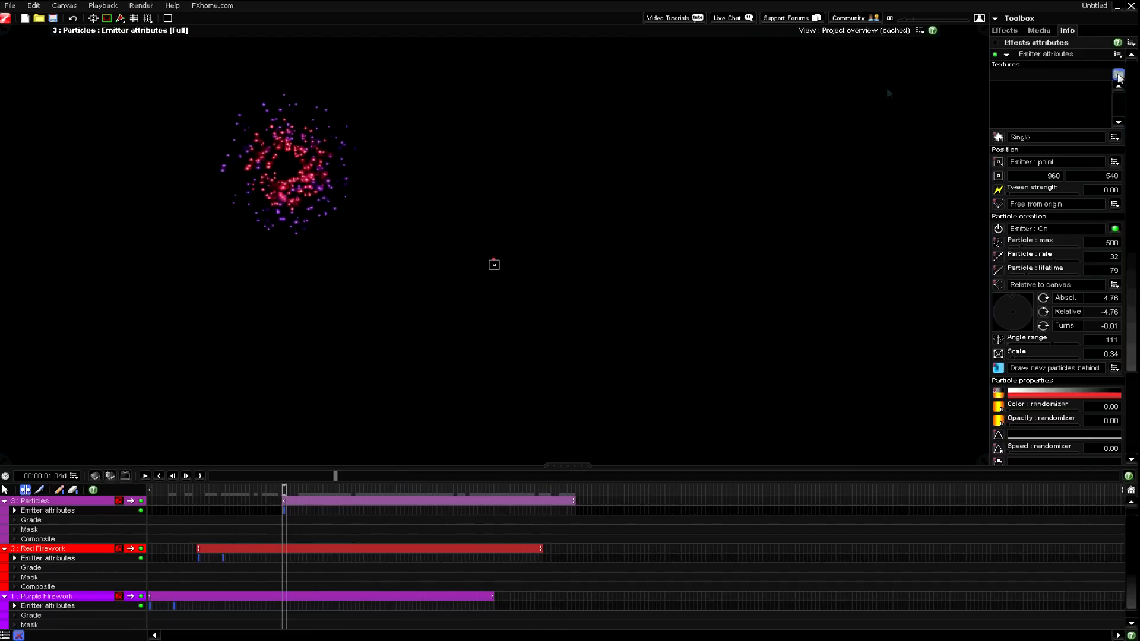
Import the photon1–photon5 and sparkle_1 textures into the Particles layer.
{"action": "left_click", "coordinate": [1117, 76]}
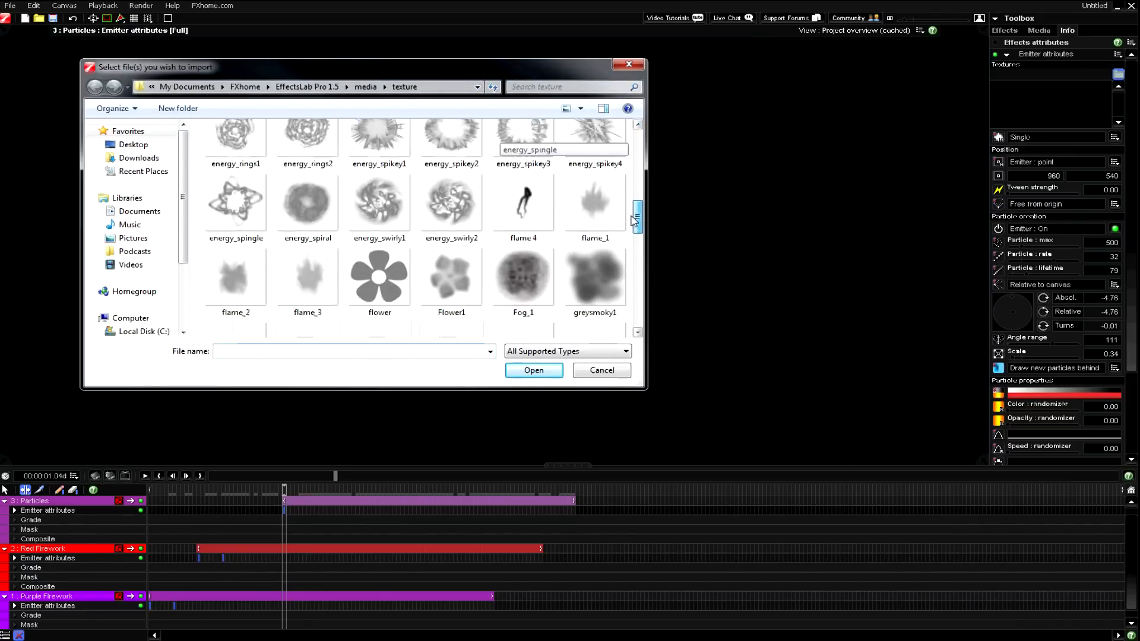
{"action": "scroll", "scroll_direction": "down", "scroll_amount": 3}
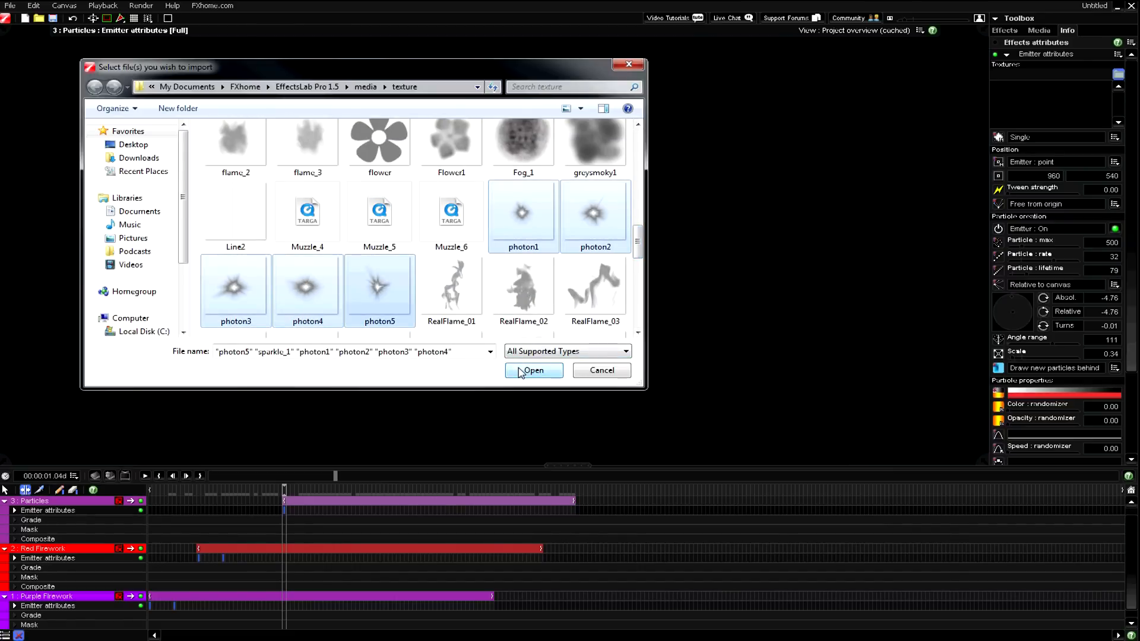
{"action": "left_click", "coordinate": [532, 371]}
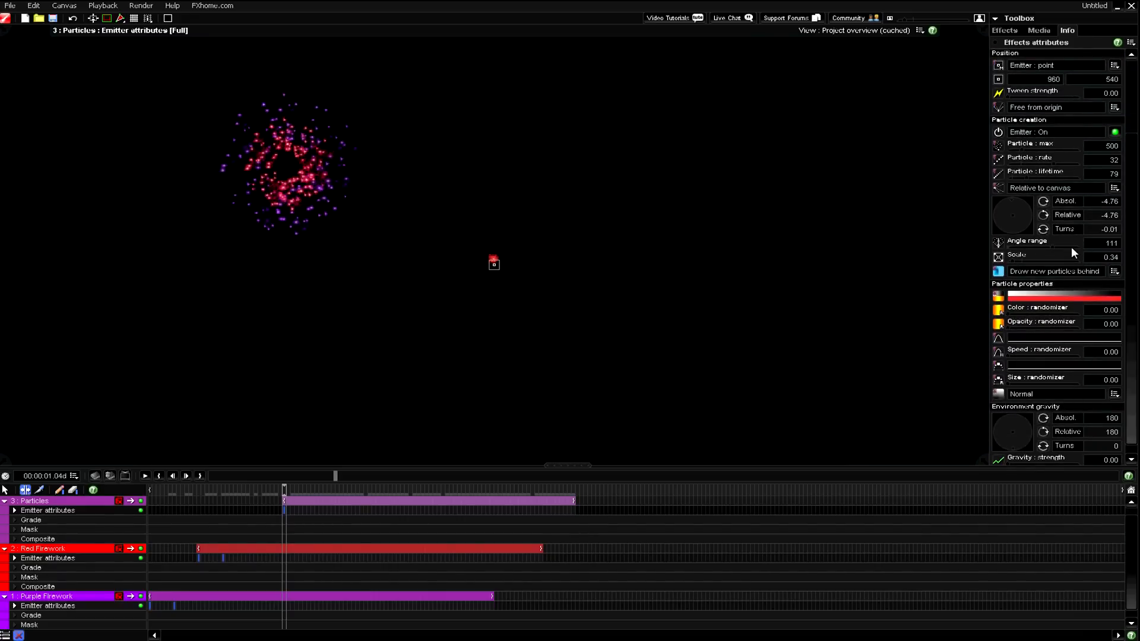
{"action": "mouse_move", "coordinate": [1031, 361]}
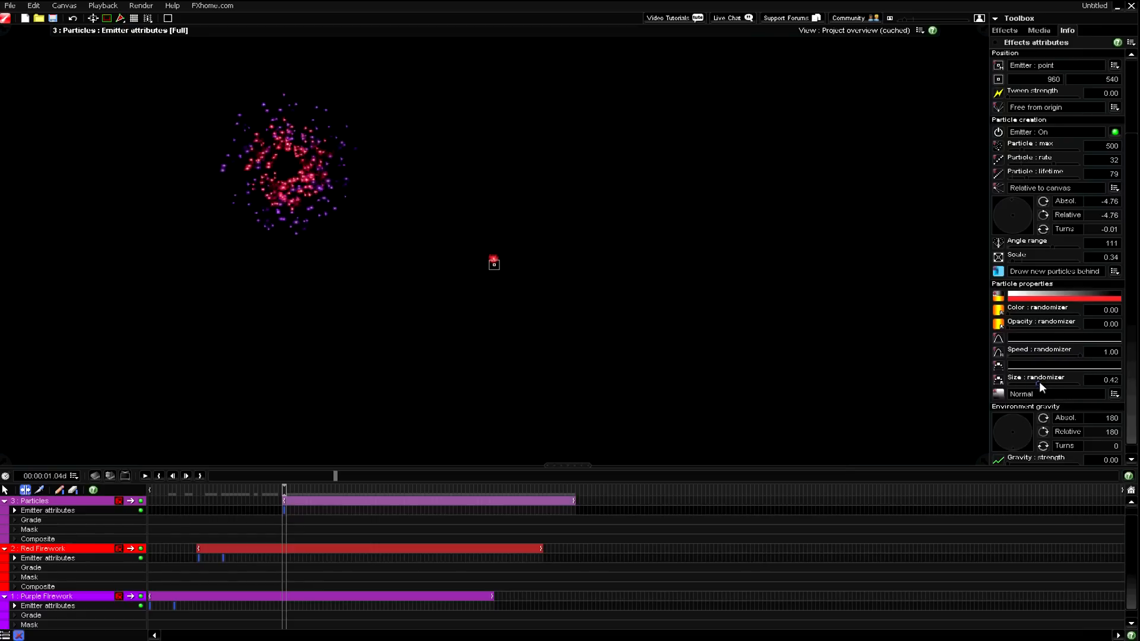
Raise the size randomizer to 0.68 and key the emitter off a few frames in.
{"action": "left_click_drag", "start_coordinate": [1041, 384], "coordinate": [1055, 384]}
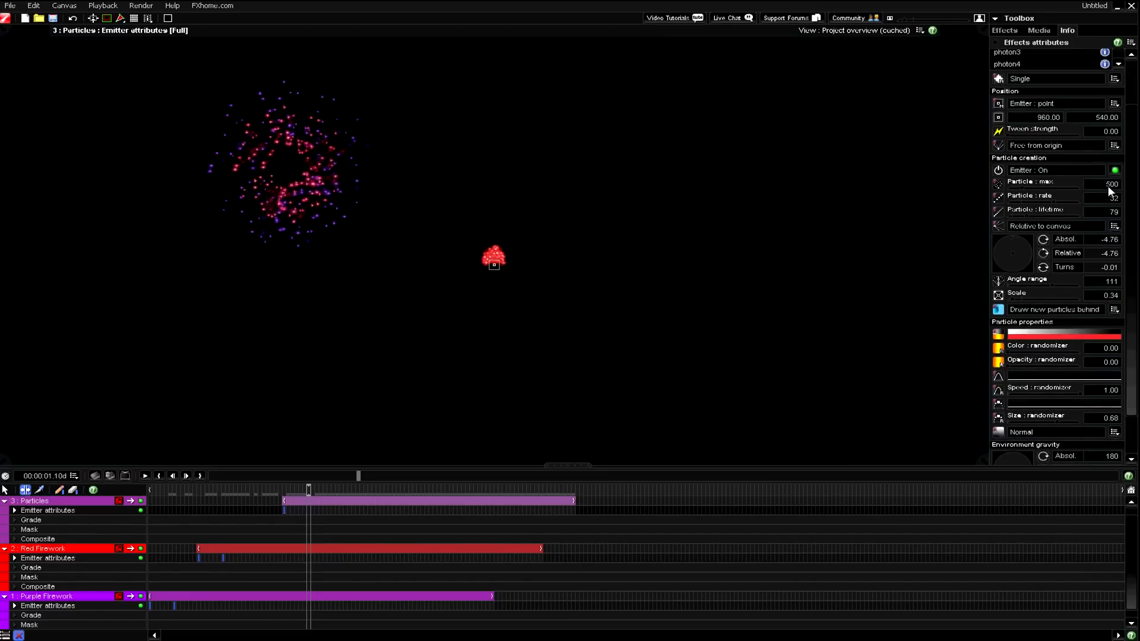
{"action": "left_click", "coordinate": [1115, 169]}
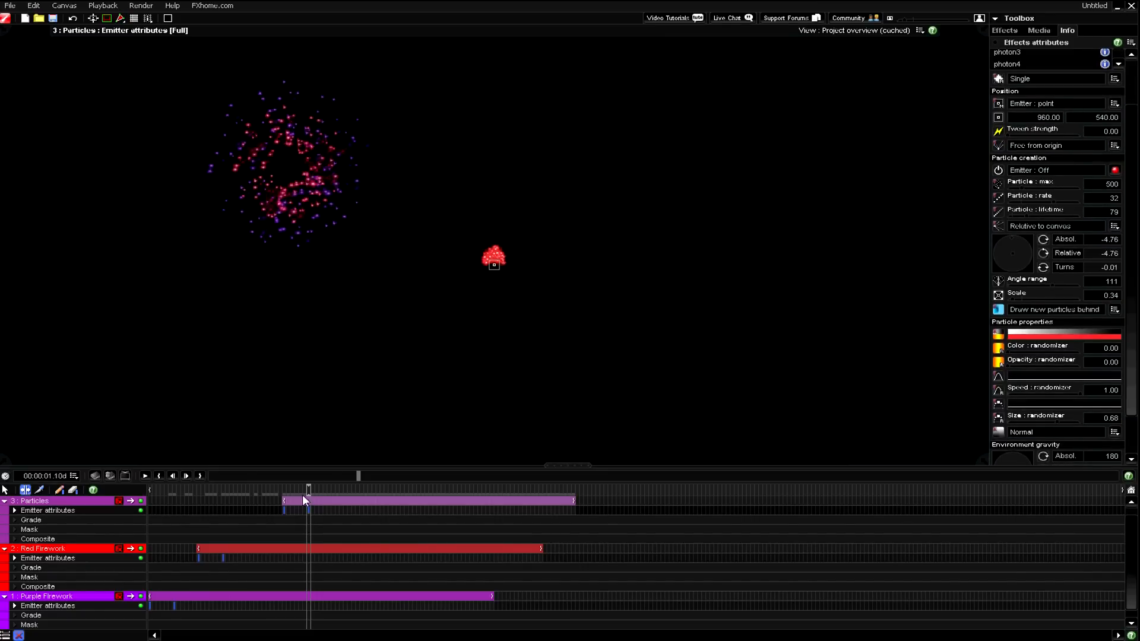
{"action": "left_click_drag", "start_coordinate": [308, 489], "coordinate": [276, 490]}
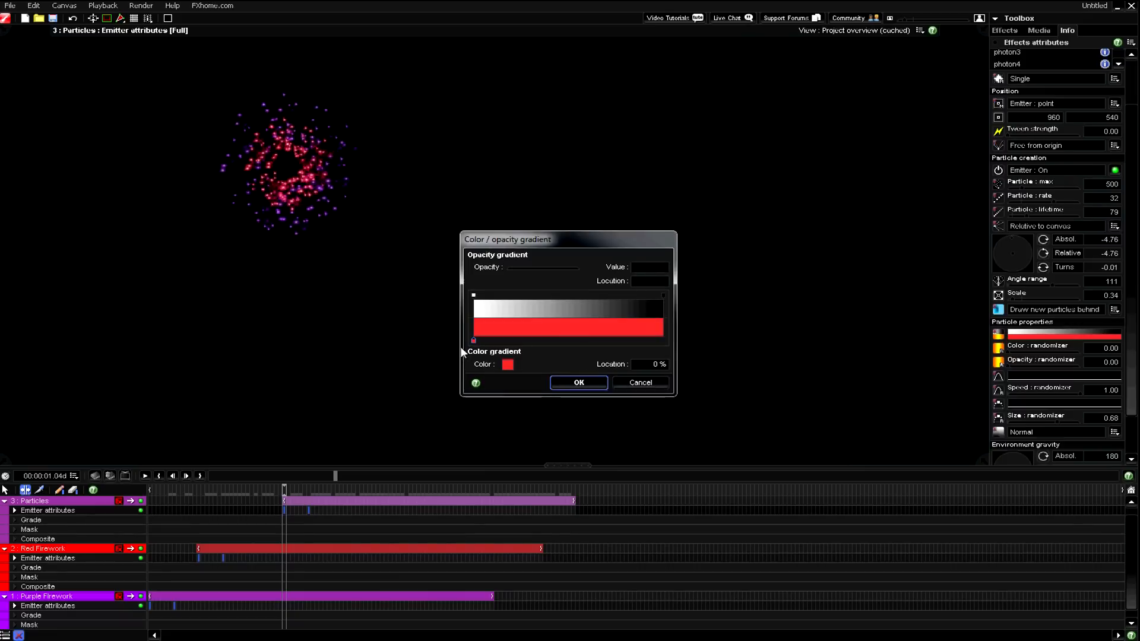
Recolour the particle gradient with a blue 0% stop and a green end stop.
{"action": "left_click", "coordinate": [507, 365]}
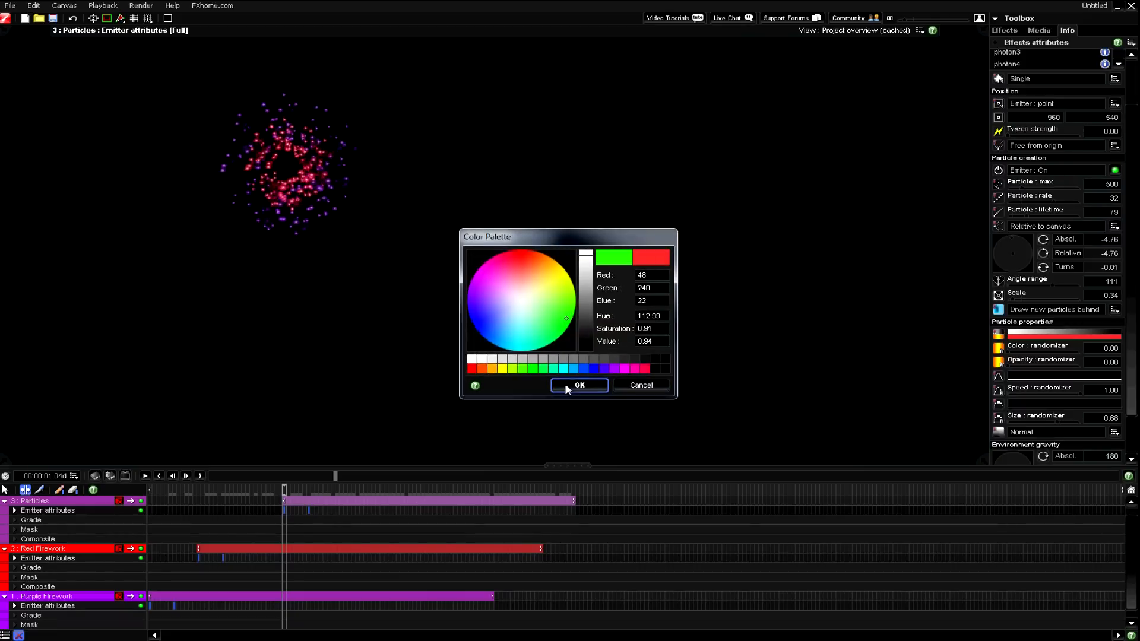
{"action": "mouse_move", "coordinate": [538, 341]}
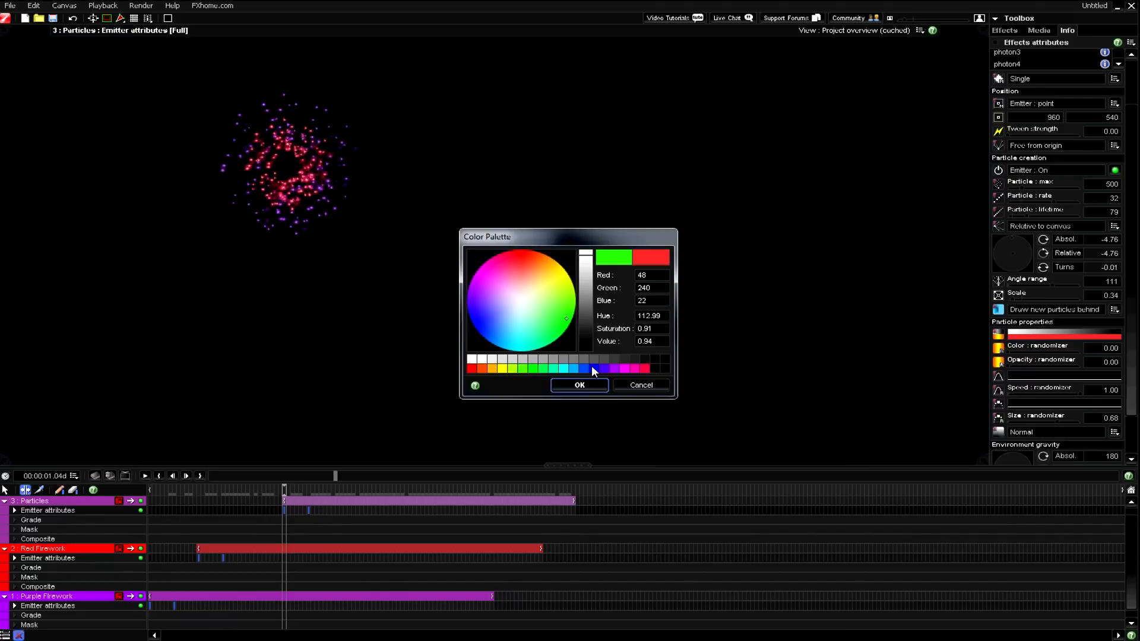
{"action": "mouse_move", "coordinate": [640, 385]}
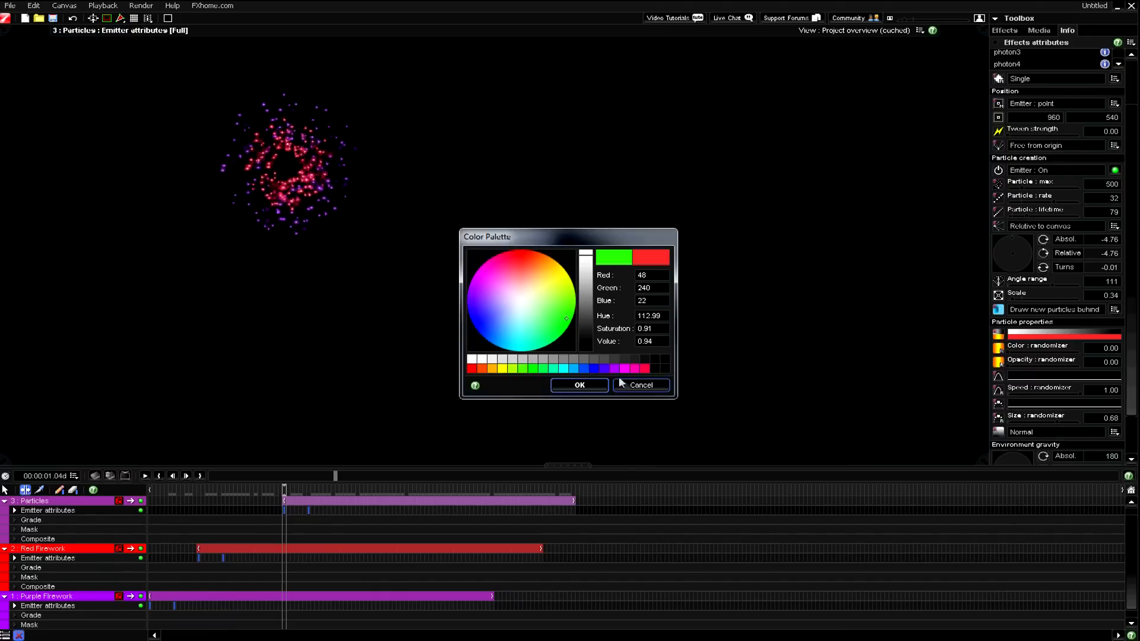
{"action": "left_click", "coordinate": [479, 332]}
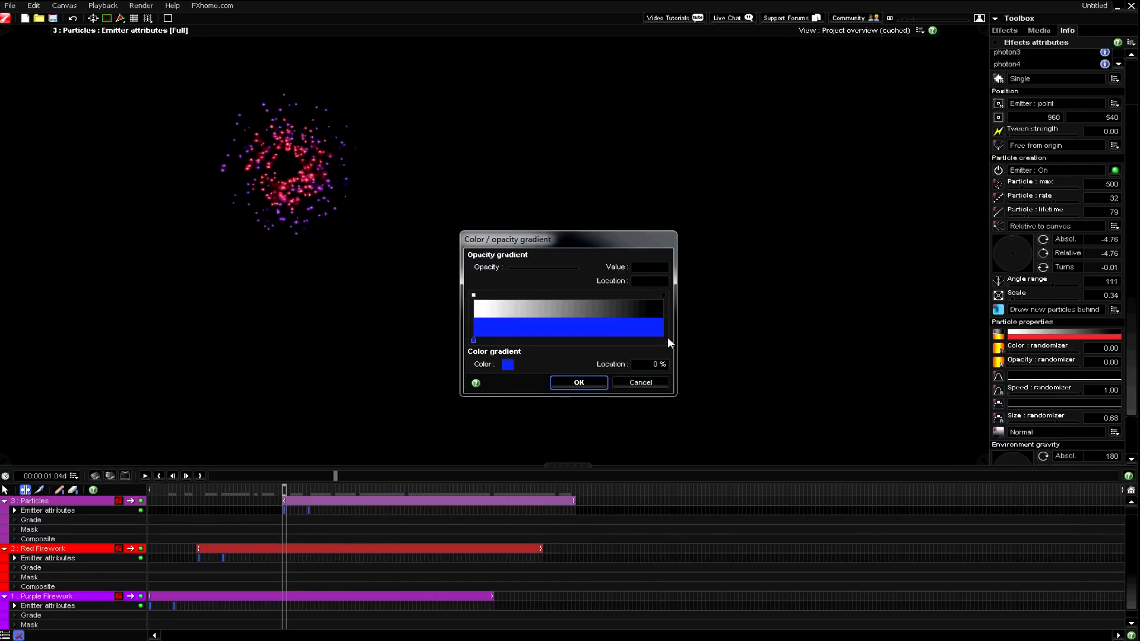
{"action": "left_click_drag", "start_coordinate": [473, 341], "coordinate": [661, 341]}
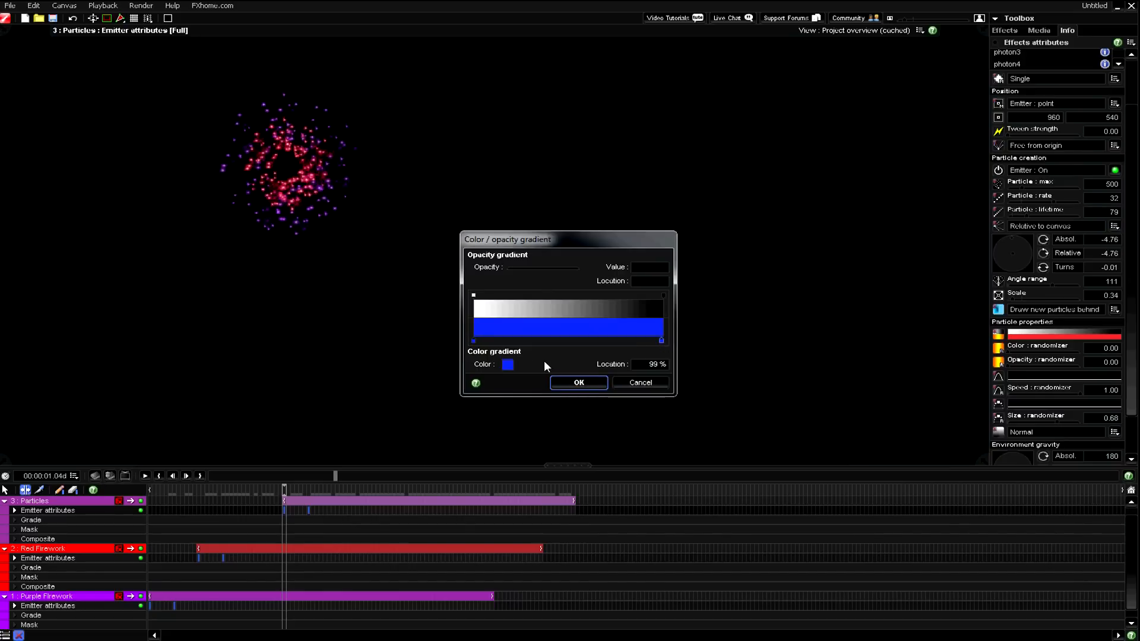
{"action": "left_click", "coordinate": [506, 365]}
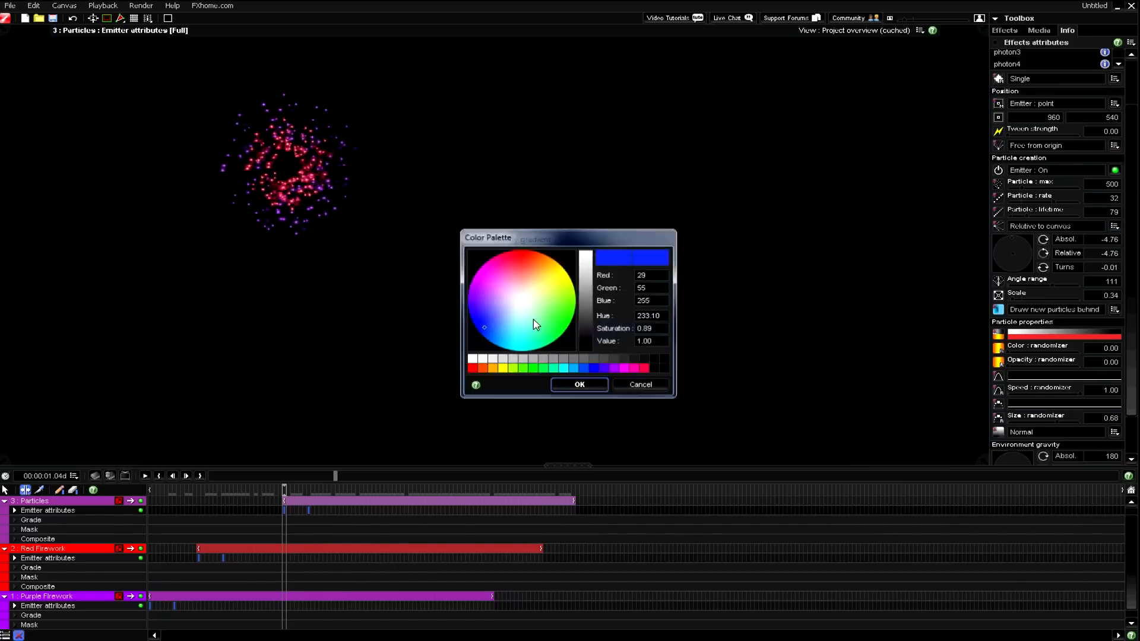
{"action": "left_click", "coordinate": [554, 329]}
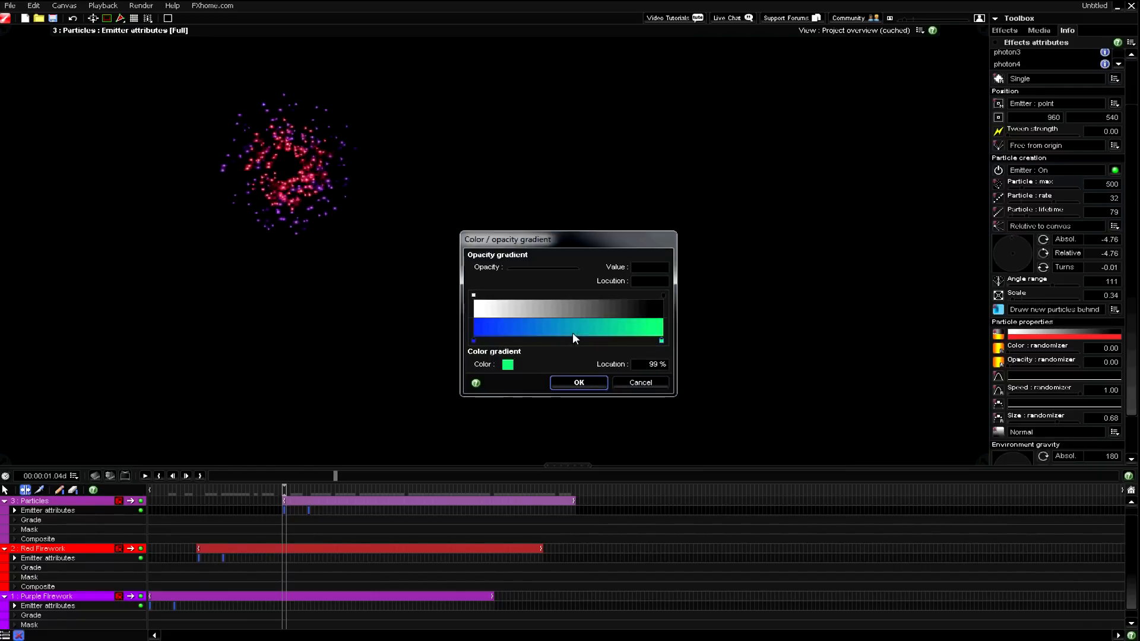
{"action": "left_click", "coordinate": [578, 383]}
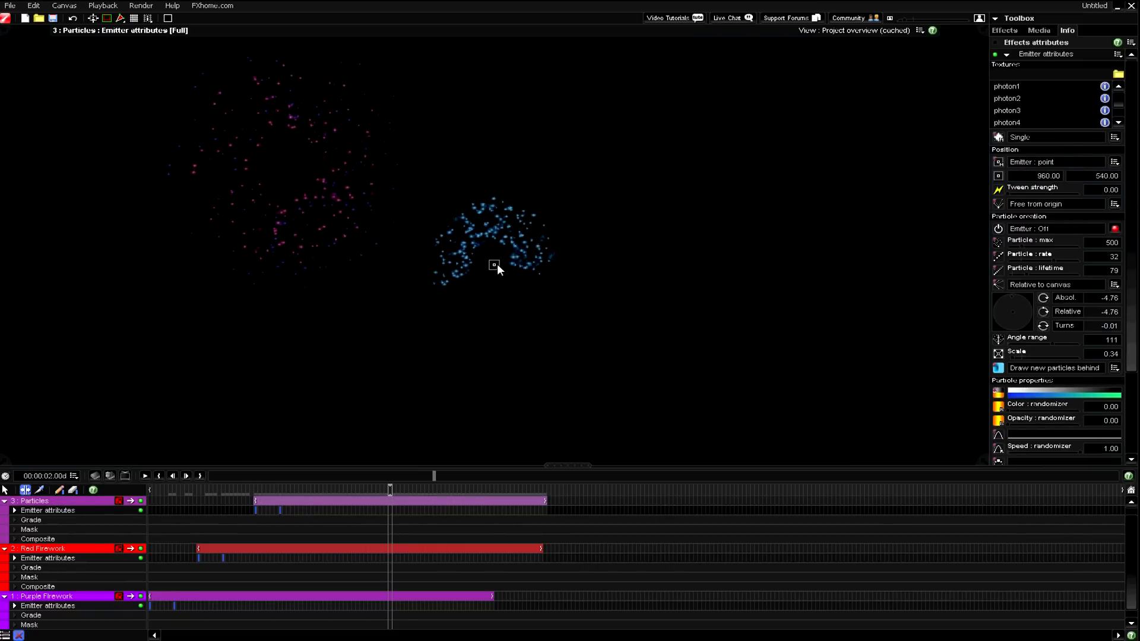
Keyframe the blue burst's emitter from the canvas centre to the top-right area.
{"action": "left_click_drag", "start_coordinate": [494, 265], "coordinate": [719, 126]}
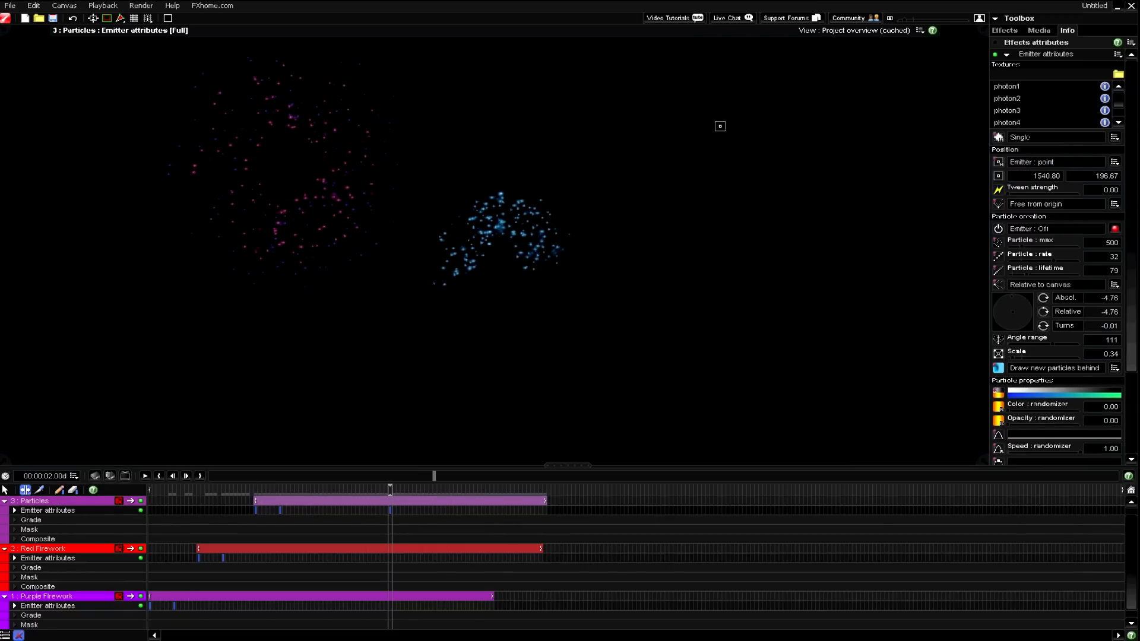
{"action": "left_click_drag", "start_coordinate": [720, 126], "coordinate": [777, 111]}
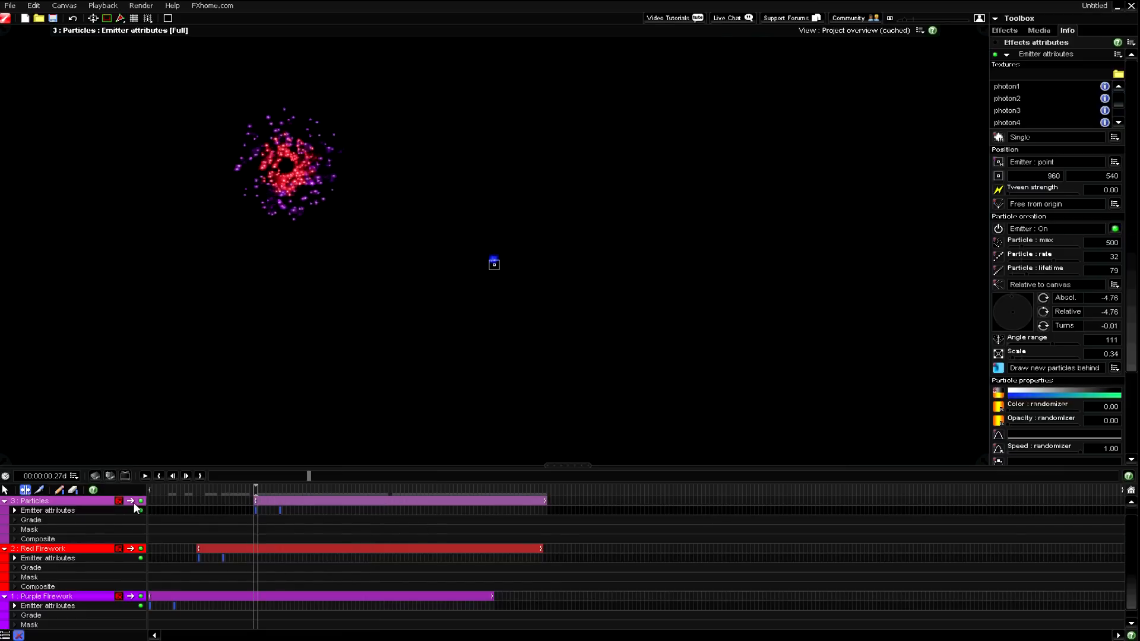
{"action": "left_click_drag", "start_coordinate": [494, 263], "coordinate": [719, 148]}
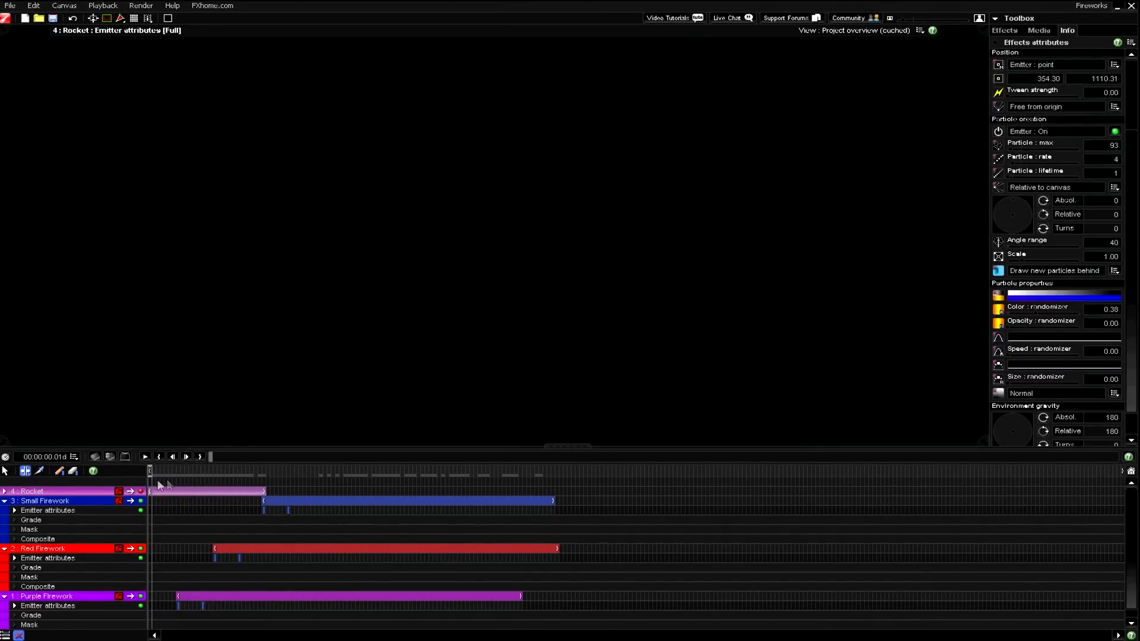
{"action": "mouse_move", "coordinate": [274, 478]}
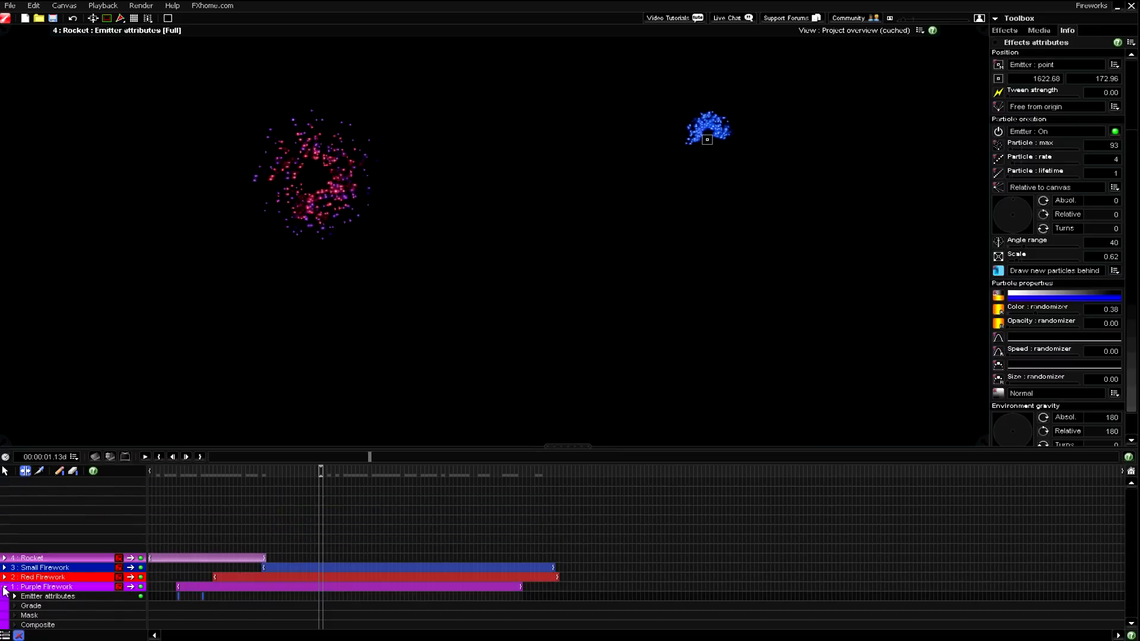
Collapse the Purple Firework layer's tracks and show the available effects list.
{"action": "left_click", "coordinate": [5, 558]}
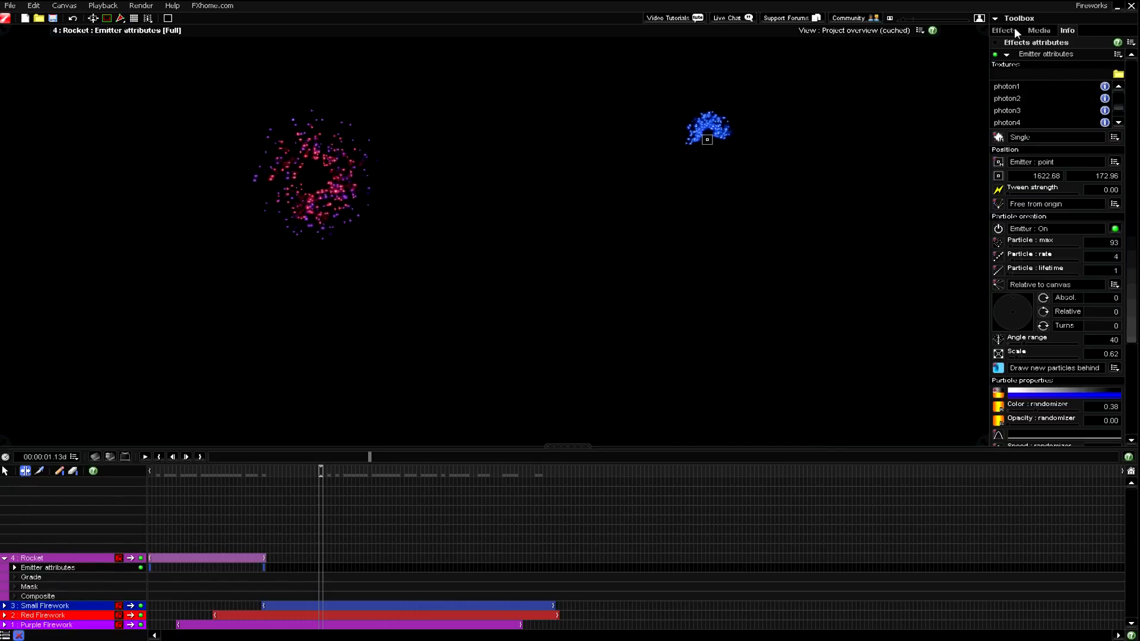
{"action": "left_click", "coordinate": [1004, 30]}
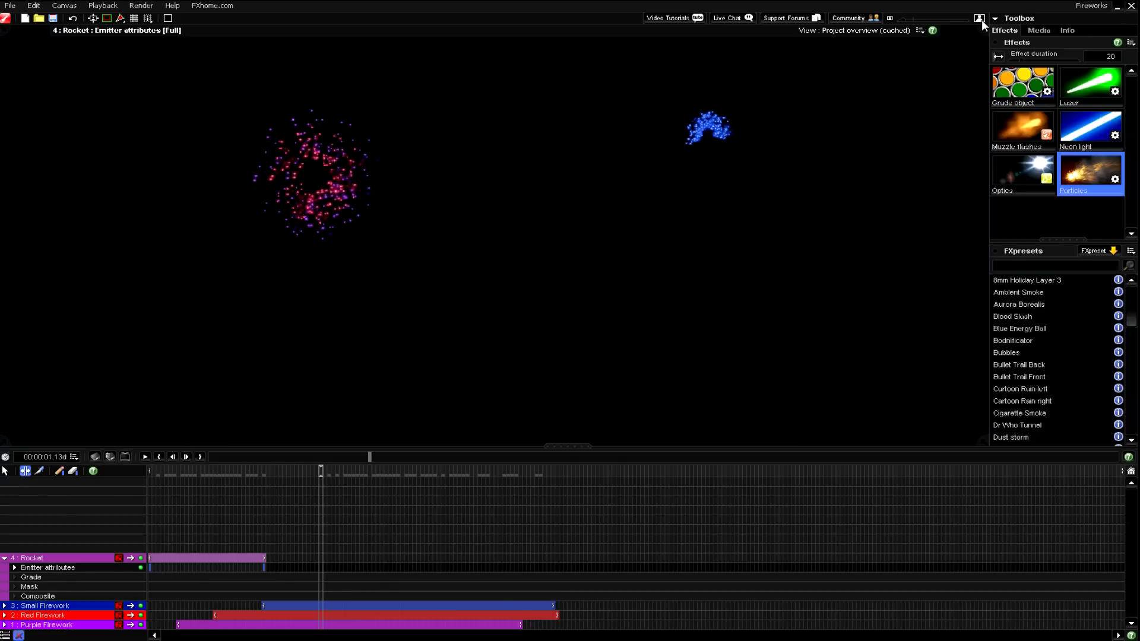
{"action": "left_click", "coordinate": [1037, 30]}
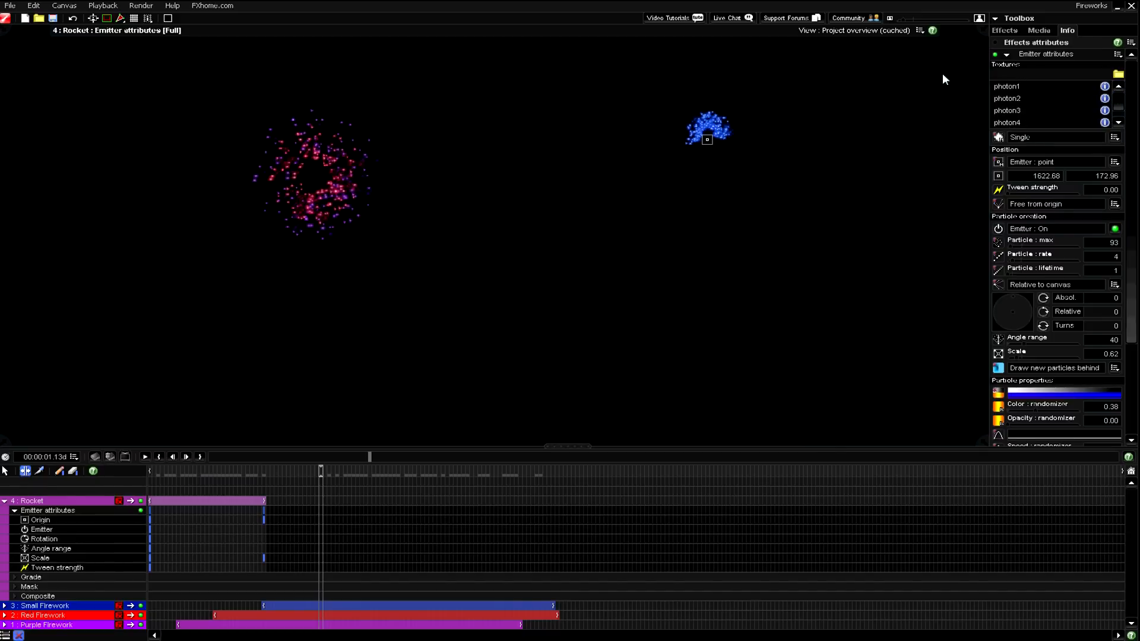
{"action": "scroll", "scroll_direction": "down", "scroll_amount": 3}
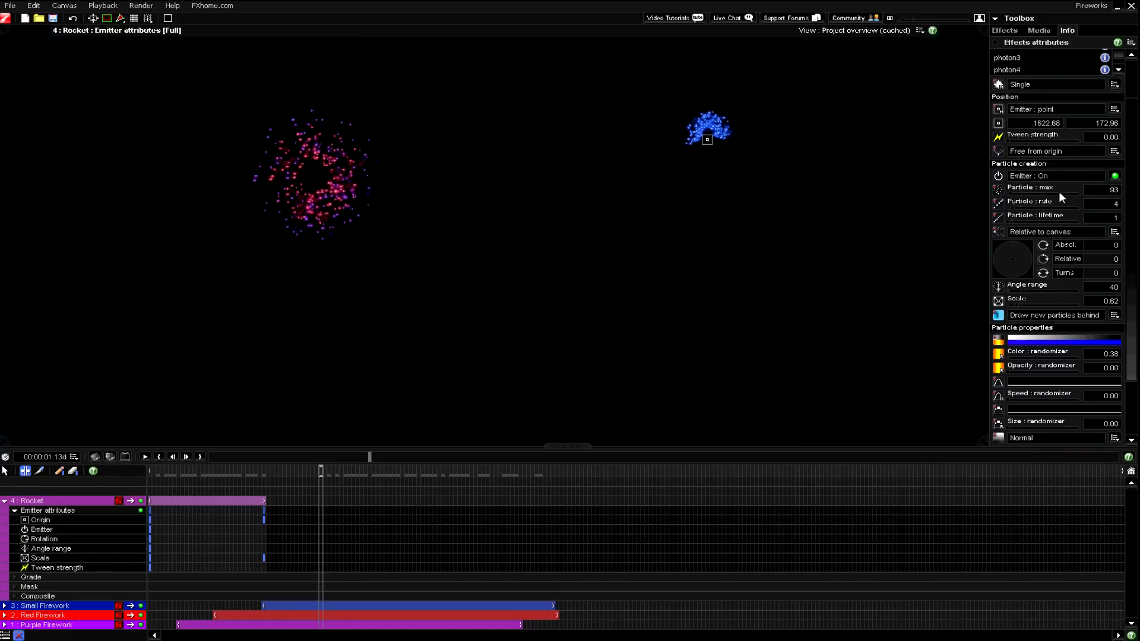
{"action": "mouse_move", "coordinate": [1119, 190]}
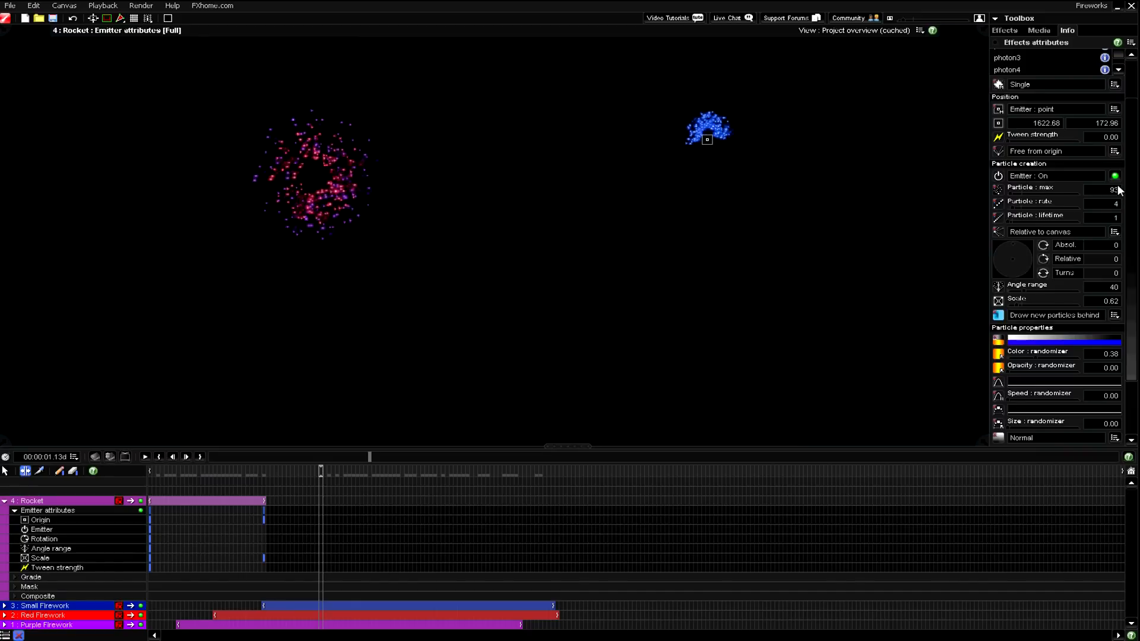
{"action": "mouse_move", "coordinate": [1107, 211]}
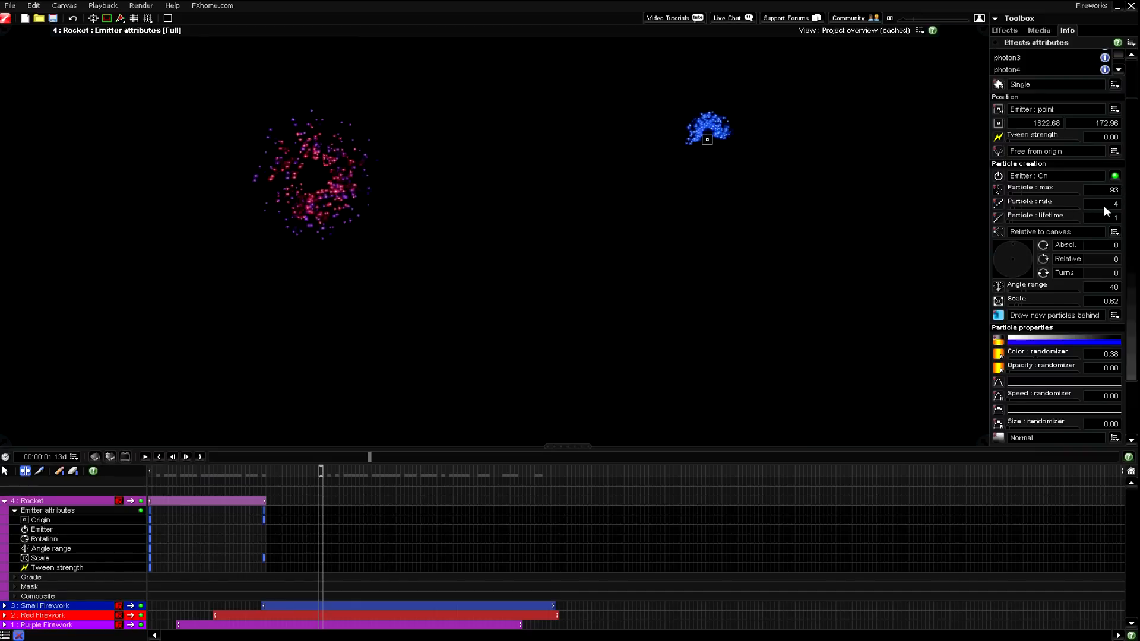
{"action": "mouse_move", "coordinate": [1115, 226]}
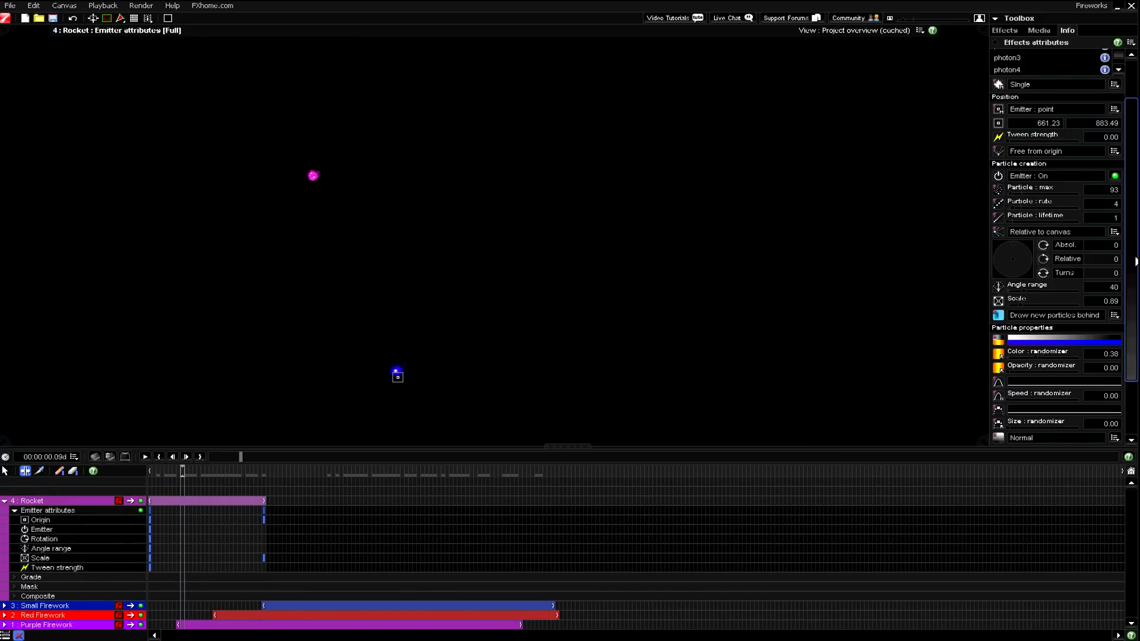
{"action": "scroll", "scroll_direction": "down", "scroll_amount": 3}
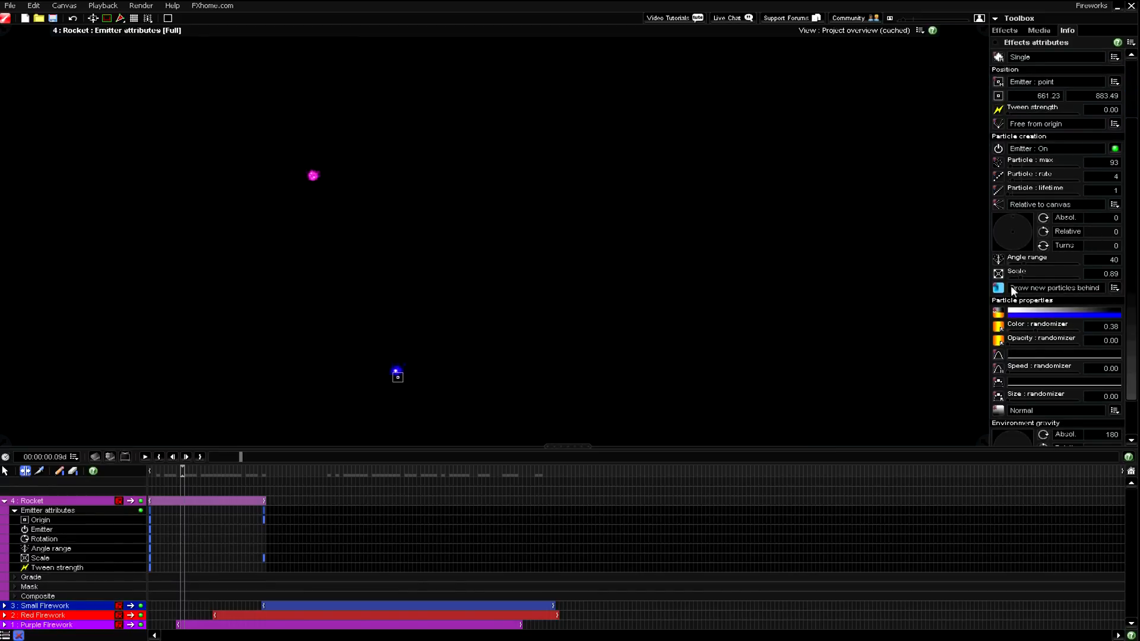
{"action": "mouse_move", "coordinate": [153, 479]}
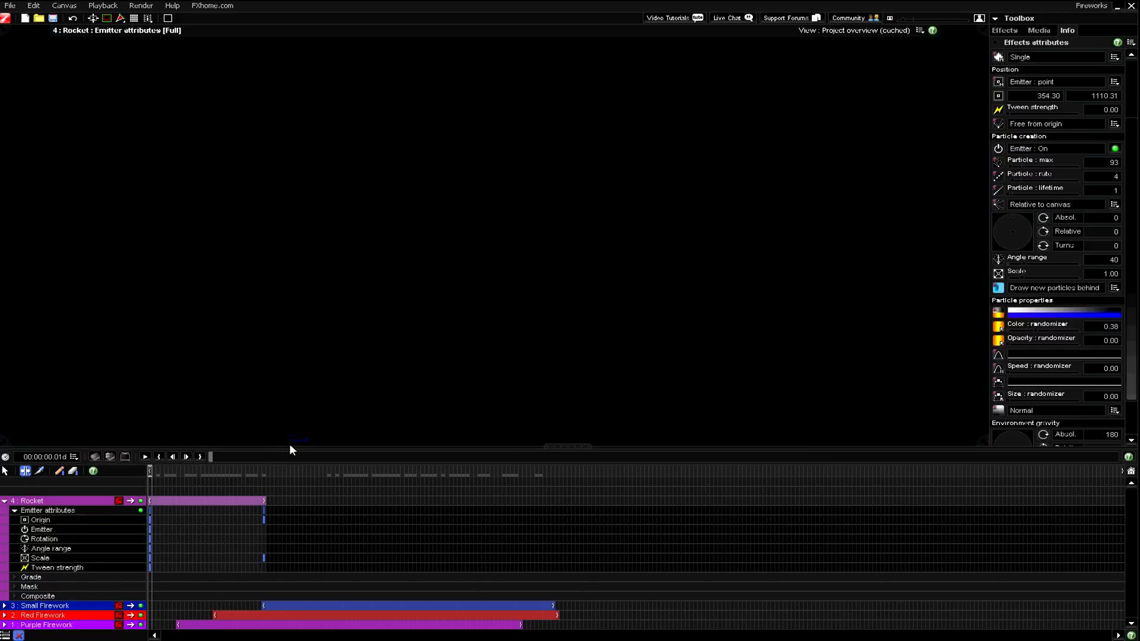
{"action": "mouse_move", "coordinate": [910, 34]}
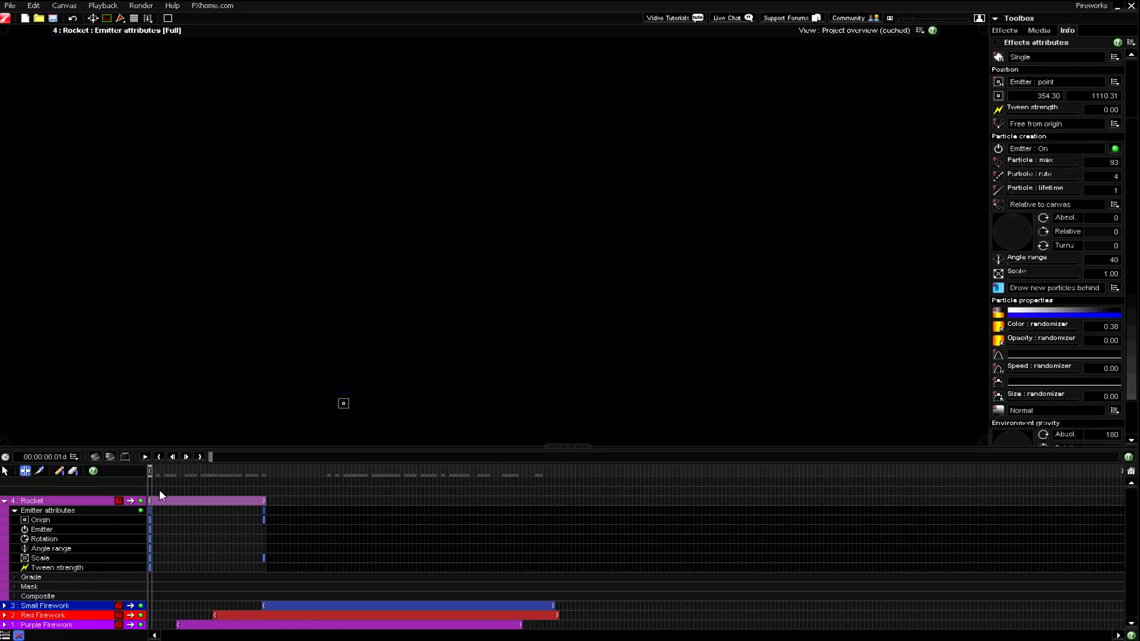
{"action": "left_click", "coordinate": [143, 456]}
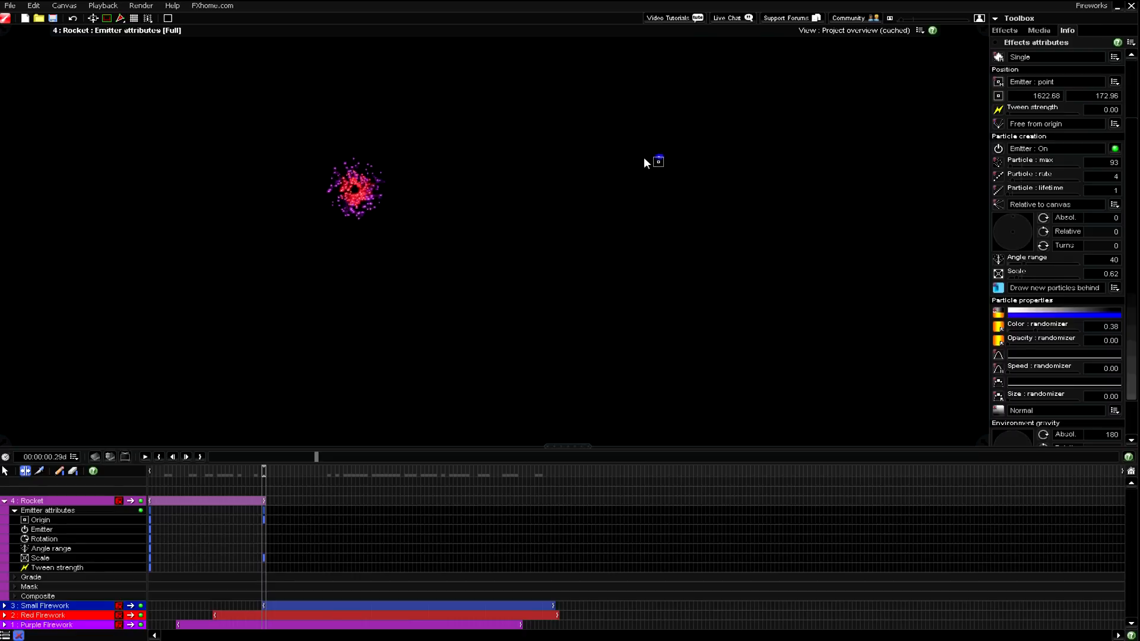
{"action": "mouse_move", "coordinate": [694, 138]}
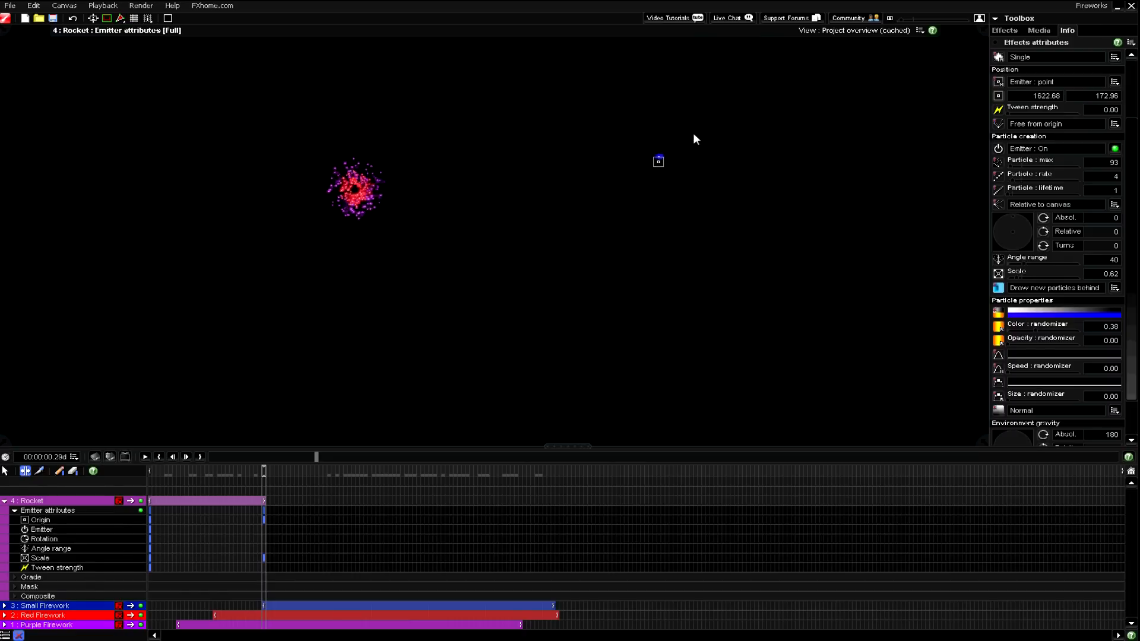
{"action": "mouse_move", "coordinate": [523, 274]}
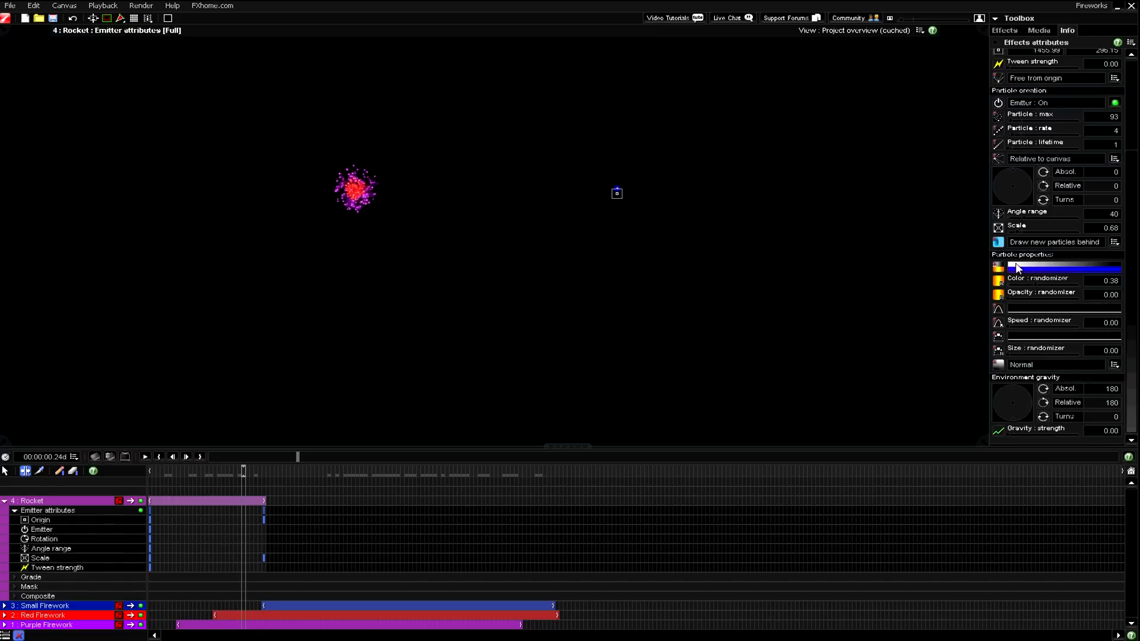
{"action": "left_click", "coordinate": [1063, 267]}
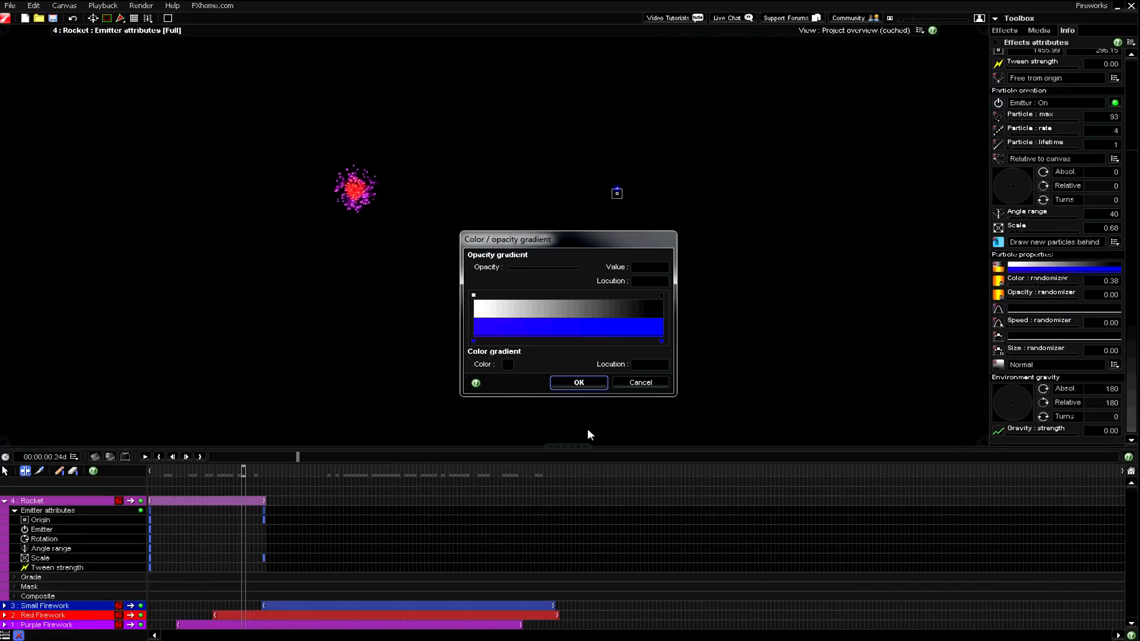
{"action": "left_click", "coordinate": [578, 383]}
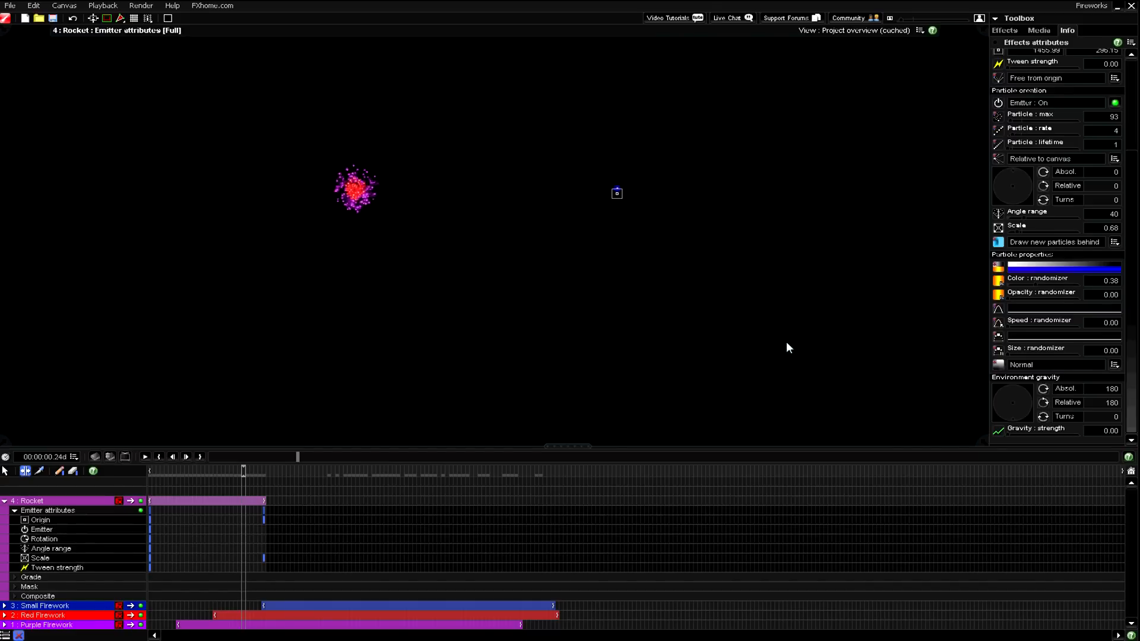
{"action": "mouse_move", "coordinate": [1103, 288]}
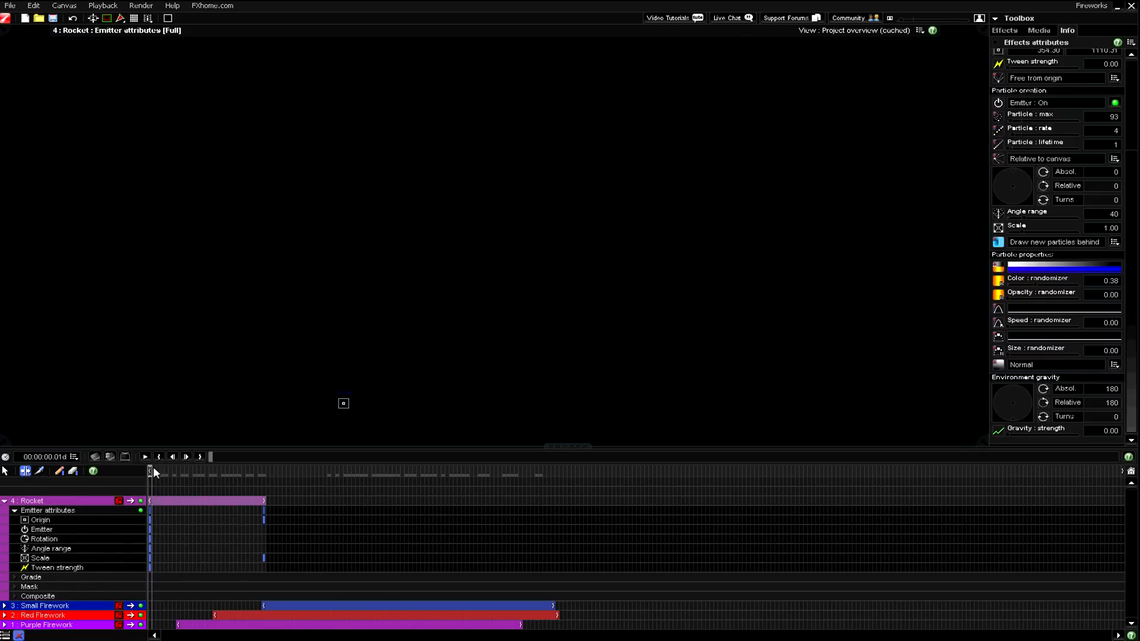
{"action": "mouse_move", "coordinate": [70, 523]}
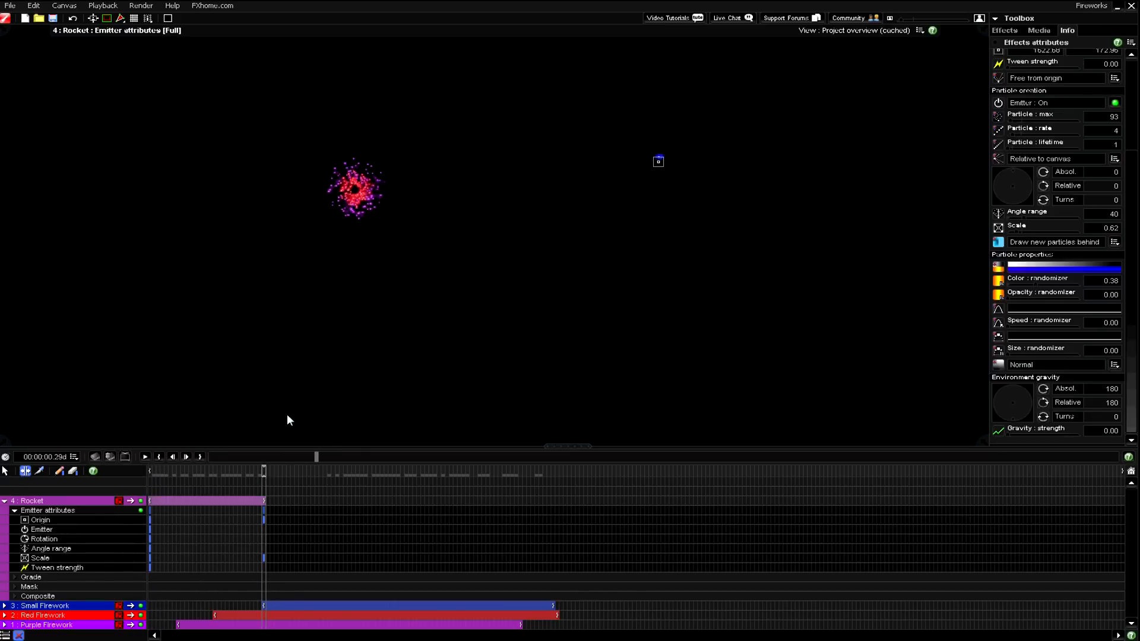
{"action": "mouse_move", "coordinate": [650, 182]}
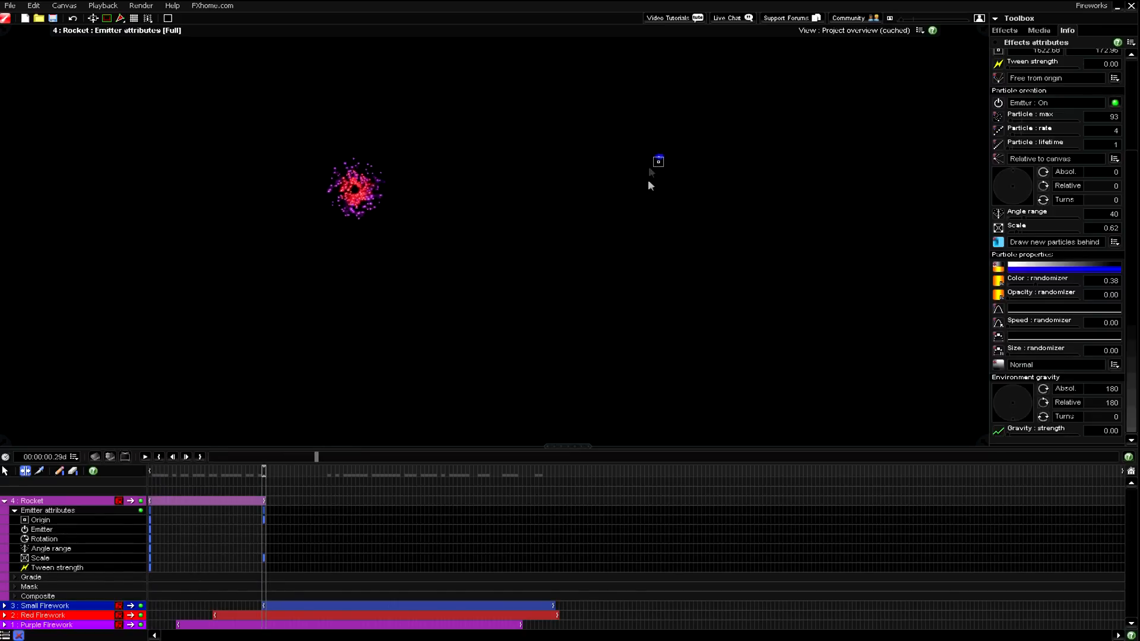